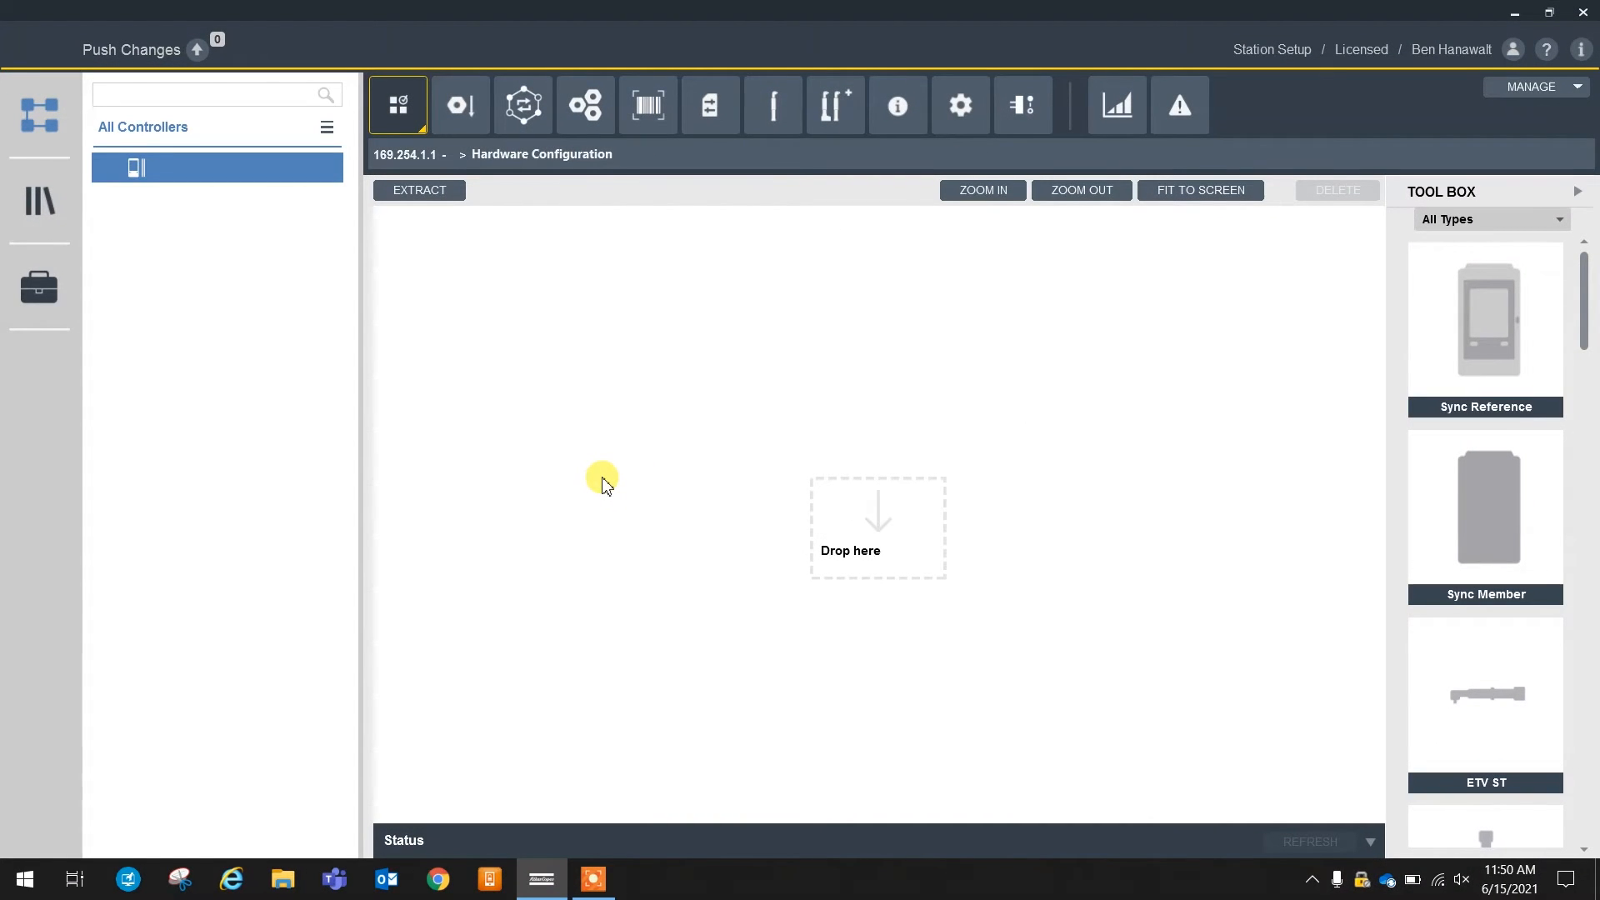
pyautogui.moveTo(793, 344)
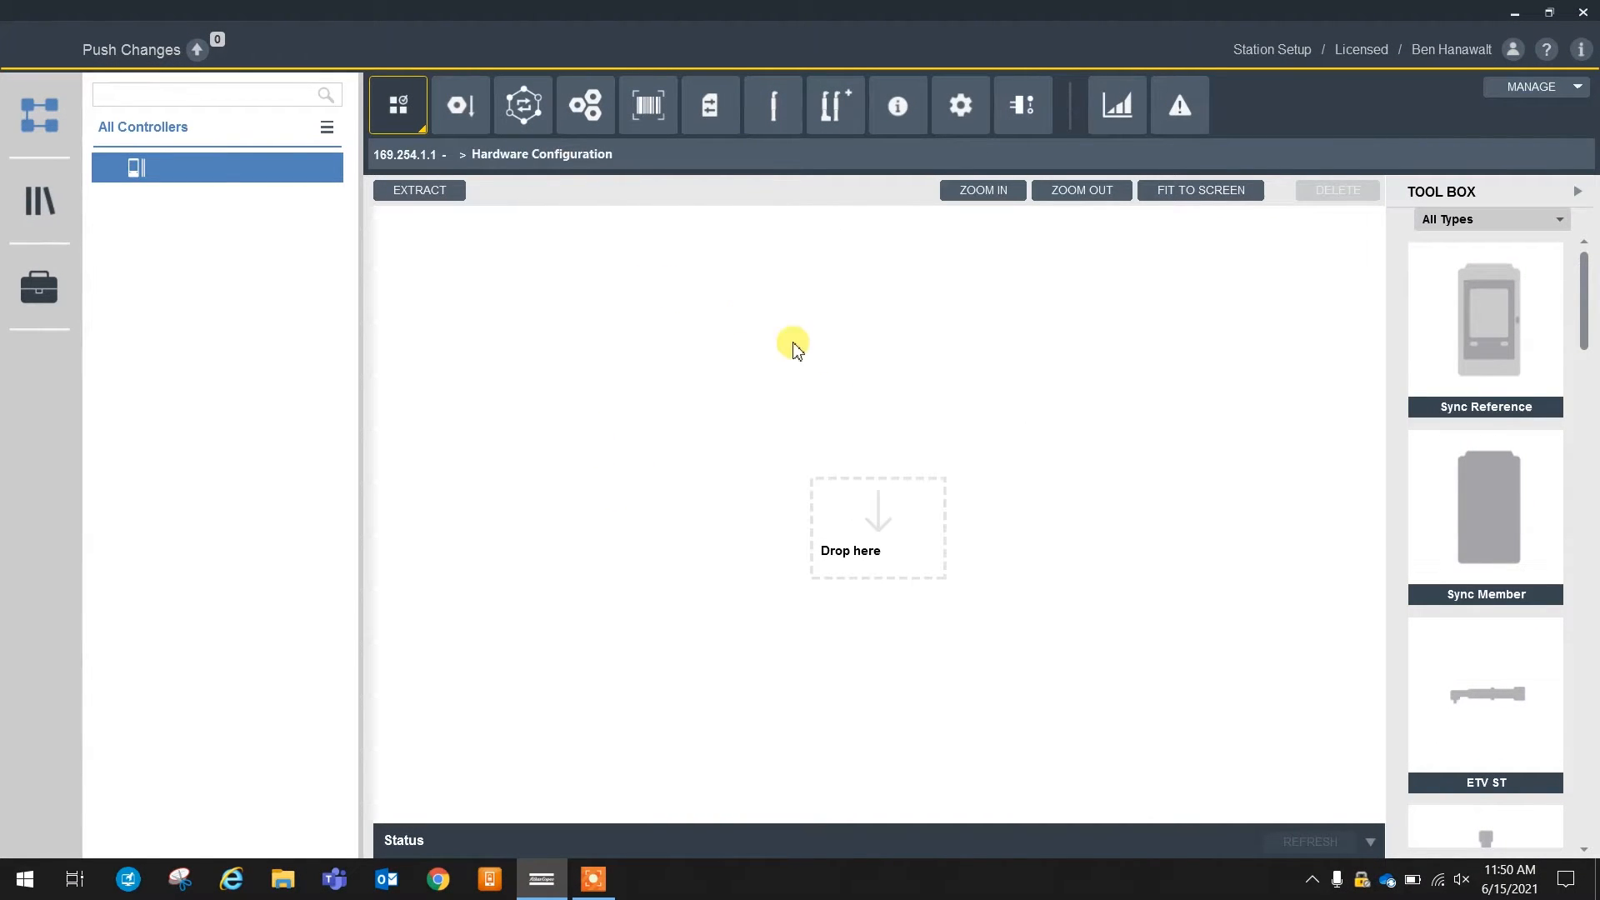
pyautogui.moveTo(673, 396)
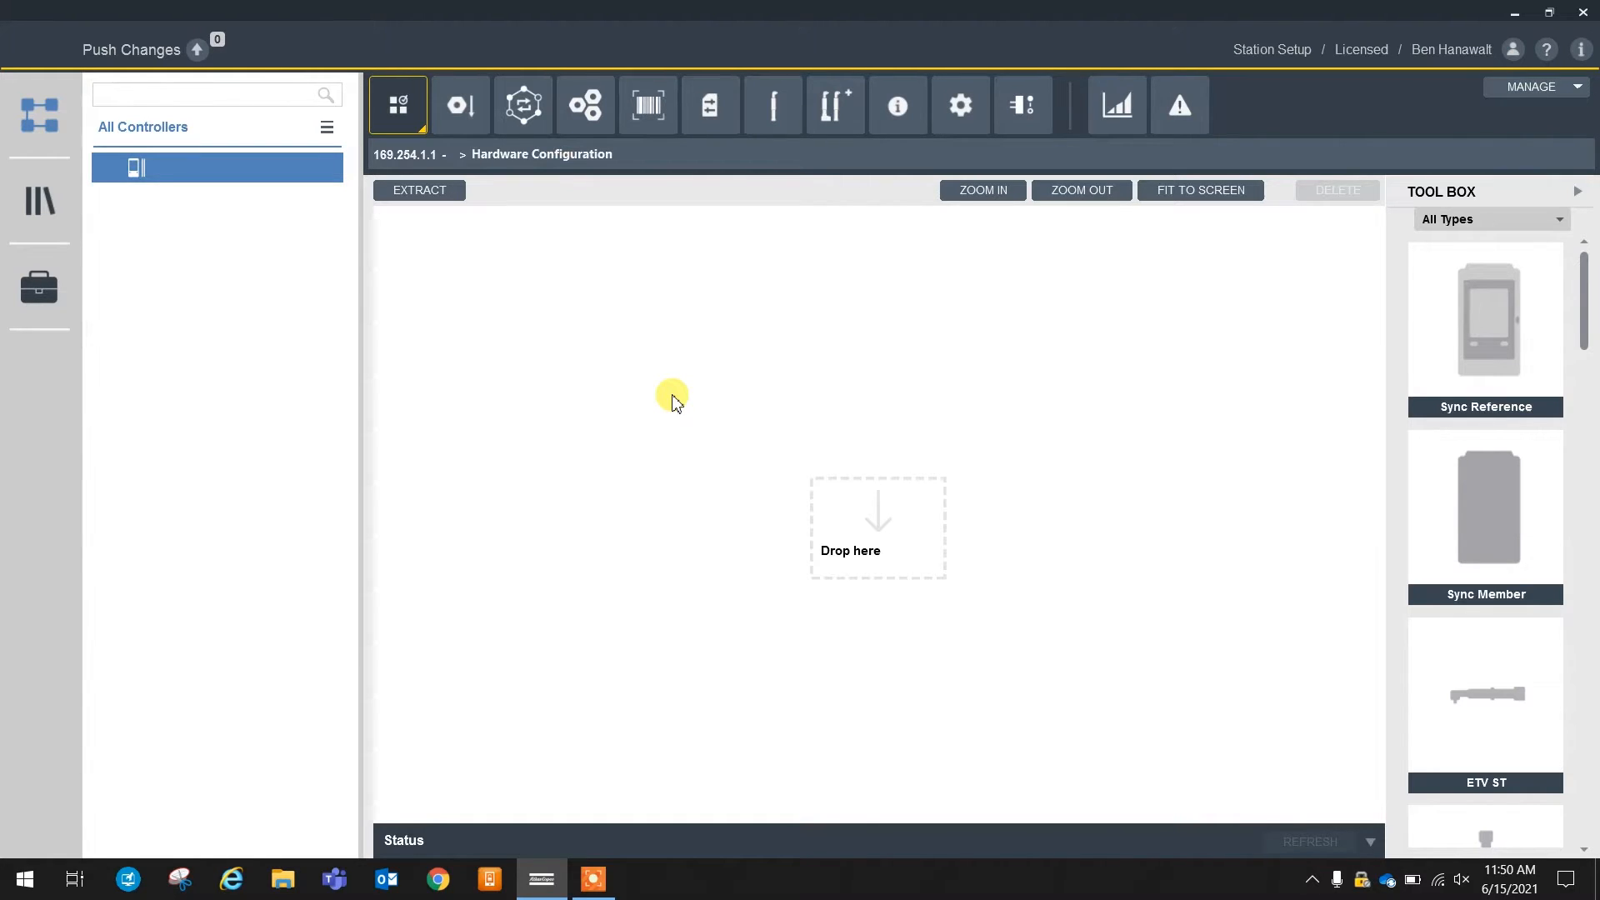
pyautogui.moveTo(410, 352)
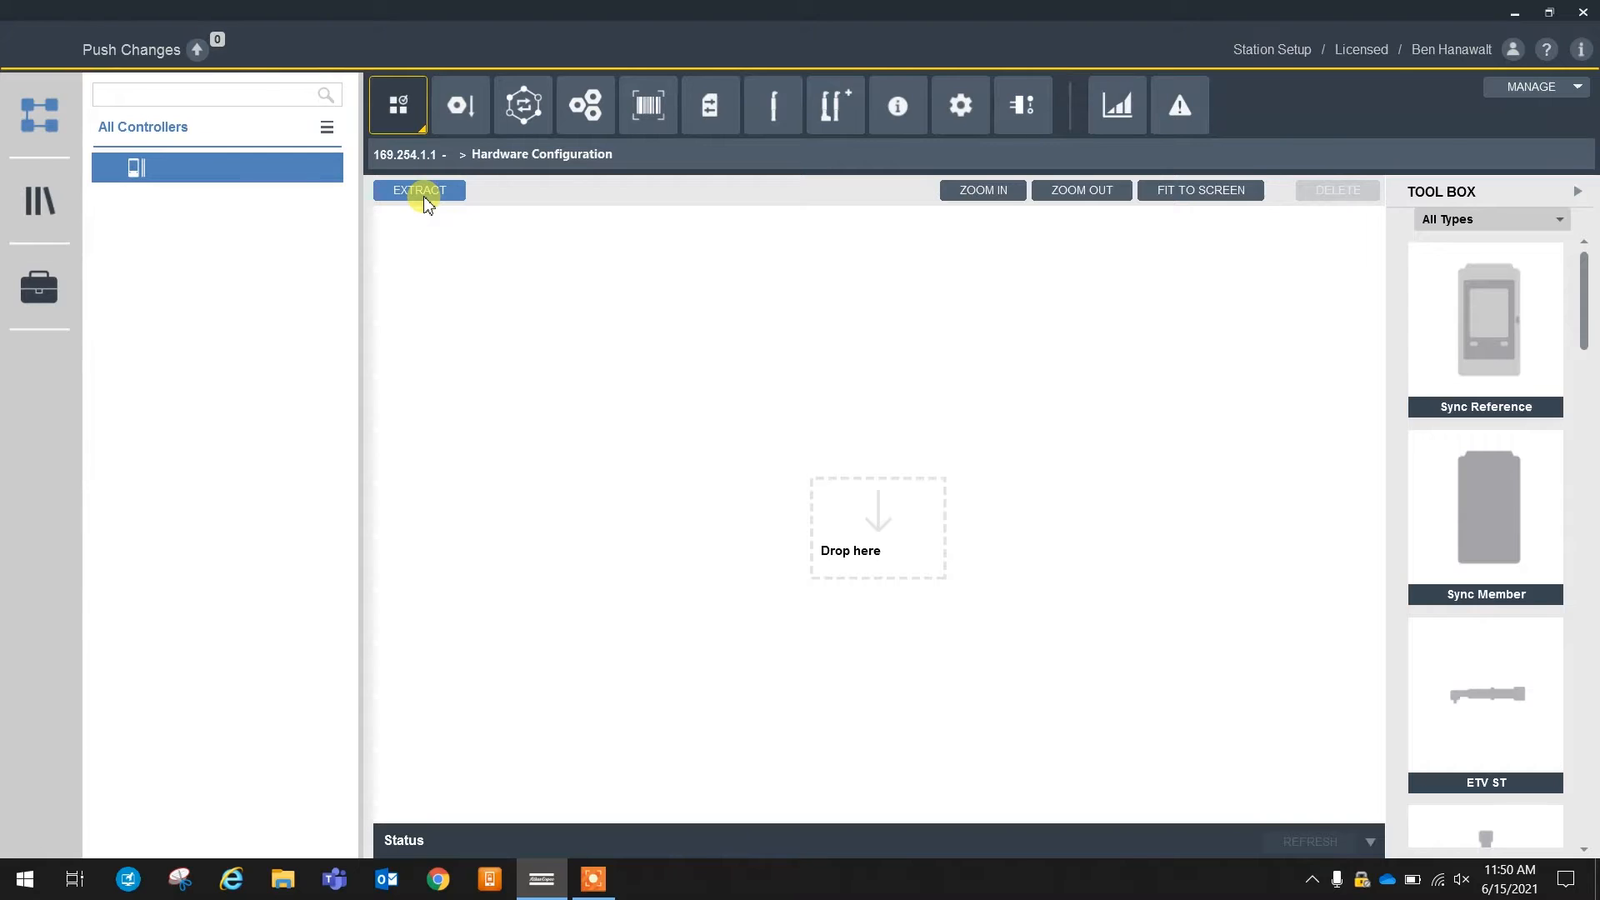
# Extract the controller hardware and drag an ETD ST tool onto both controller units
pyautogui.click(419, 190)
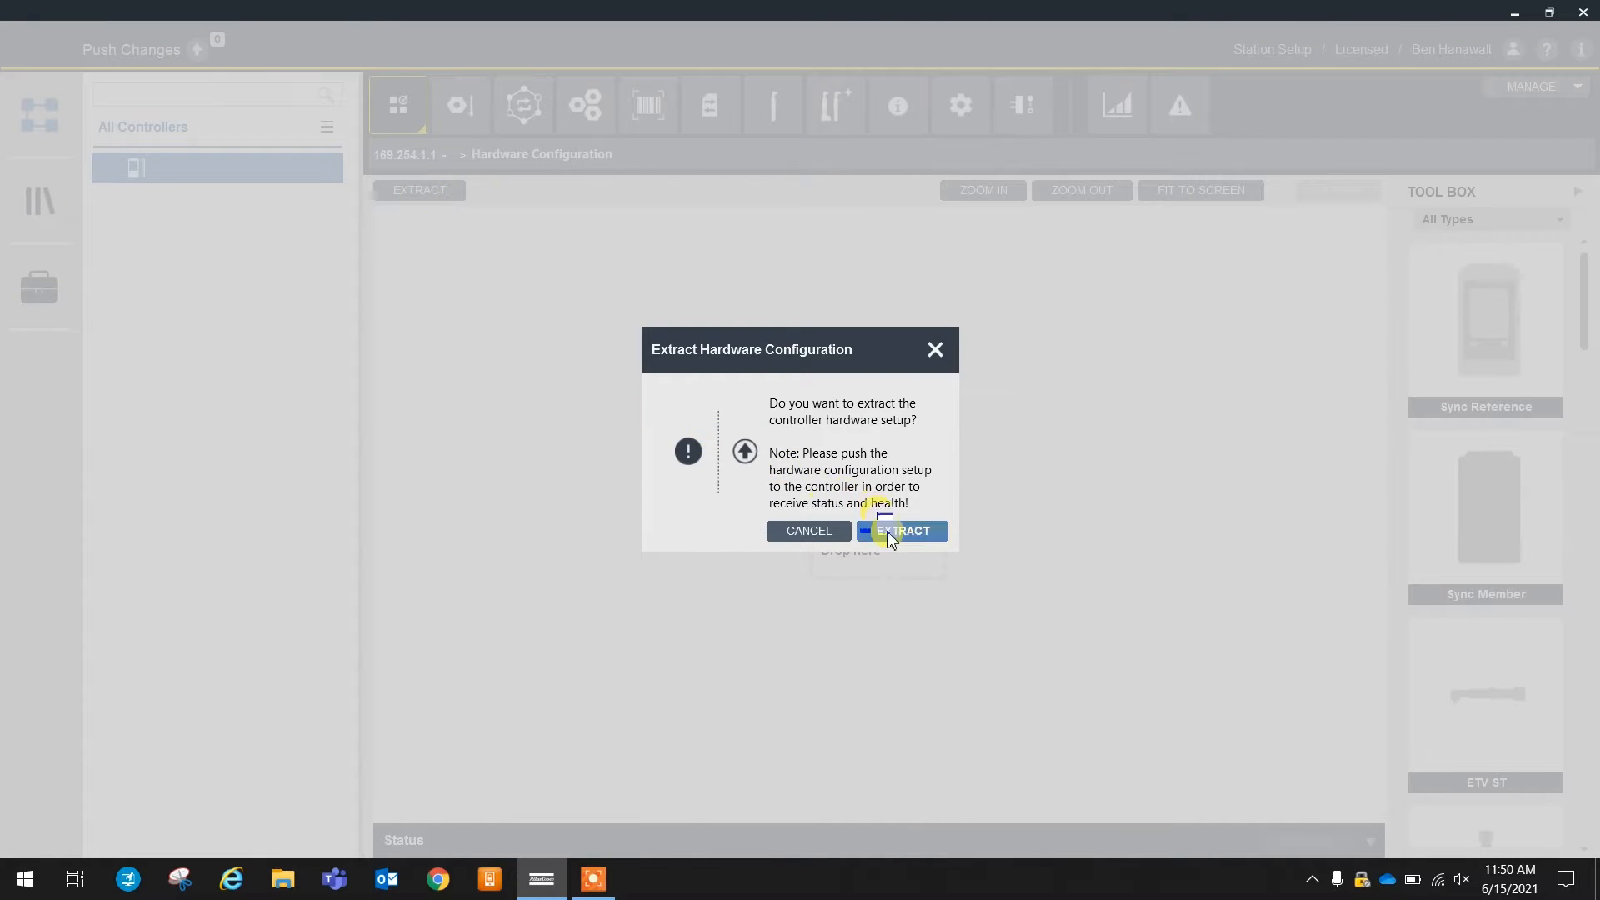
pyautogui.click(902, 531)
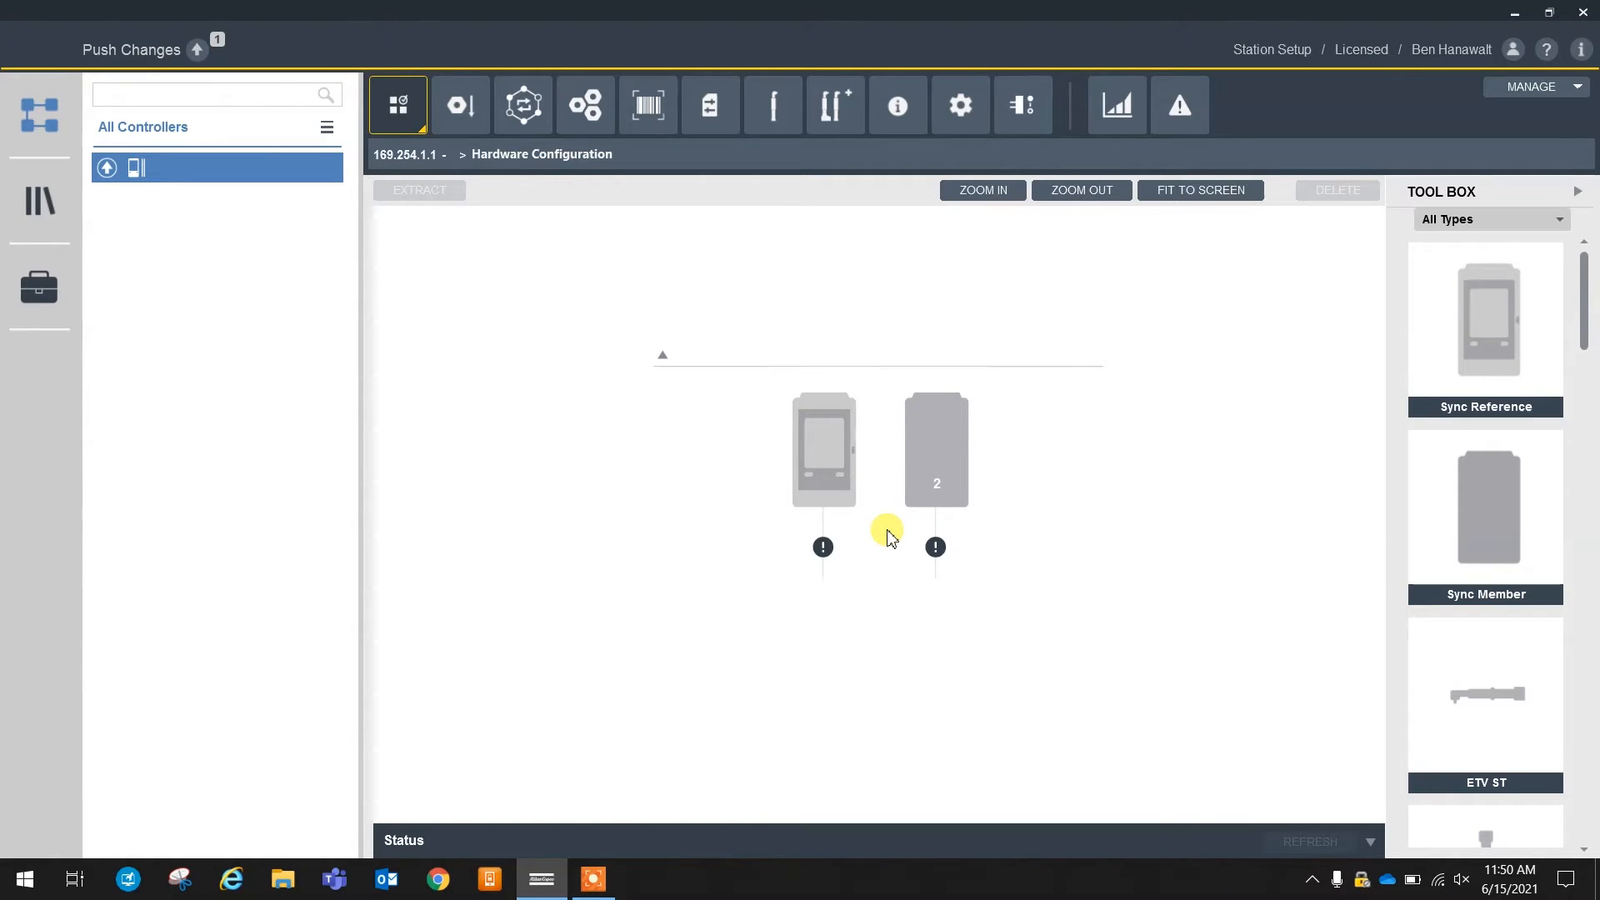
pyautogui.moveTo(1025, 484)
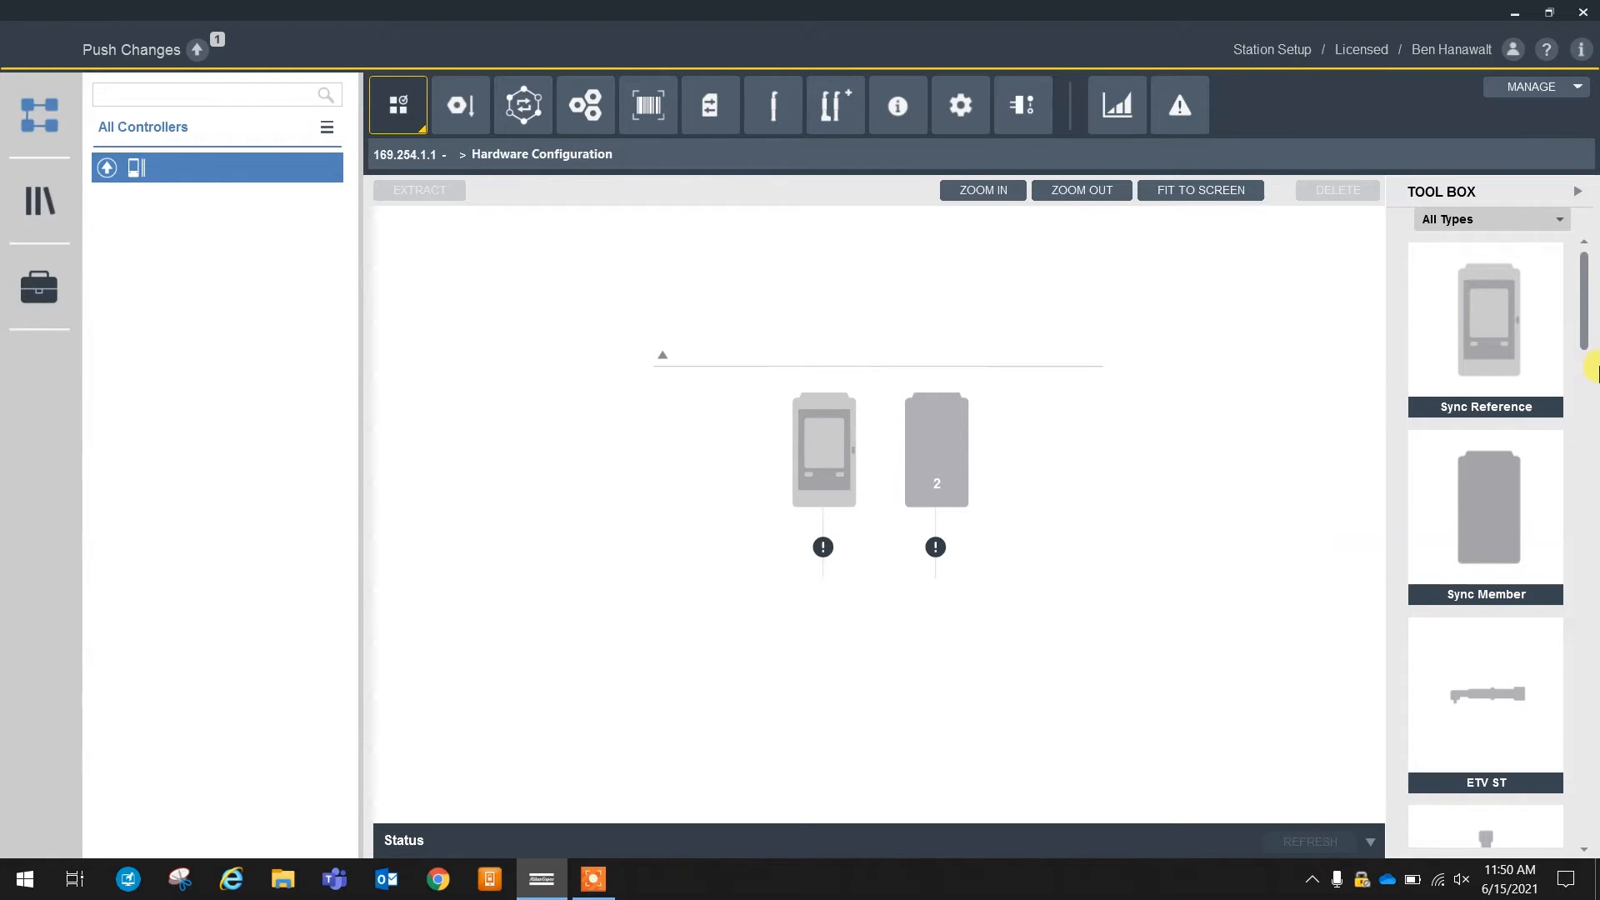
pyautogui.scroll(-3)
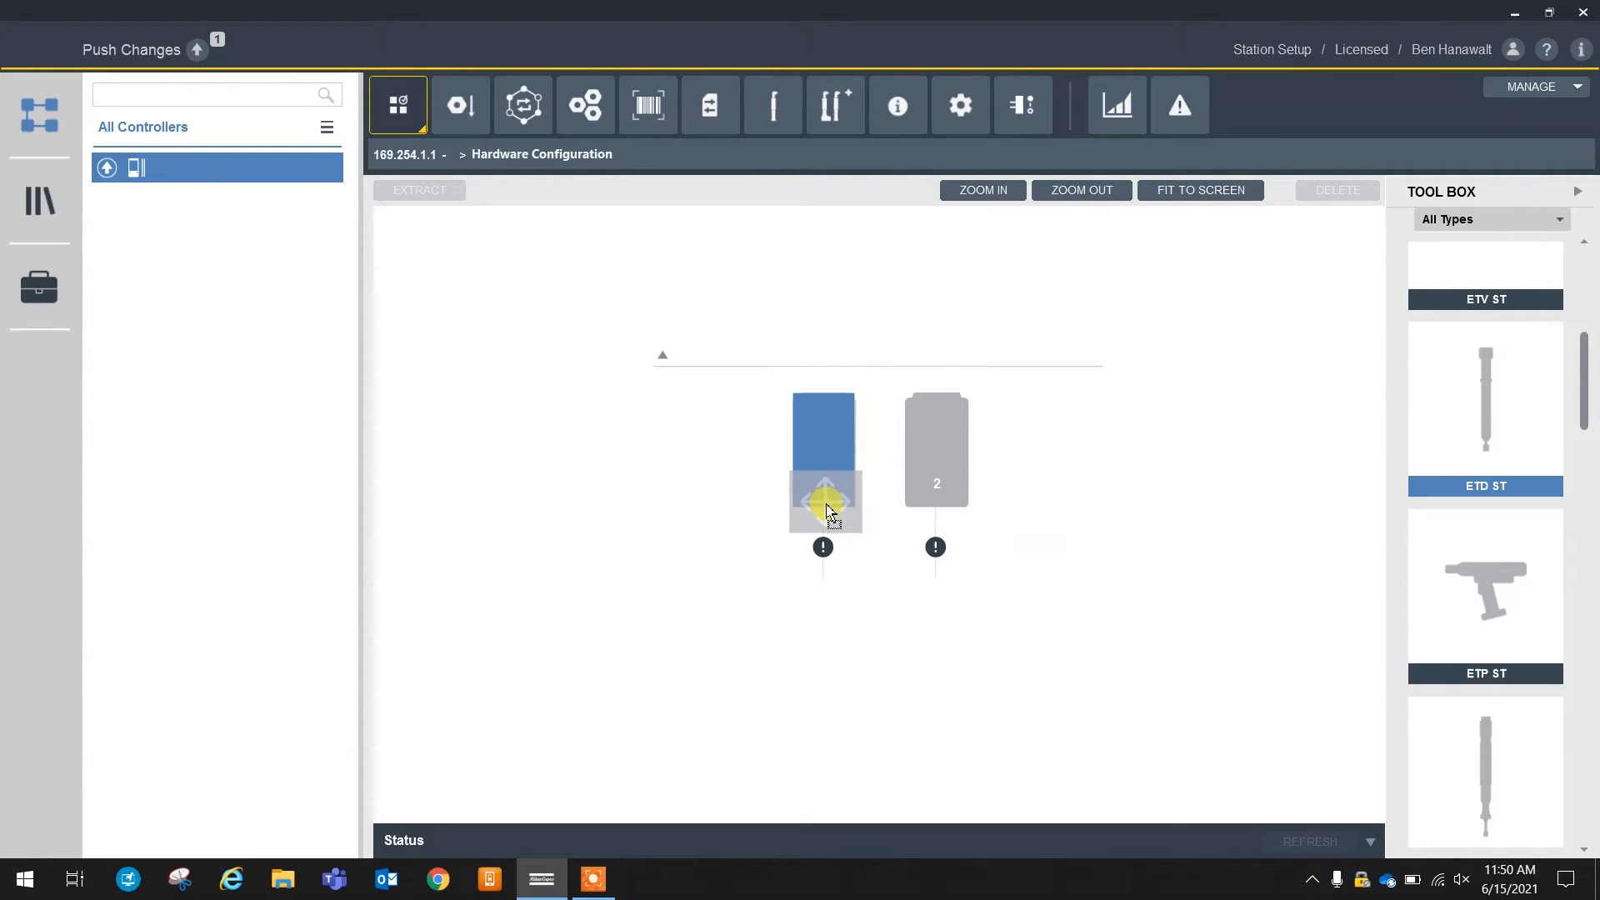
pyautogui.moveTo(1486, 399); pyautogui.dragTo(817, 572)
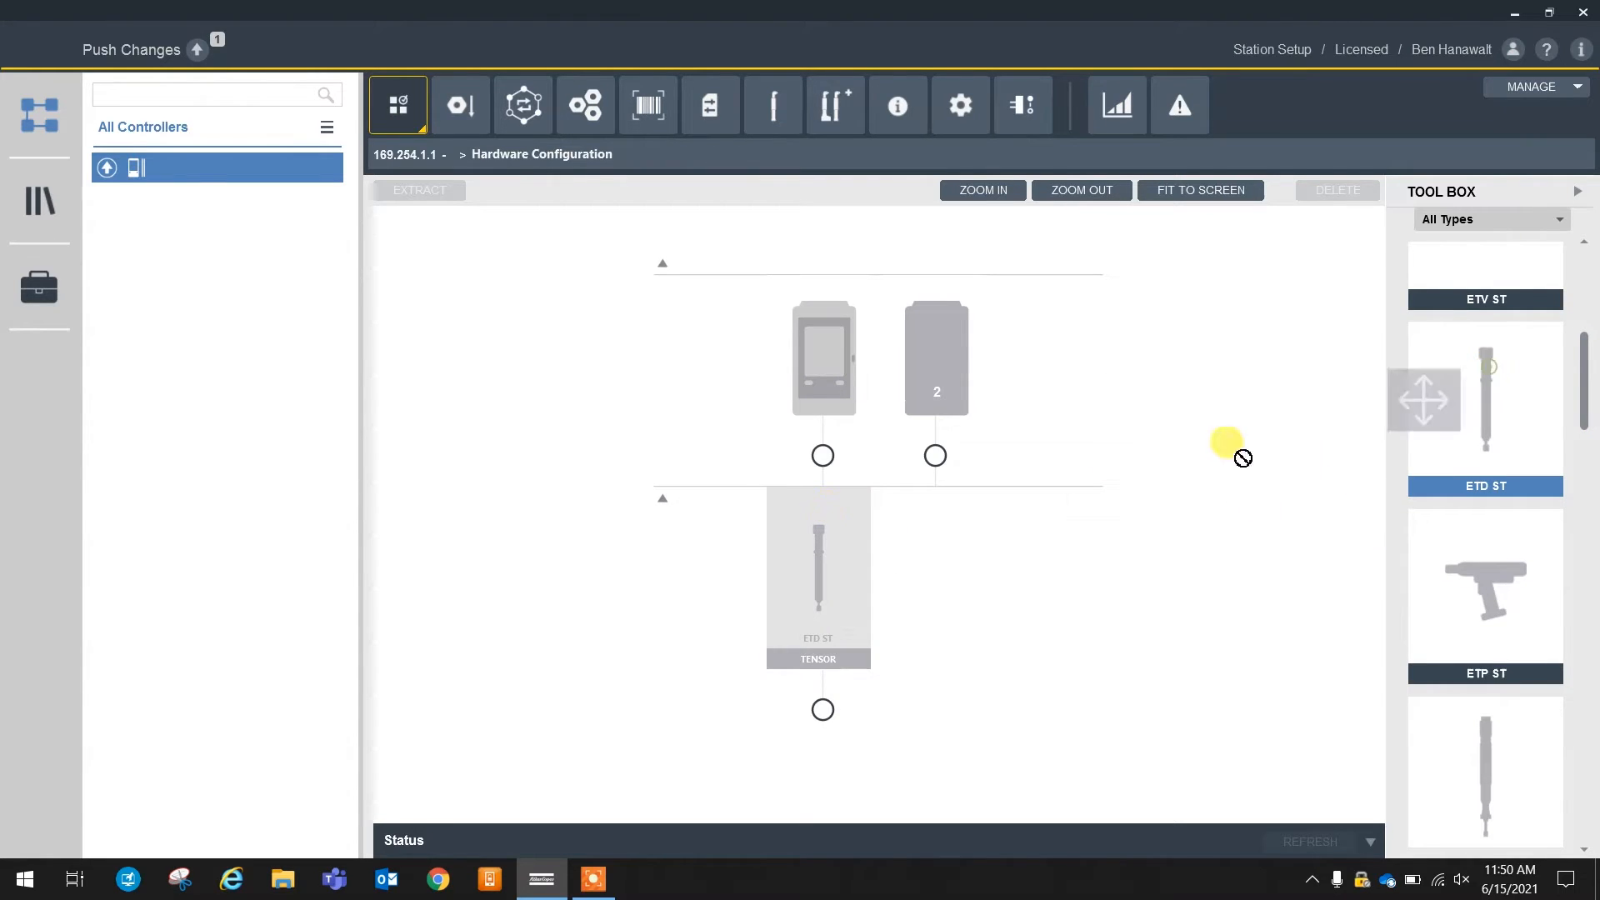
pyautogui.moveTo(1485, 393); pyautogui.dragTo(936, 398)
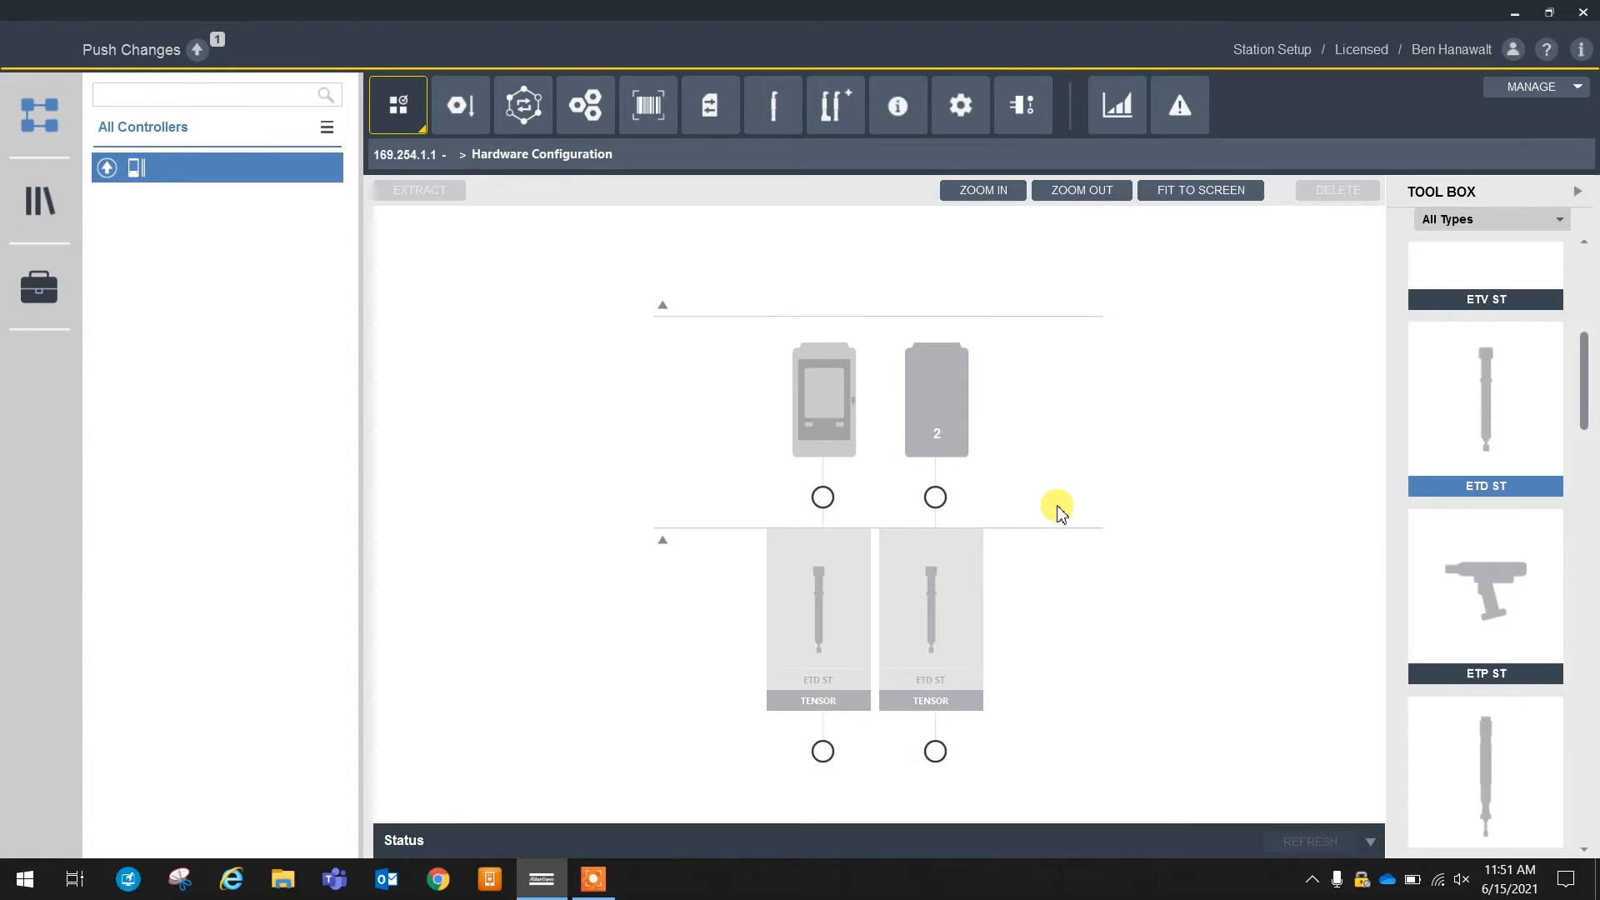
pyautogui.moveTo(1552, 385)
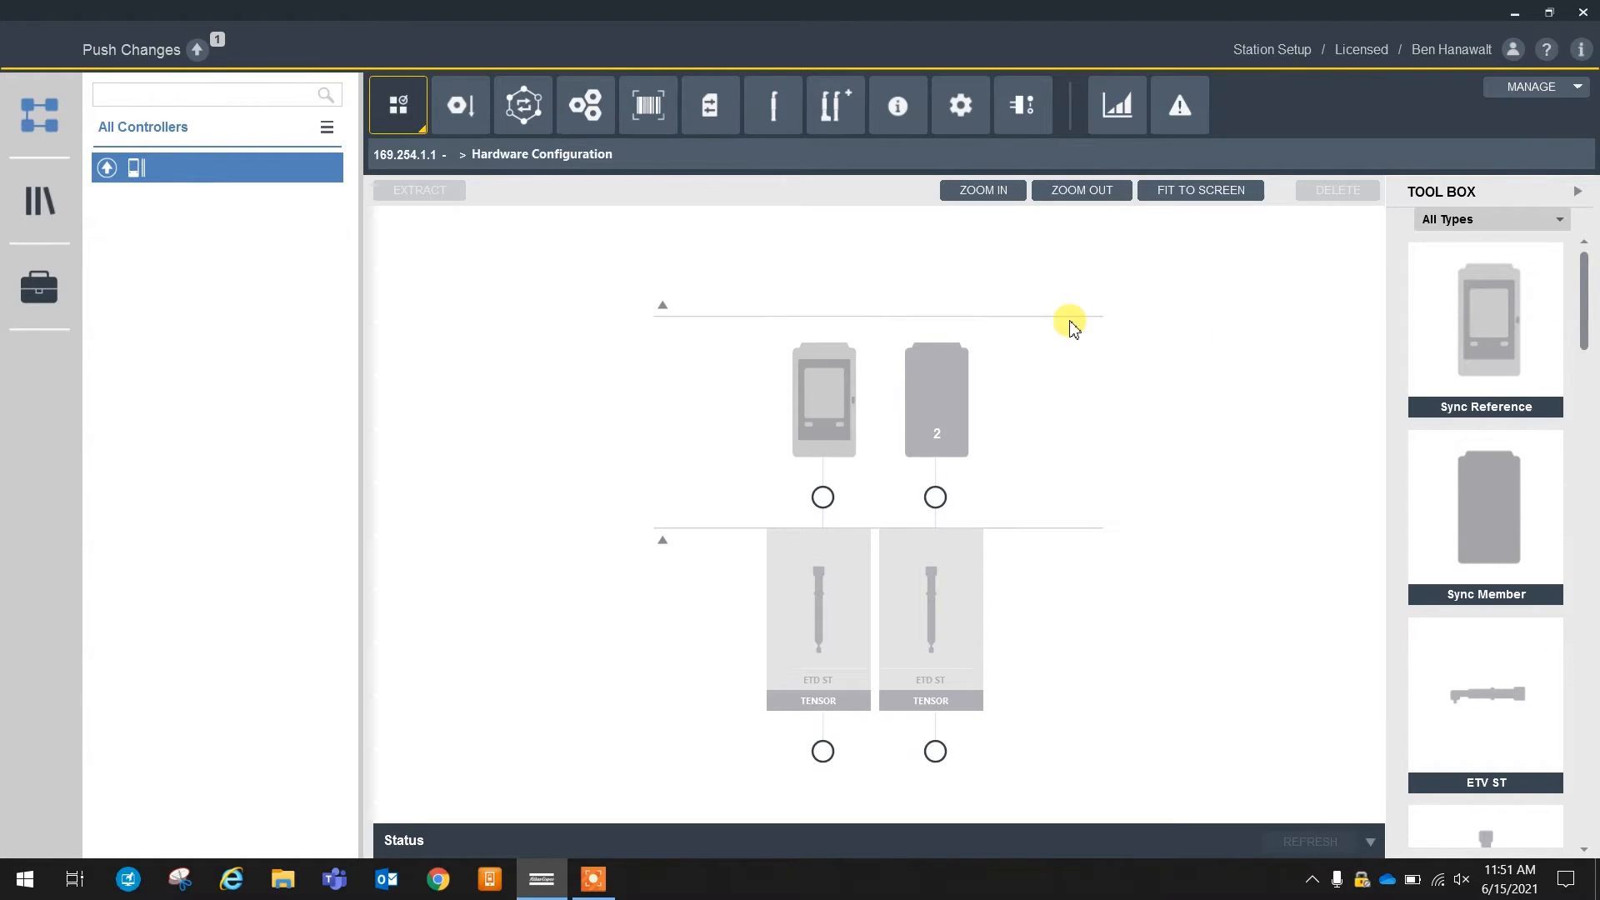
pyautogui.moveTo(476, 138)
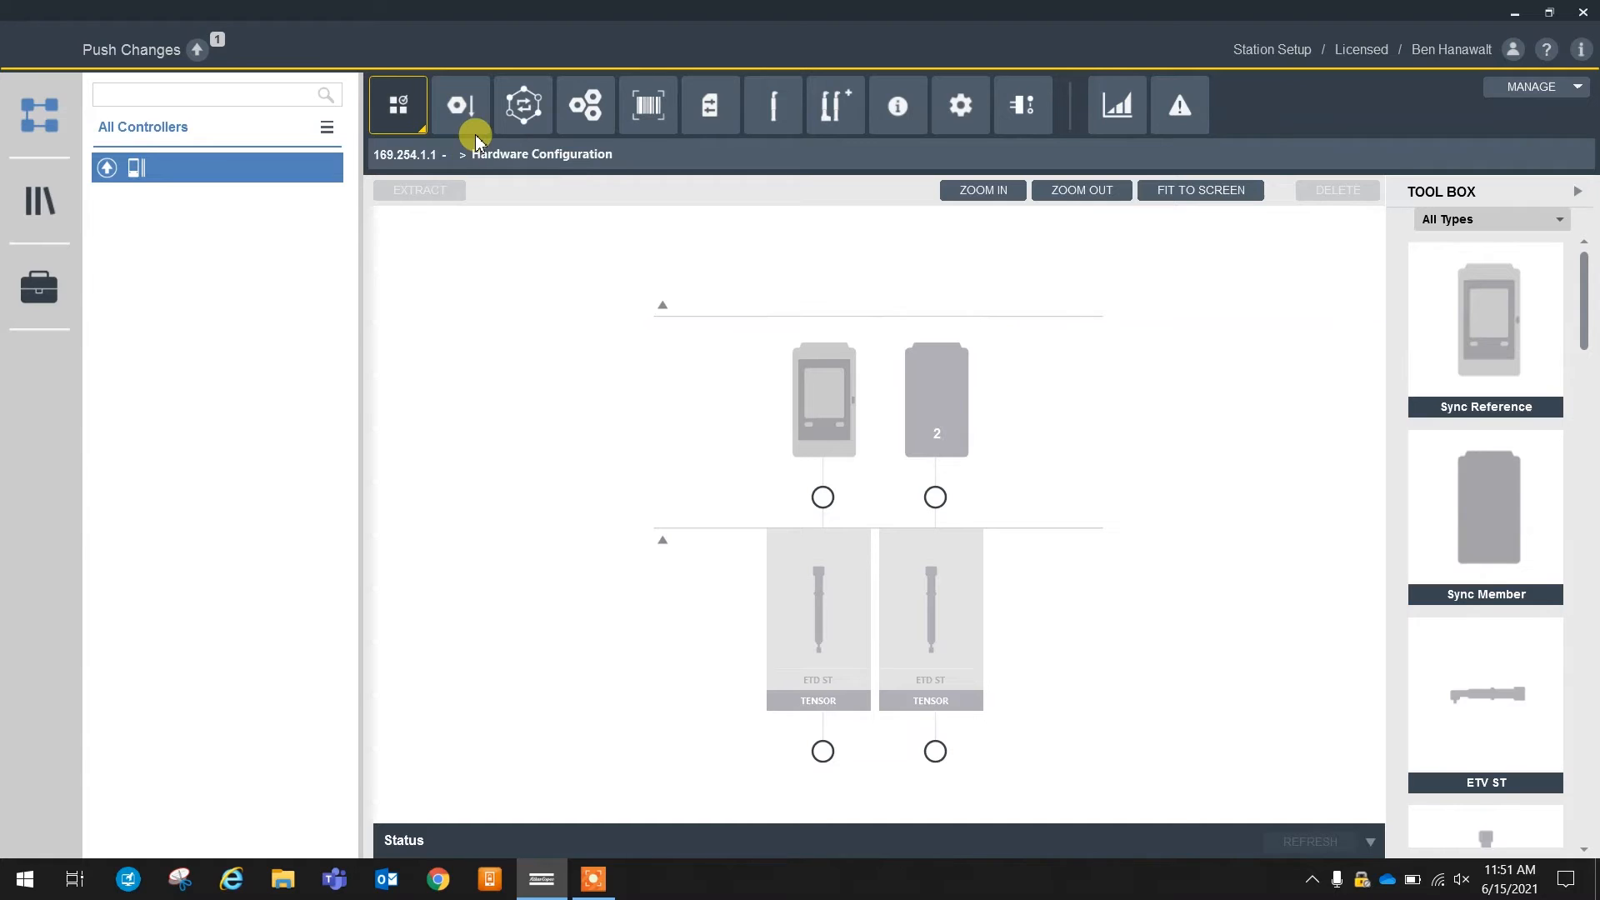
# Add a multistep tightening program named 'Program' at index 1
pyautogui.click(460, 104)
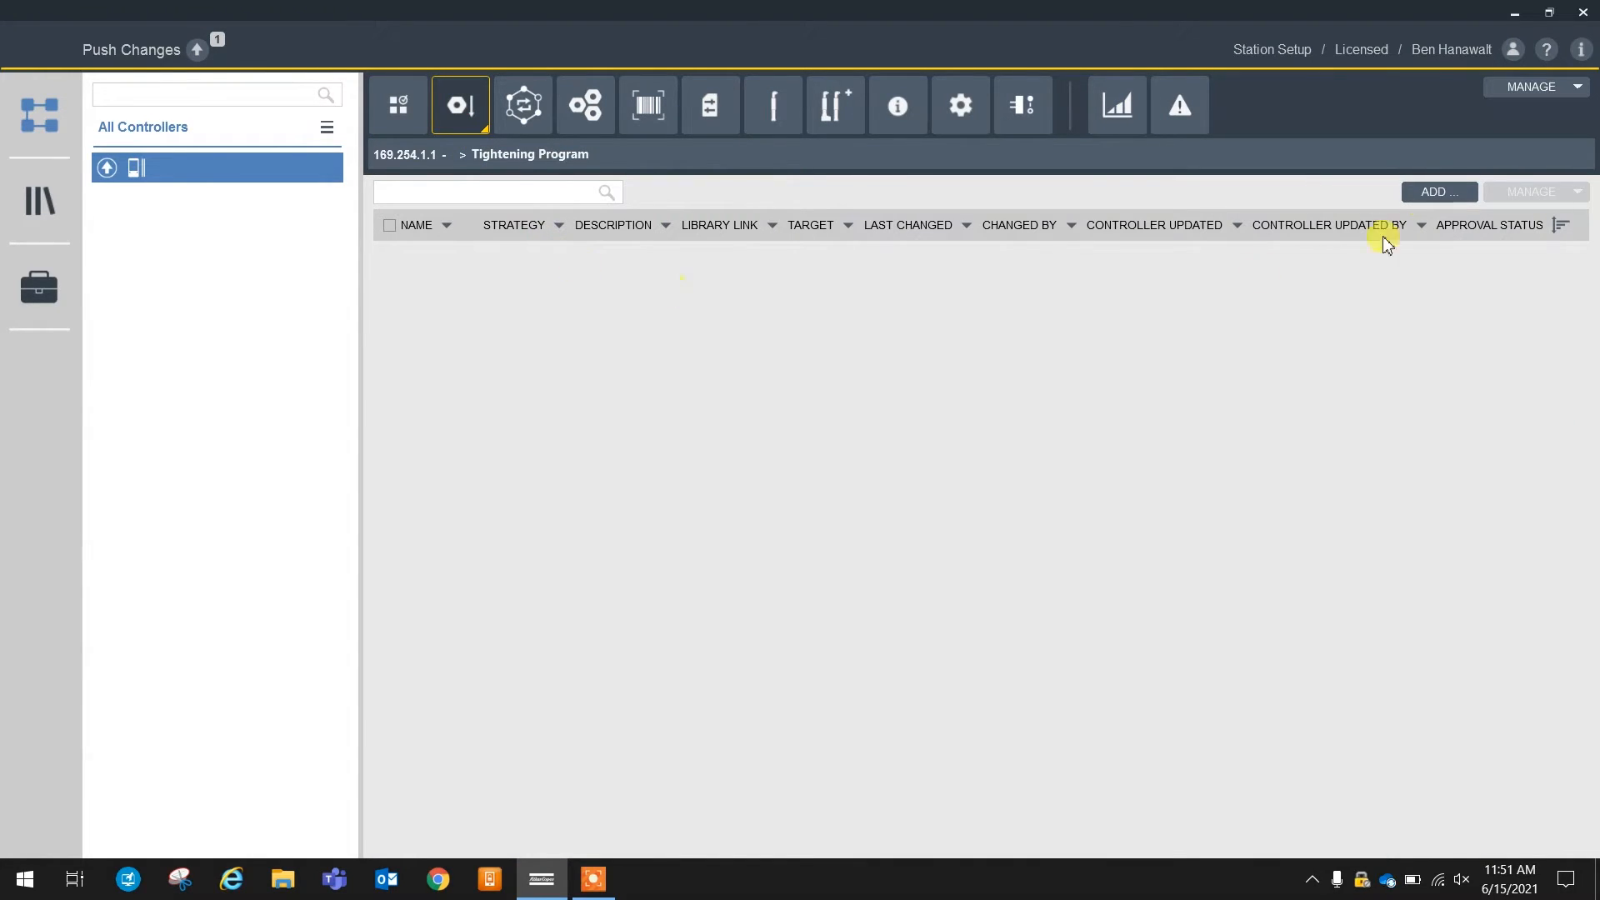
pyautogui.click(1440, 192)
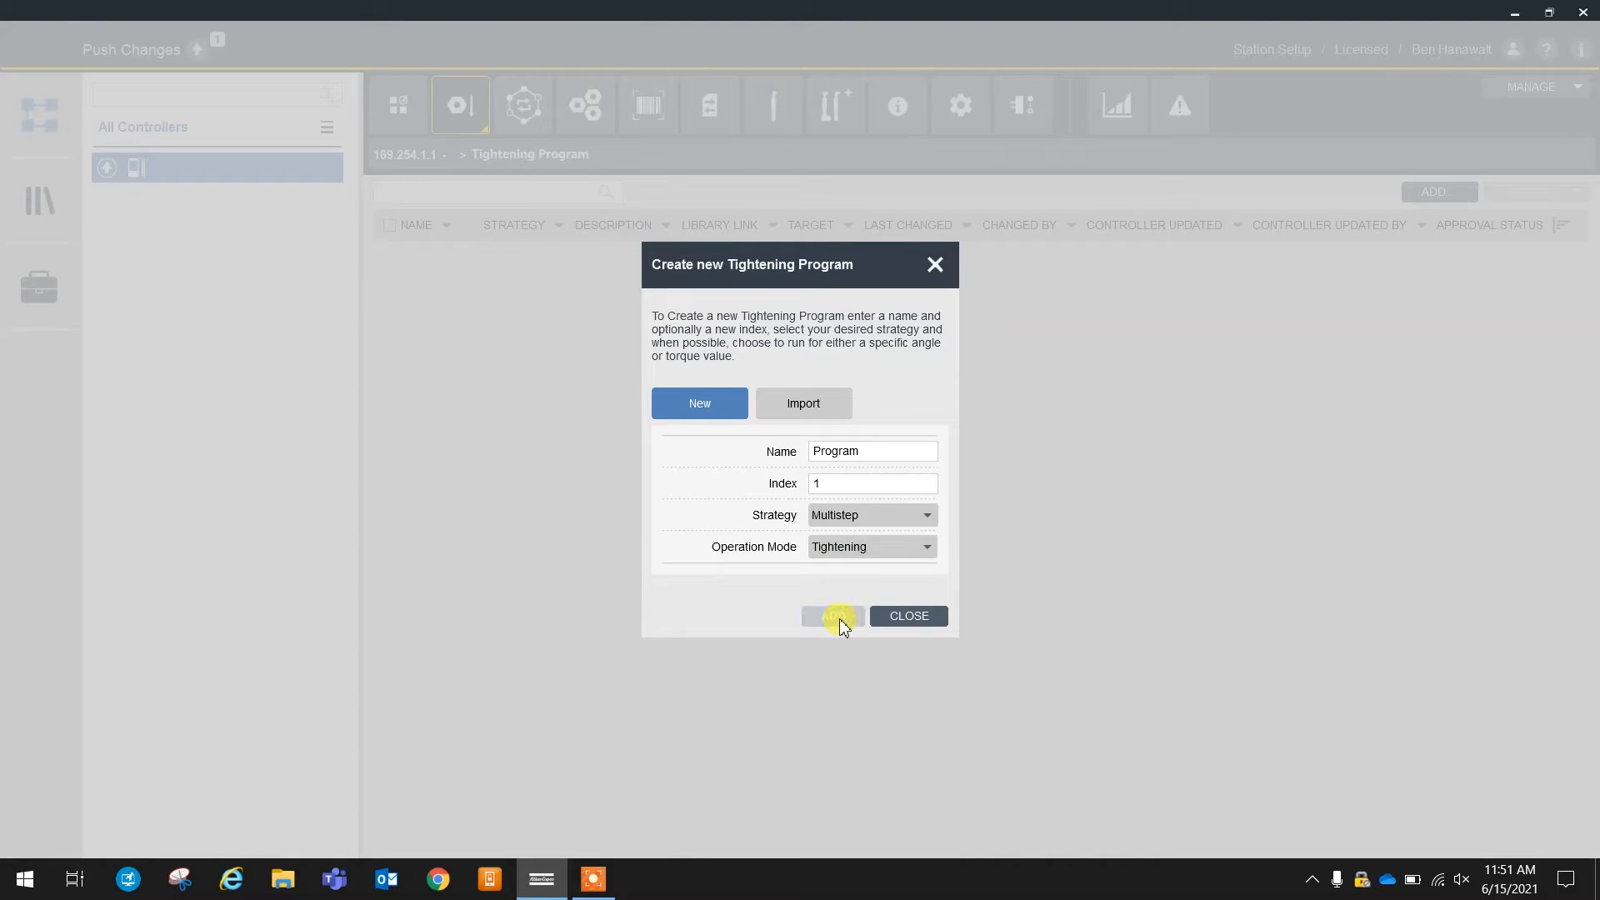
pyautogui.click(832, 615)
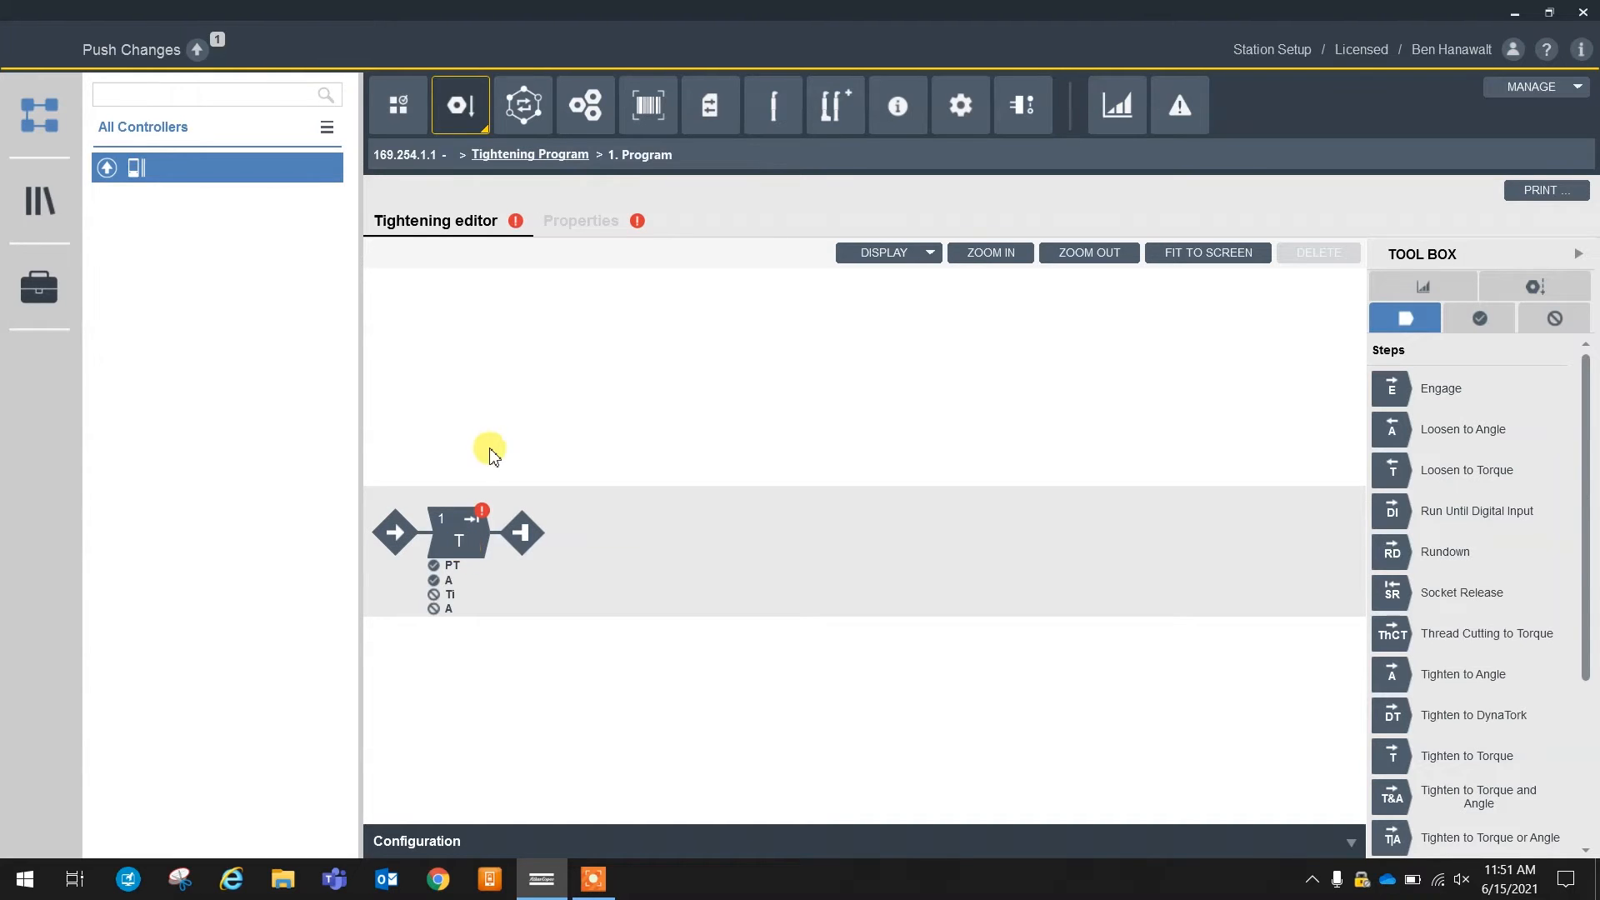
pyautogui.moveTo(500, 451)
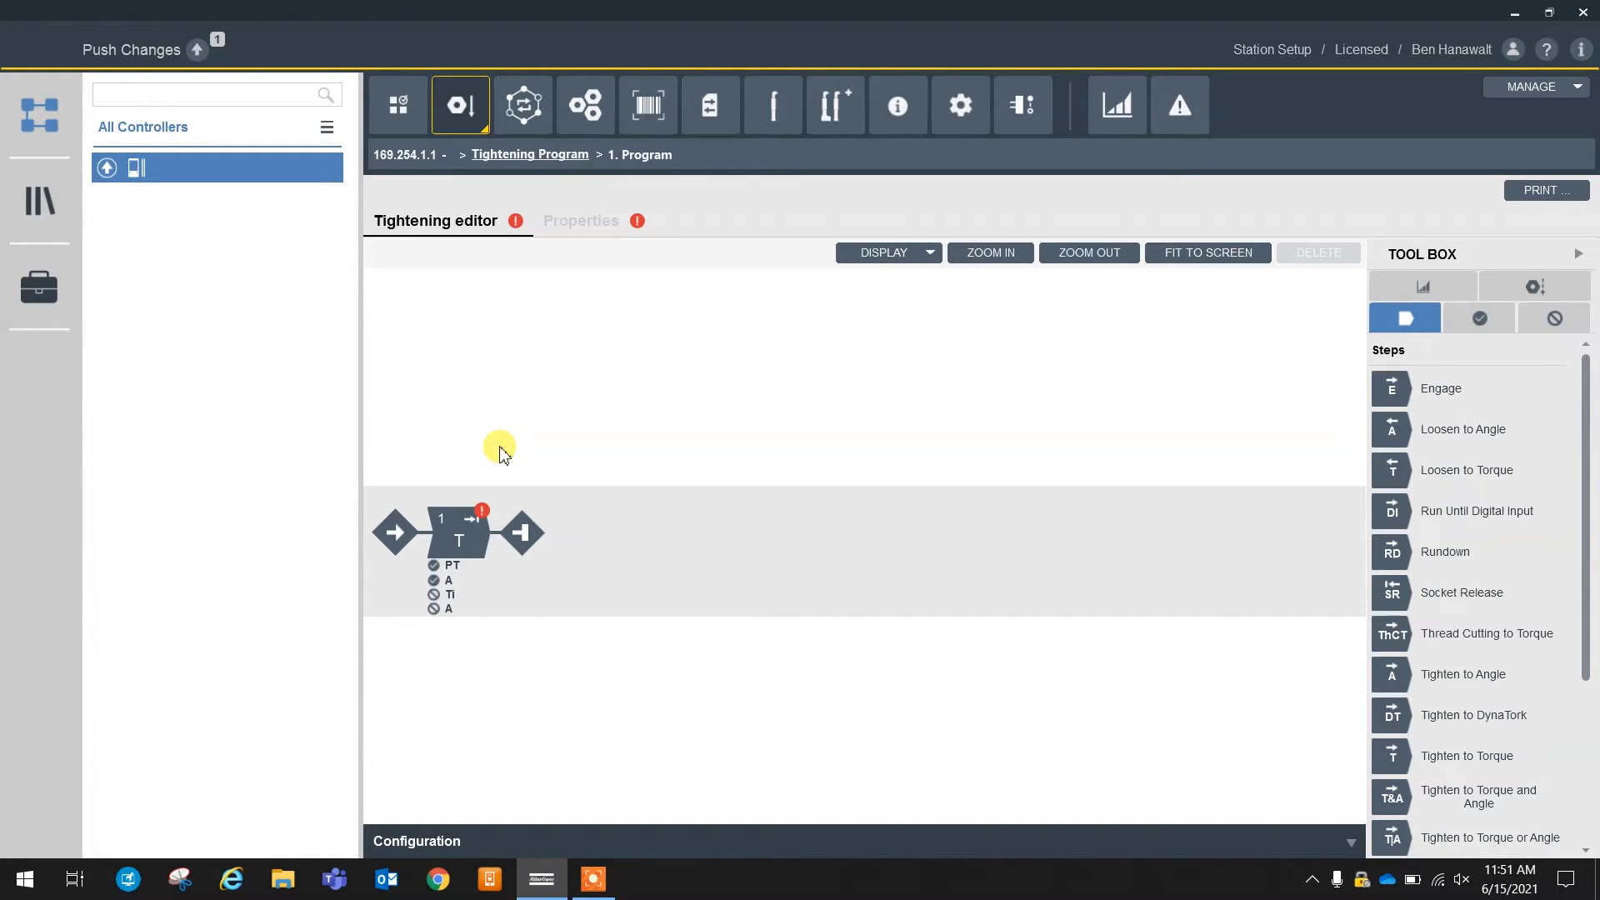
pyautogui.moveTo(555, 398)
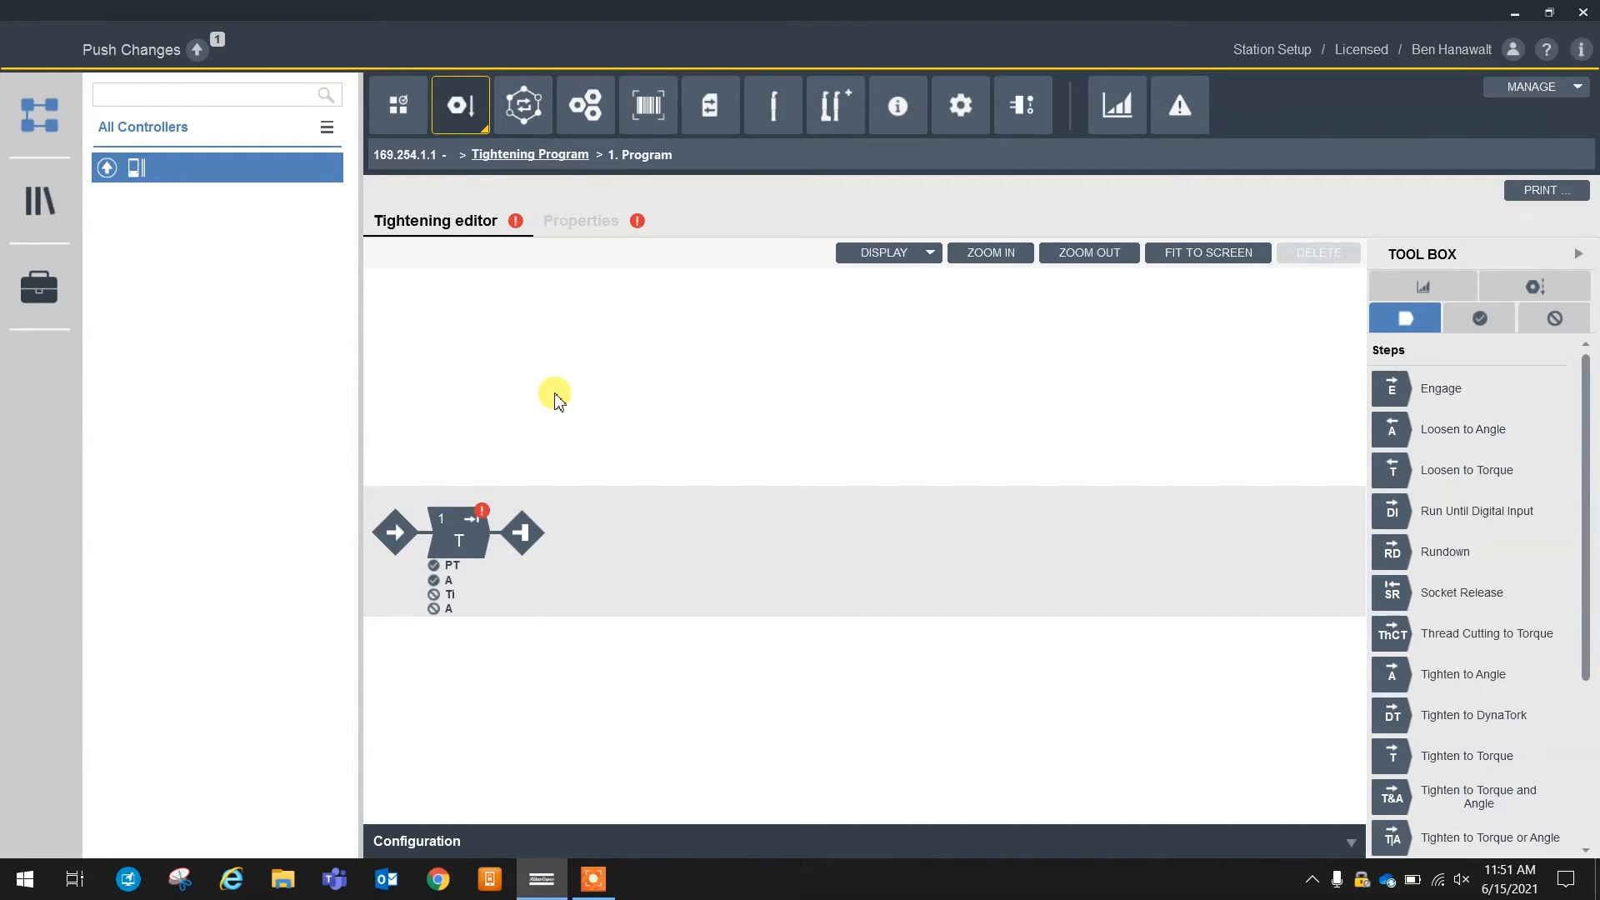
pyautogui.moveTo(554, 551)
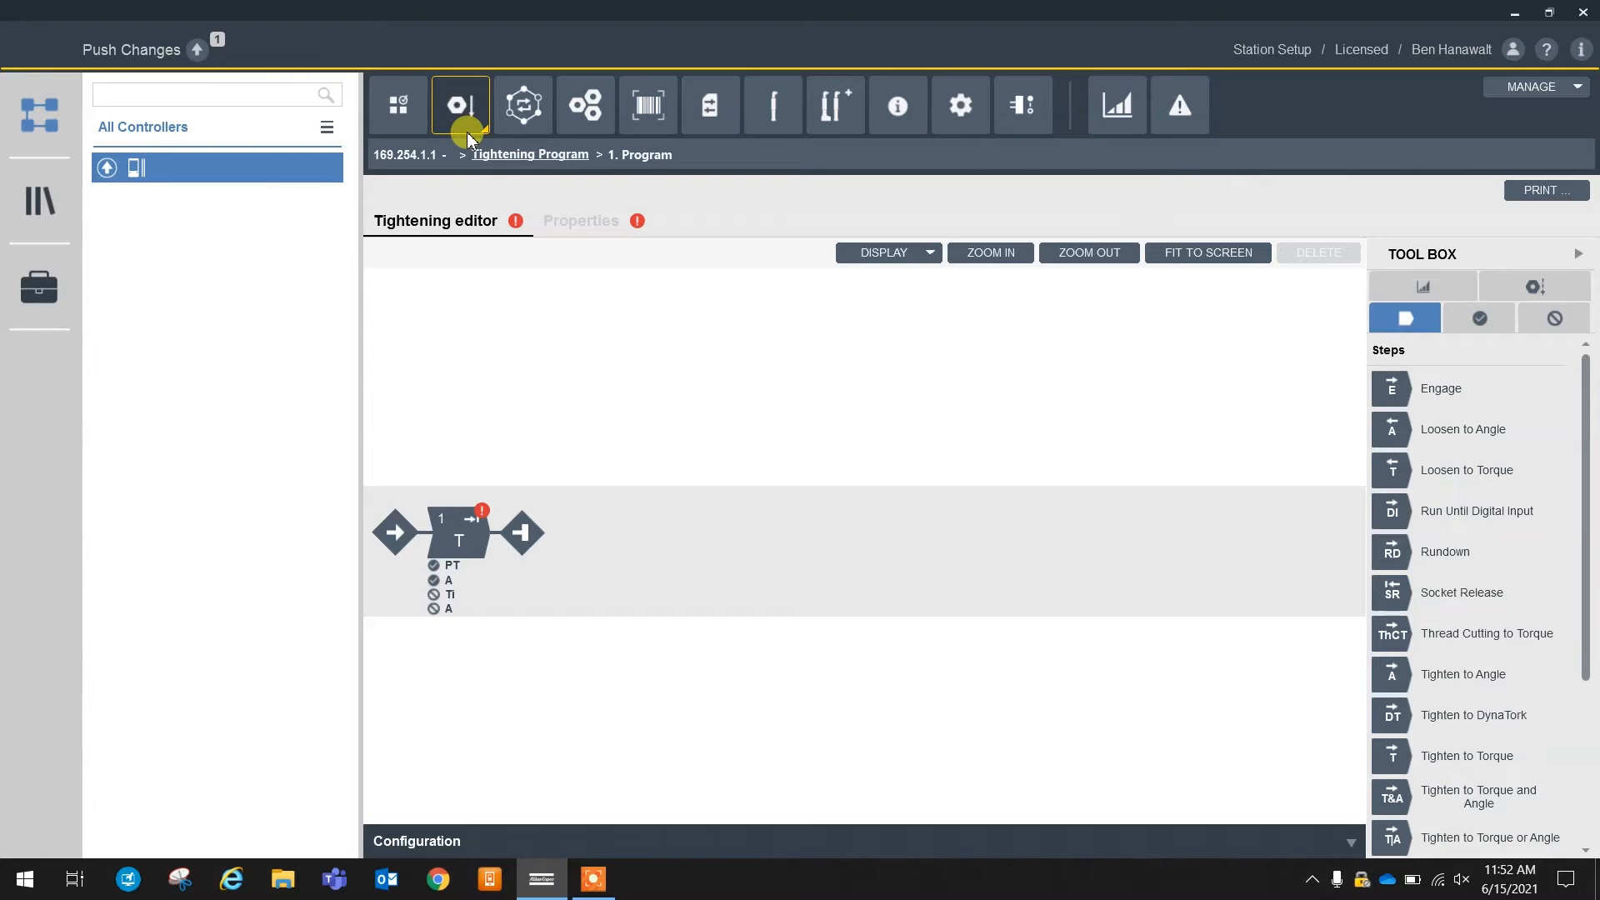
# Create a new sync mode named 'Tightening'
pyautogui.click(523, 104)
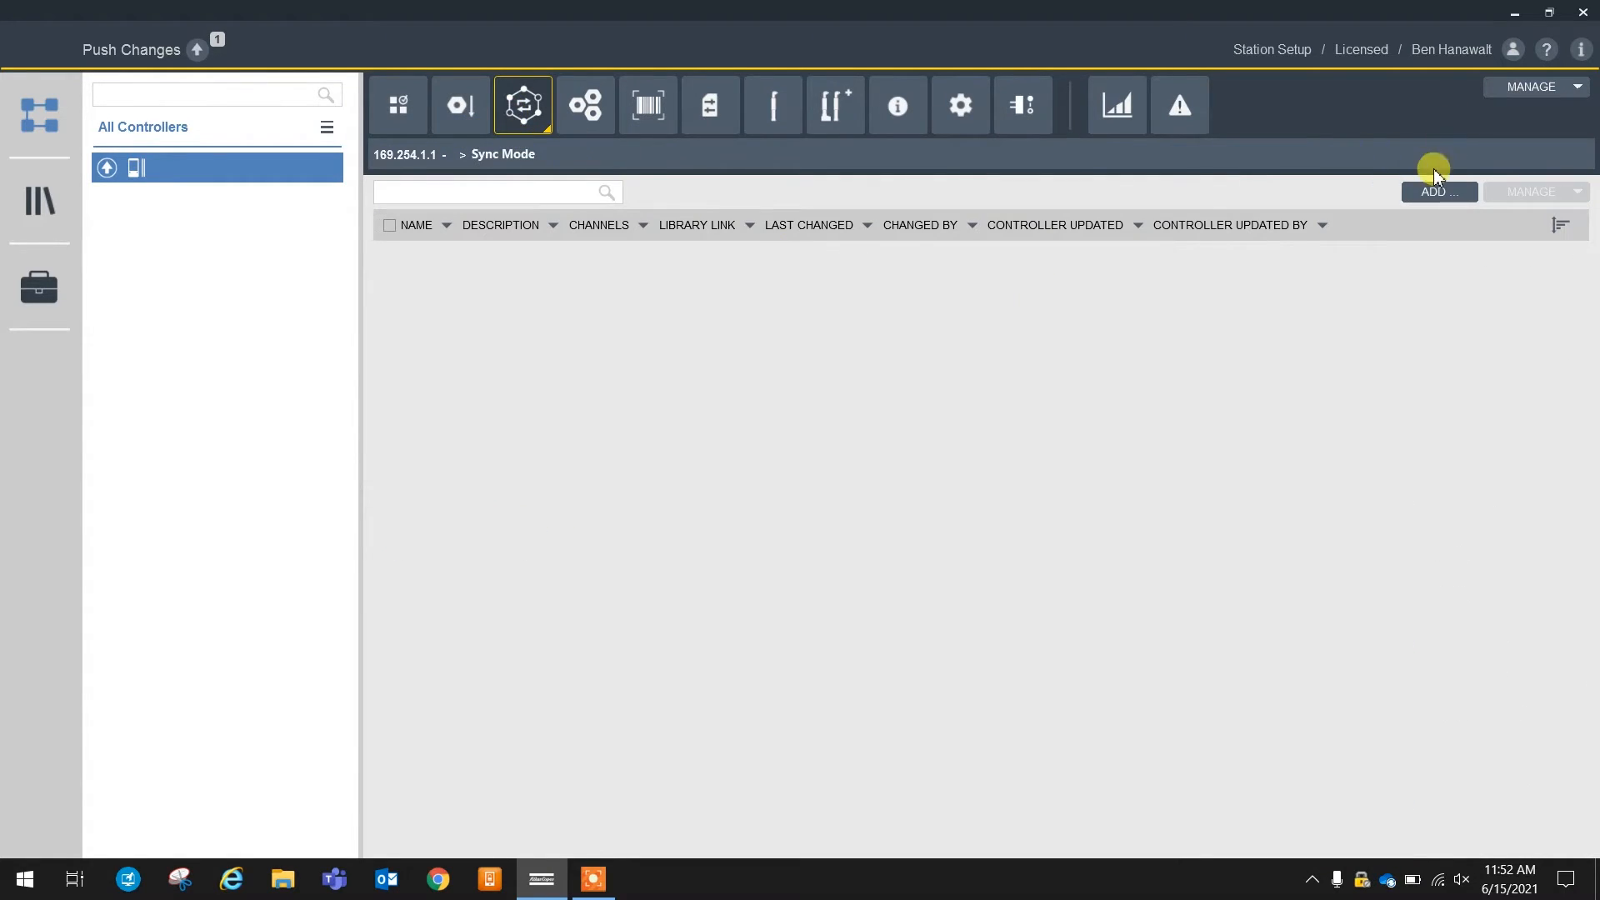
pyautogui.click(1439, 191)
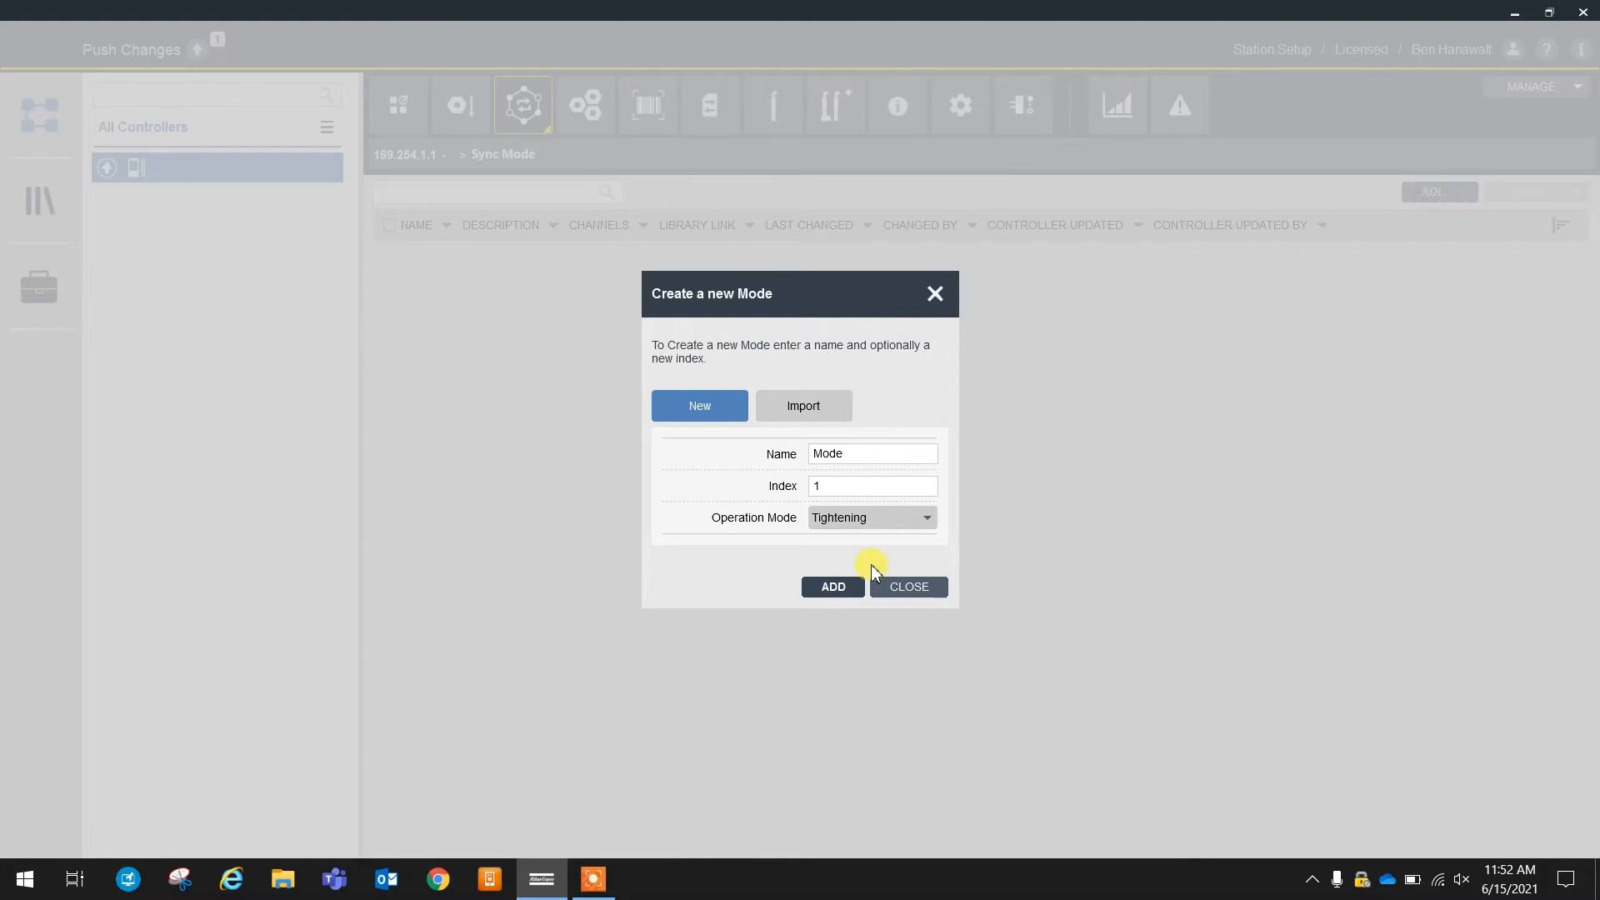
pyautogui.tripleClick(873, 453)
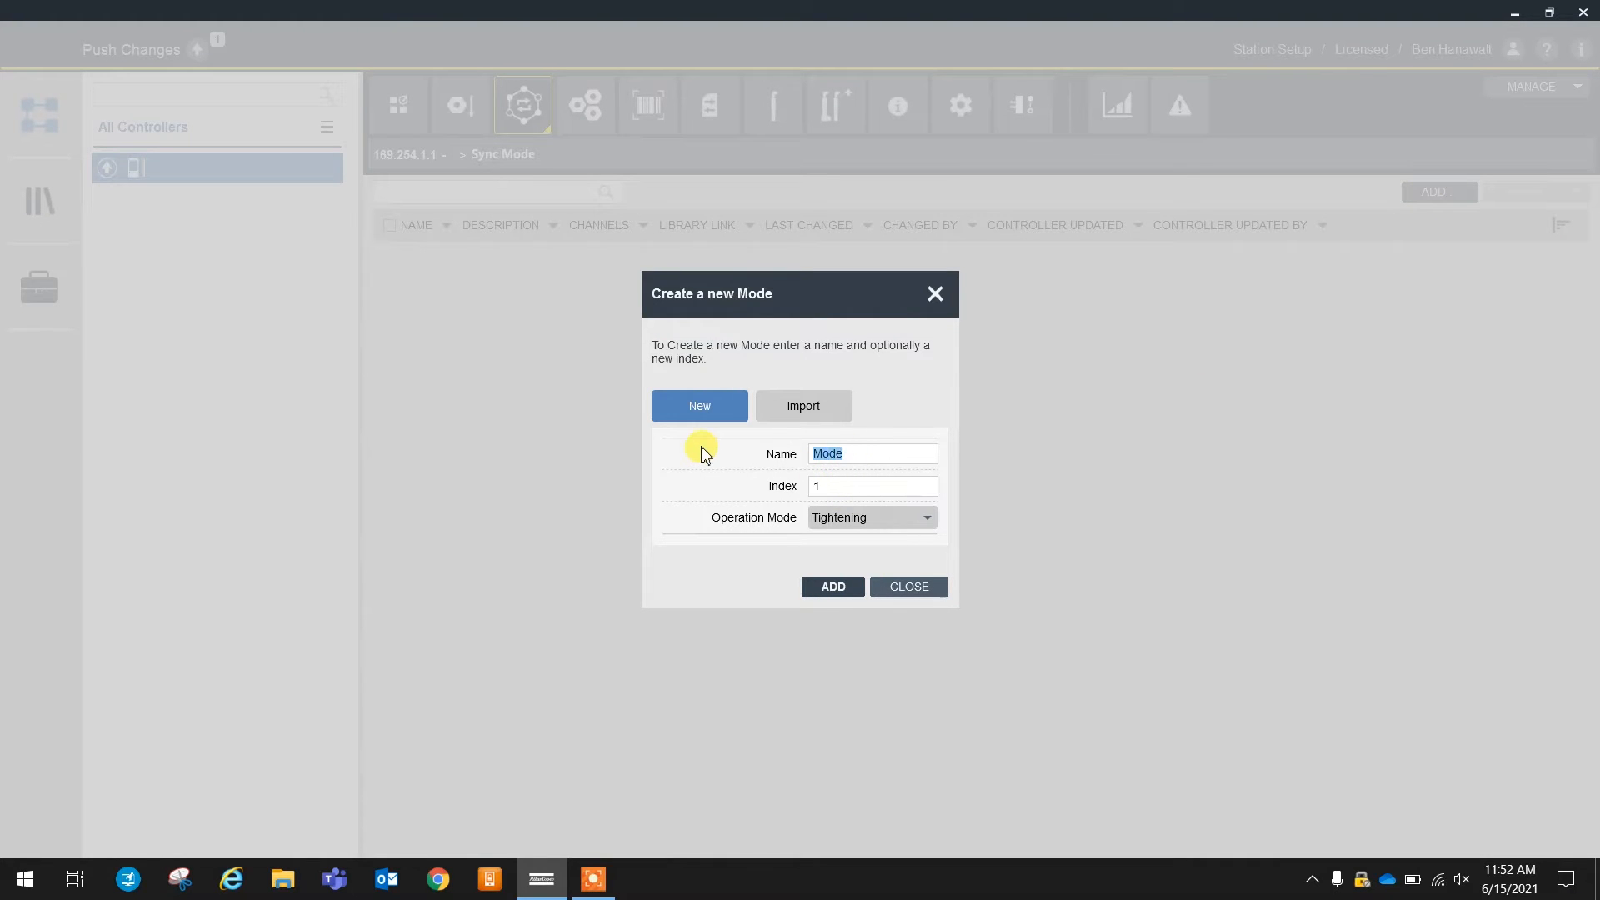
pyautogui.write('Tightening')
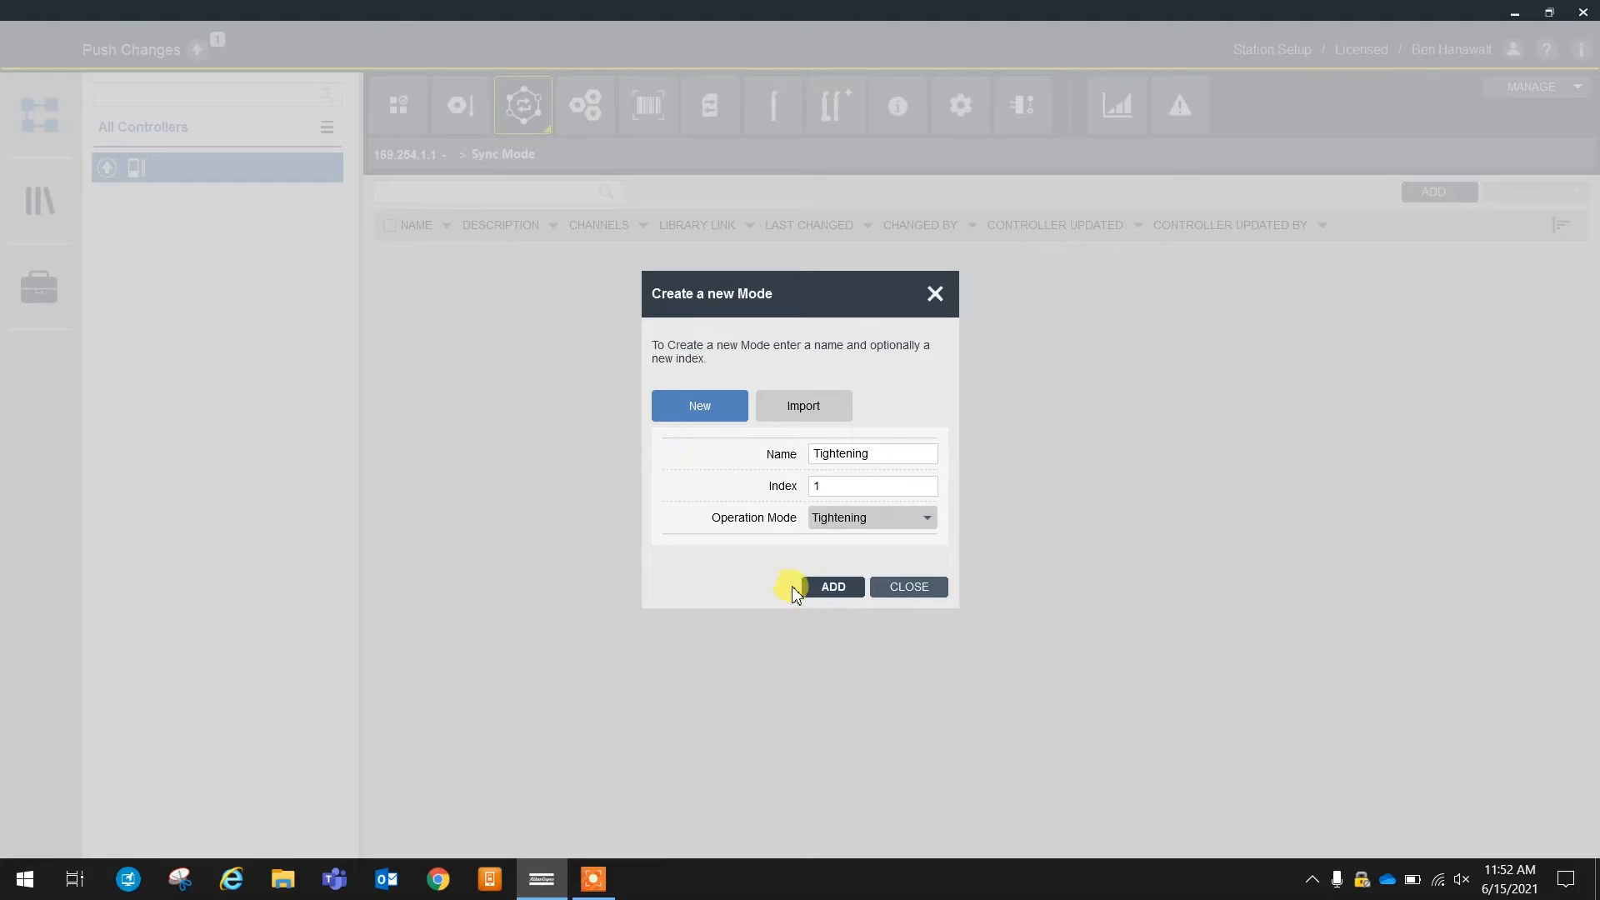
pyautogui.click(833, 587)
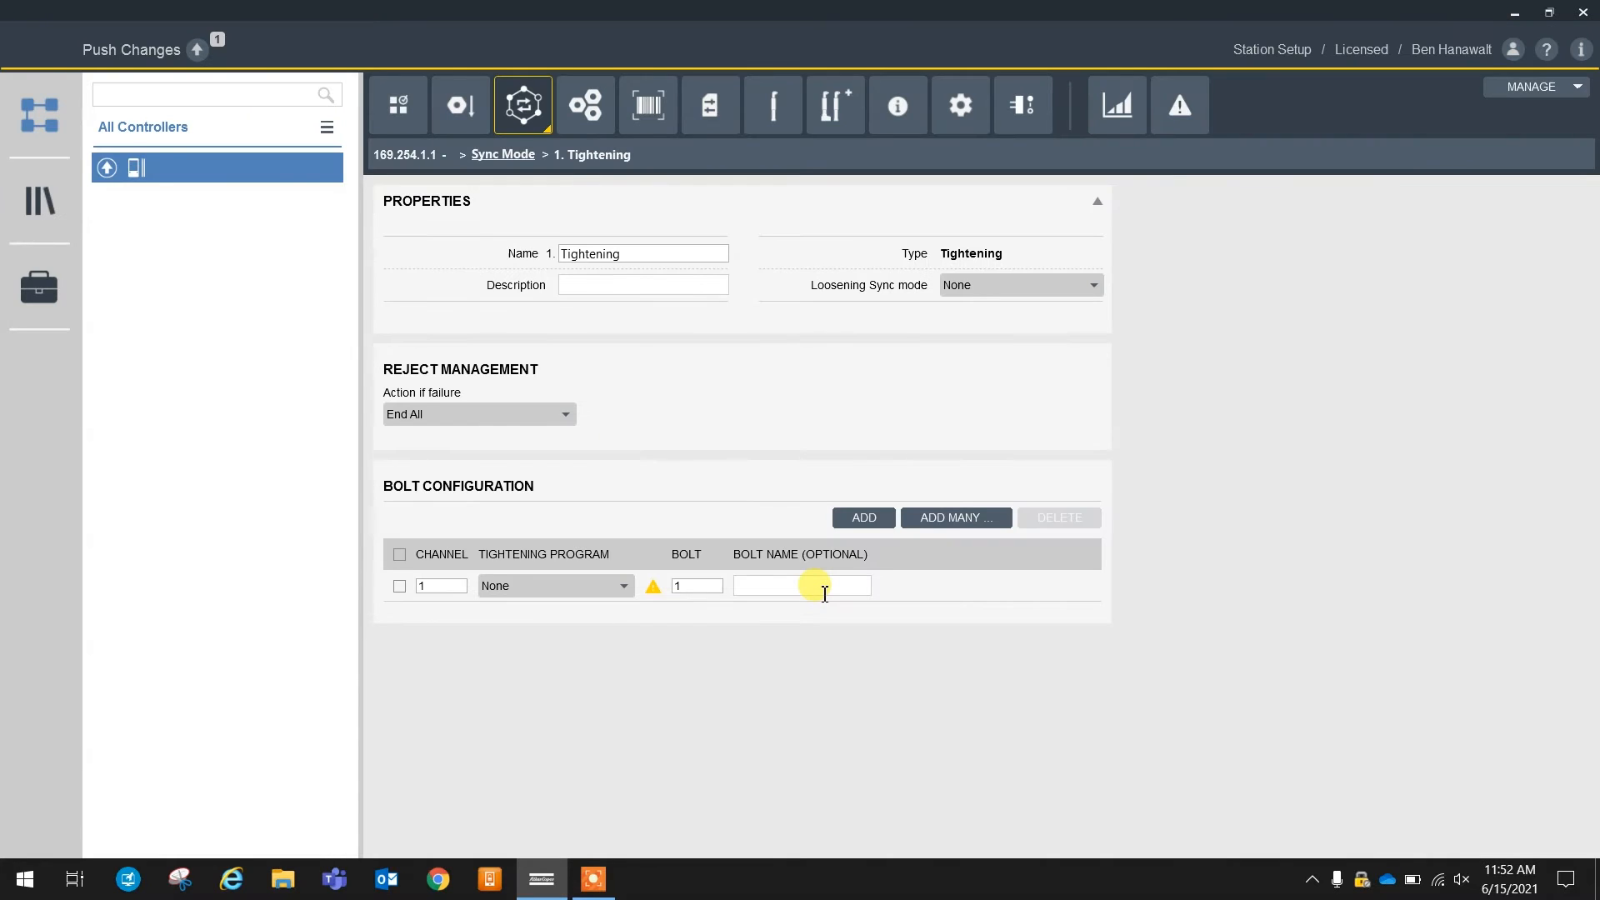
pyautogui.moveTo(568, 598)
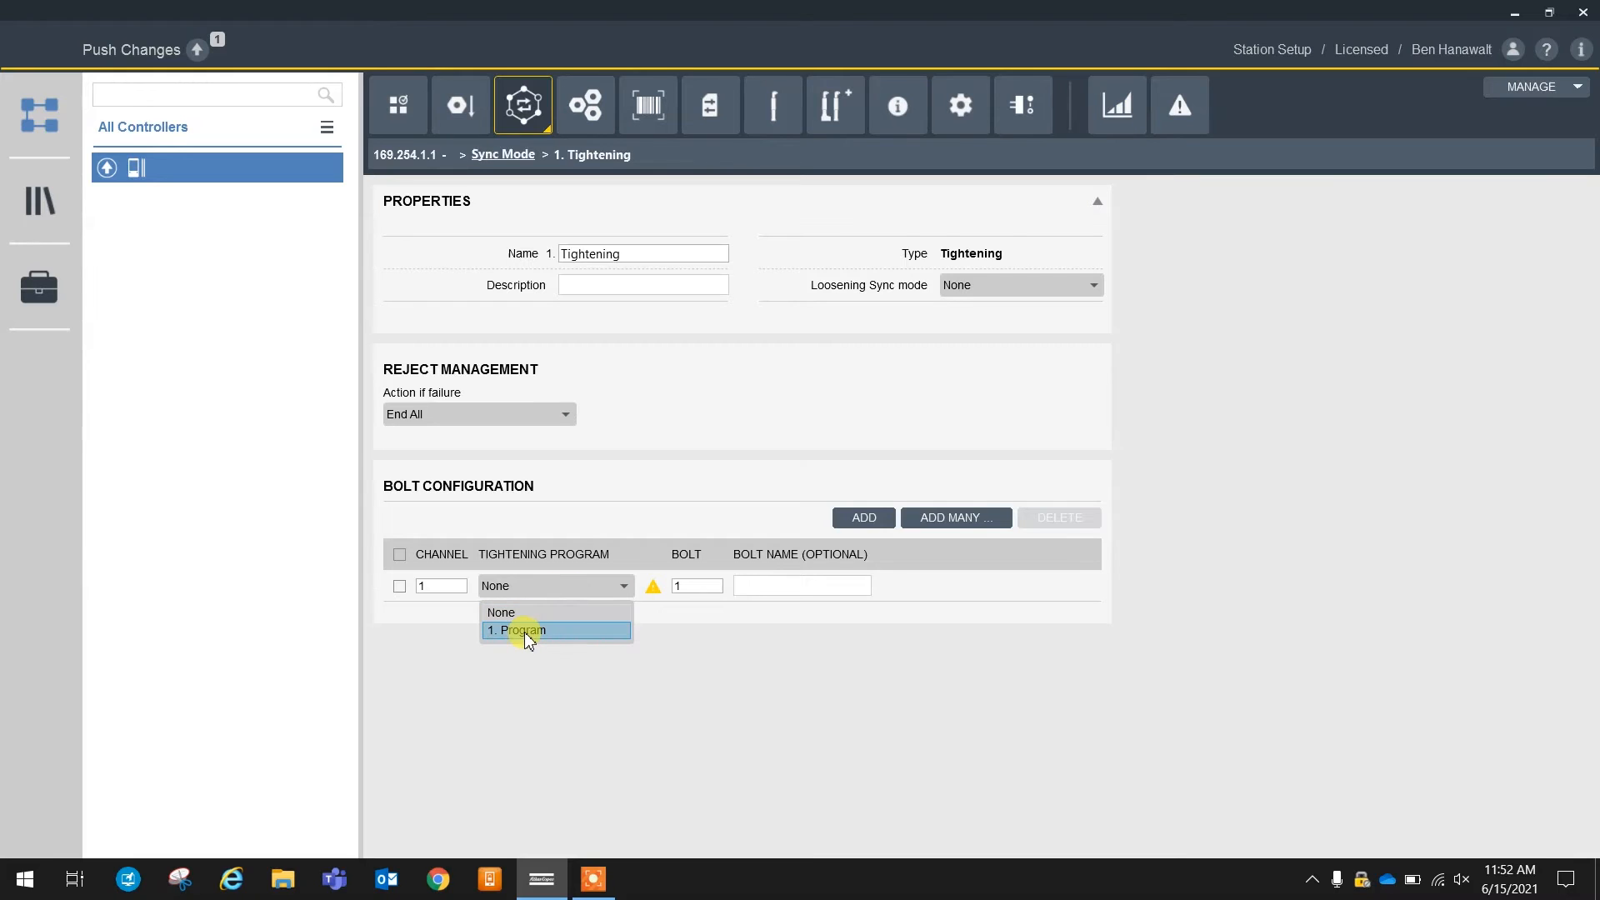
# Add a second bolt and assign 1. Program to channels 1 and 2
pyautogui.click(527, 630)
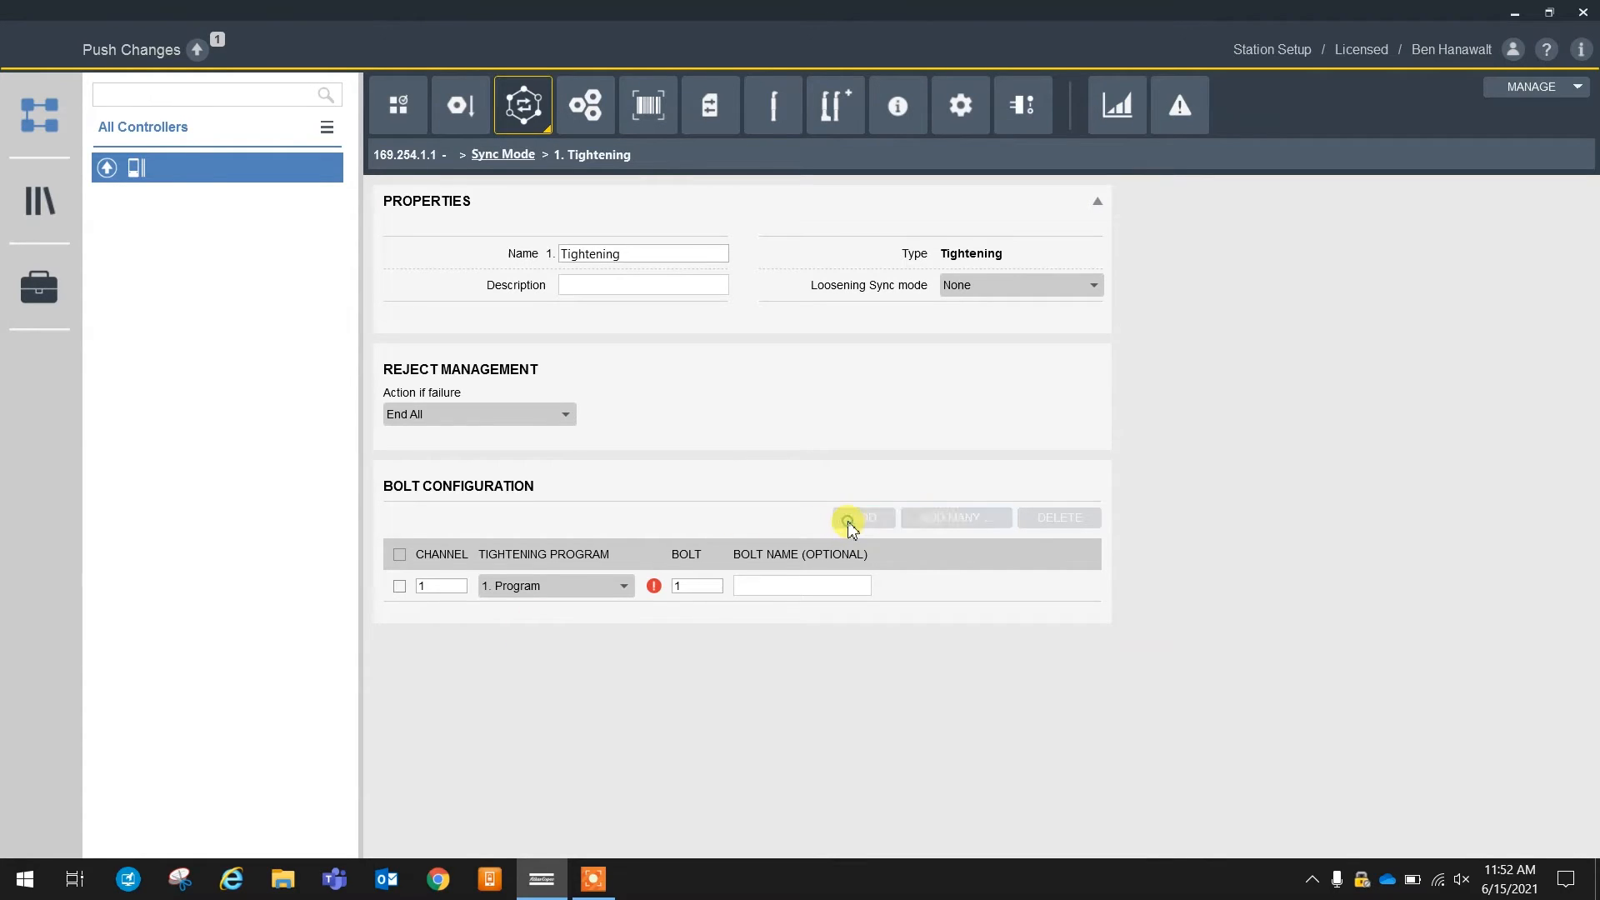
pyautogui.click(863, 517)
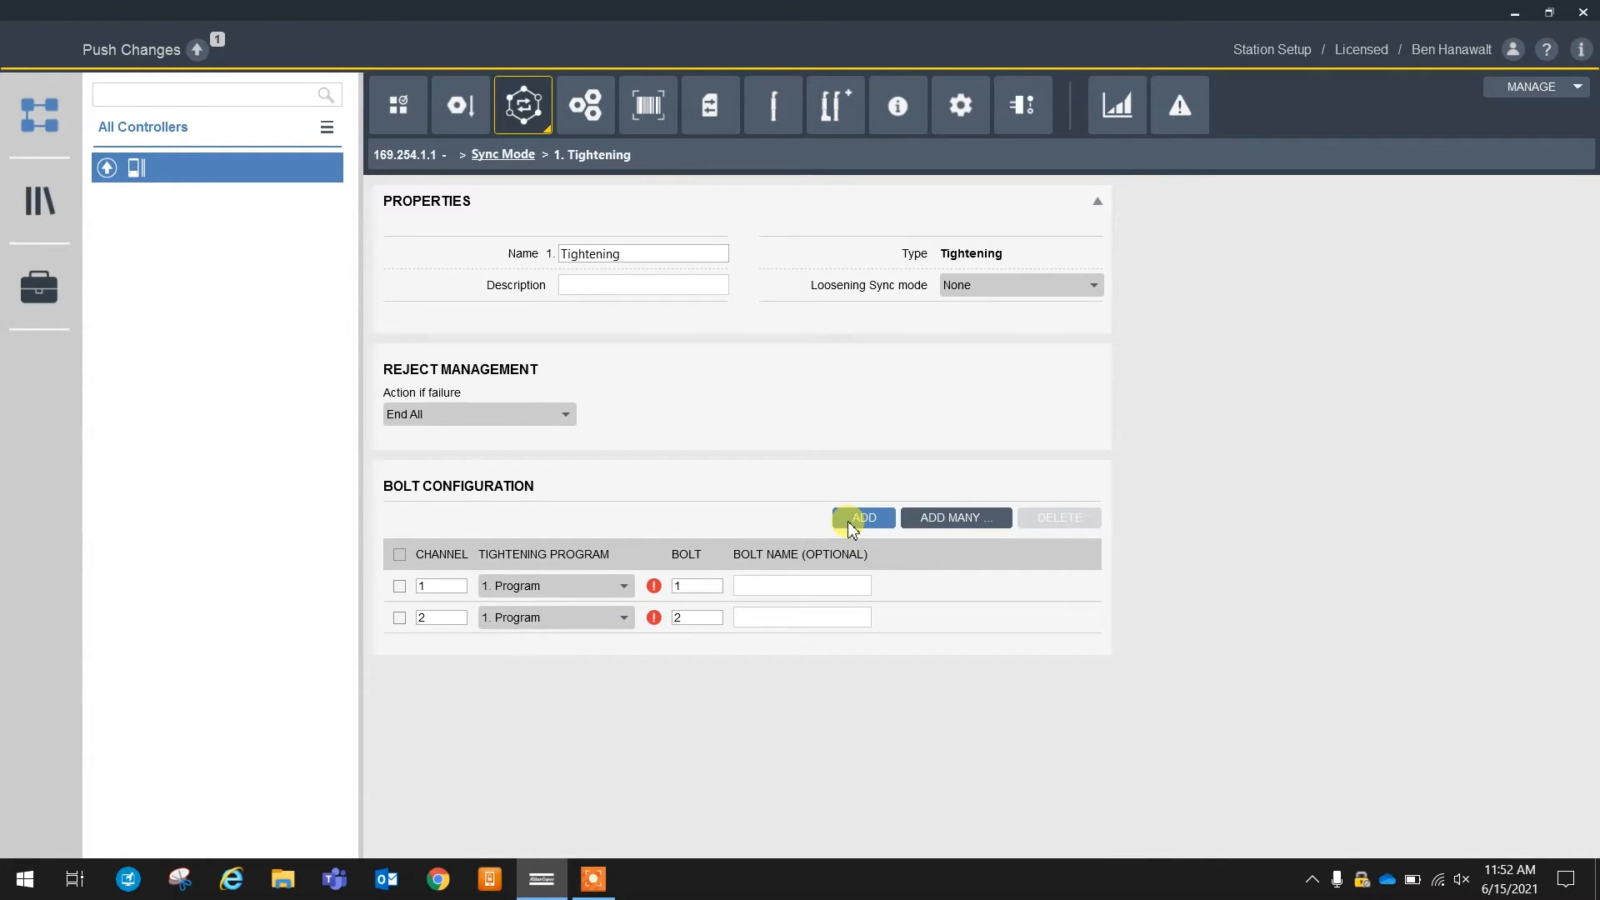
pyautogui.moveTo(657, 100)
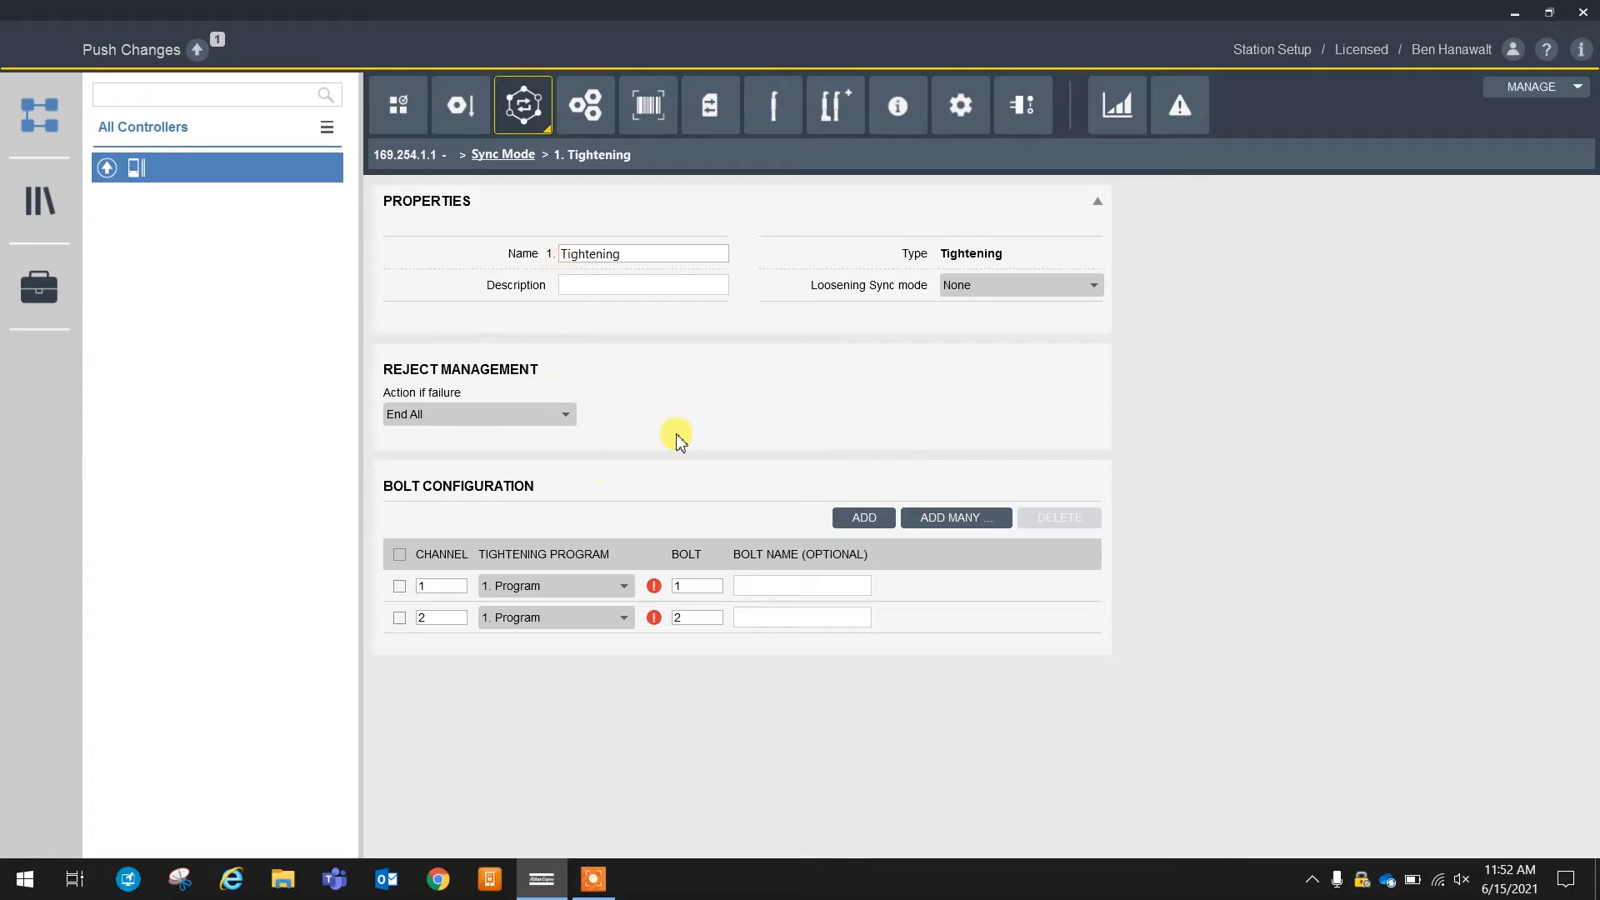
pyautogui.moveTo(580, 646)
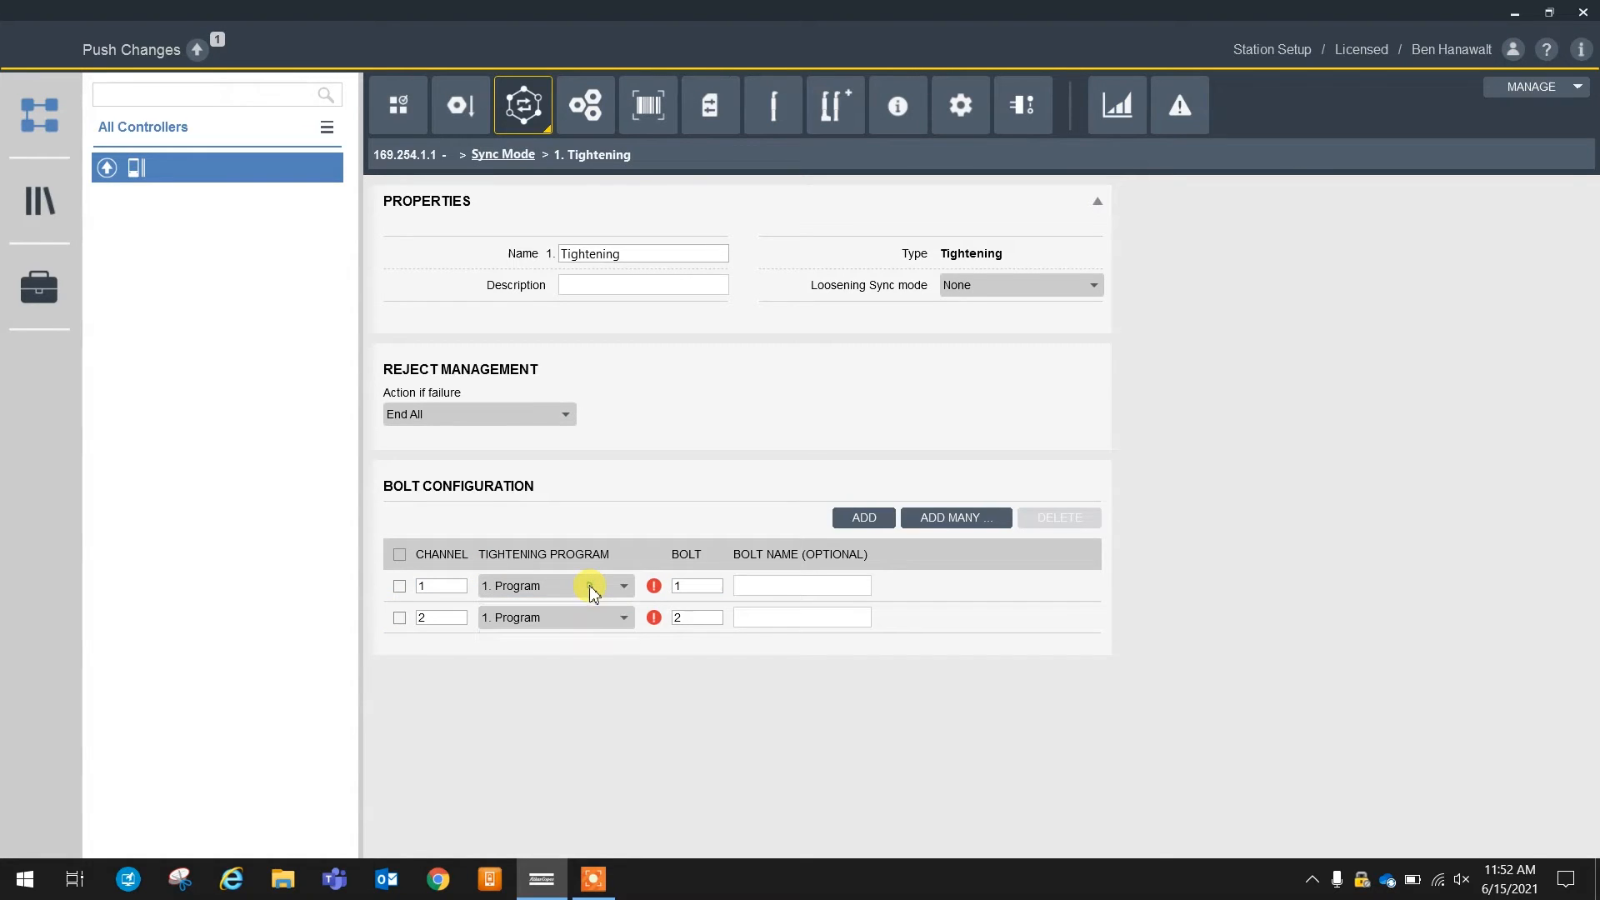
pyautogui.click(623, 617)
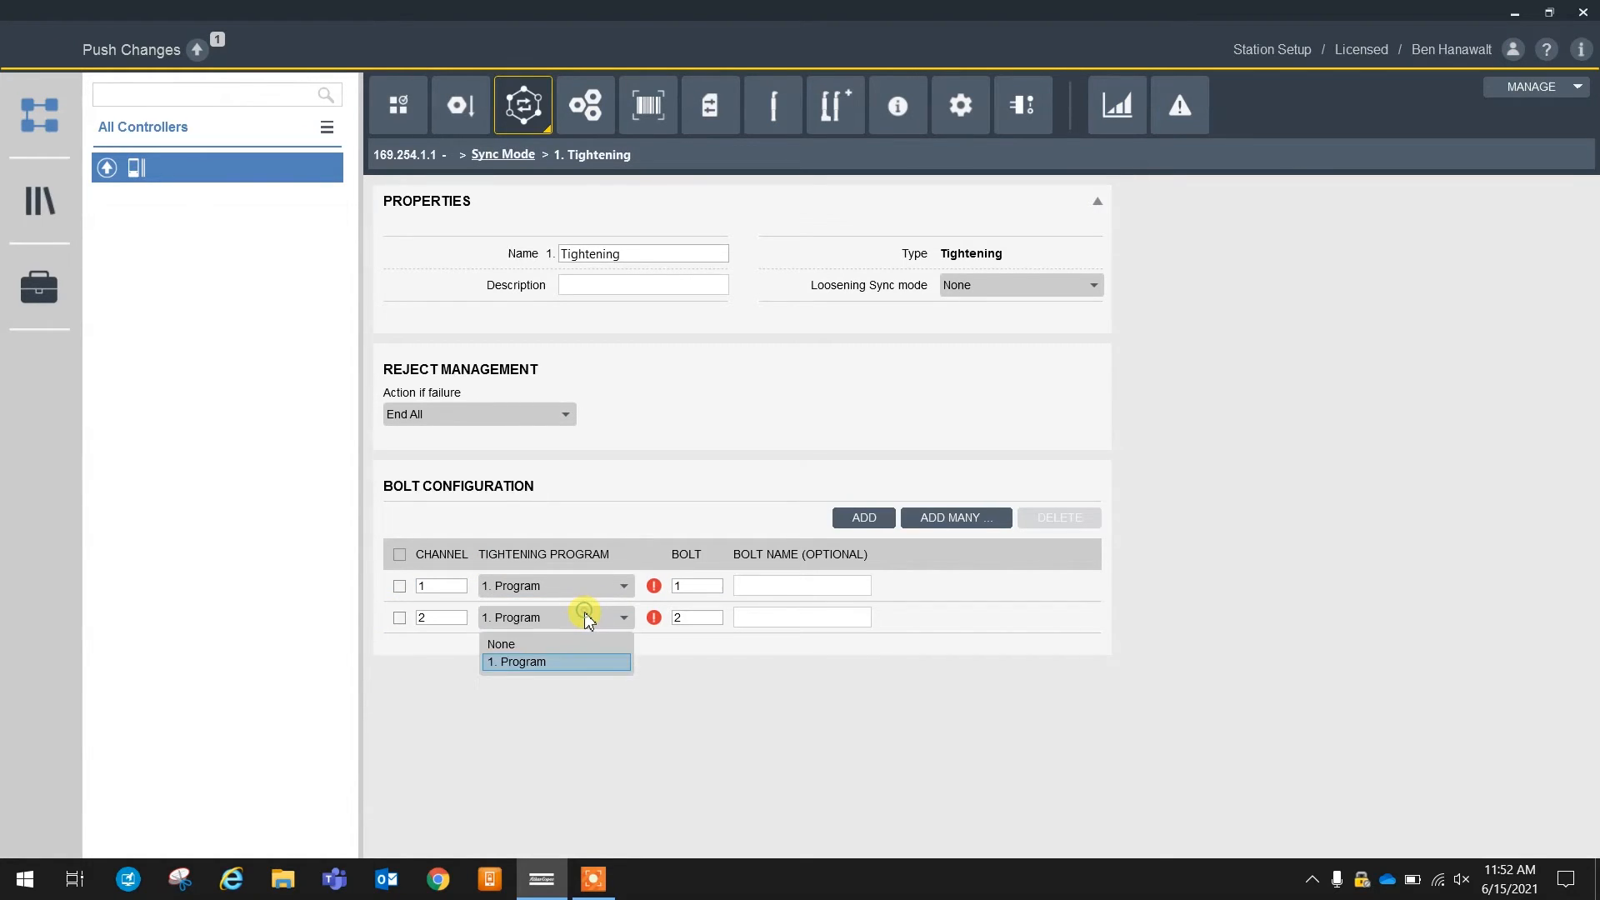
pyautogui.click(501, 643)
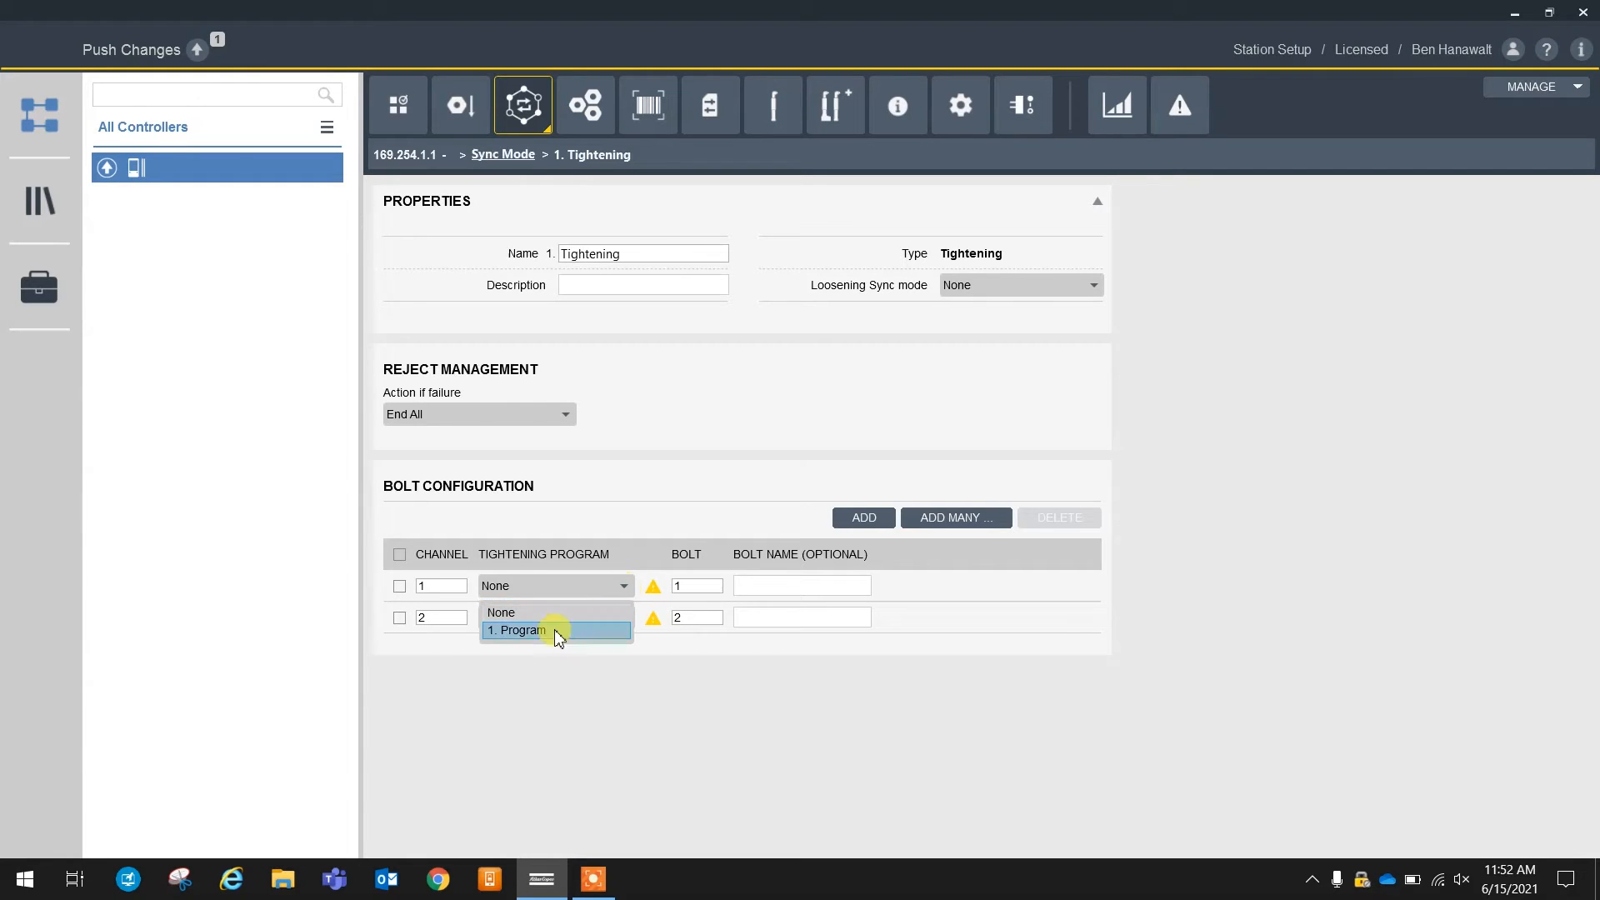
pyautogui.click(517, 630)
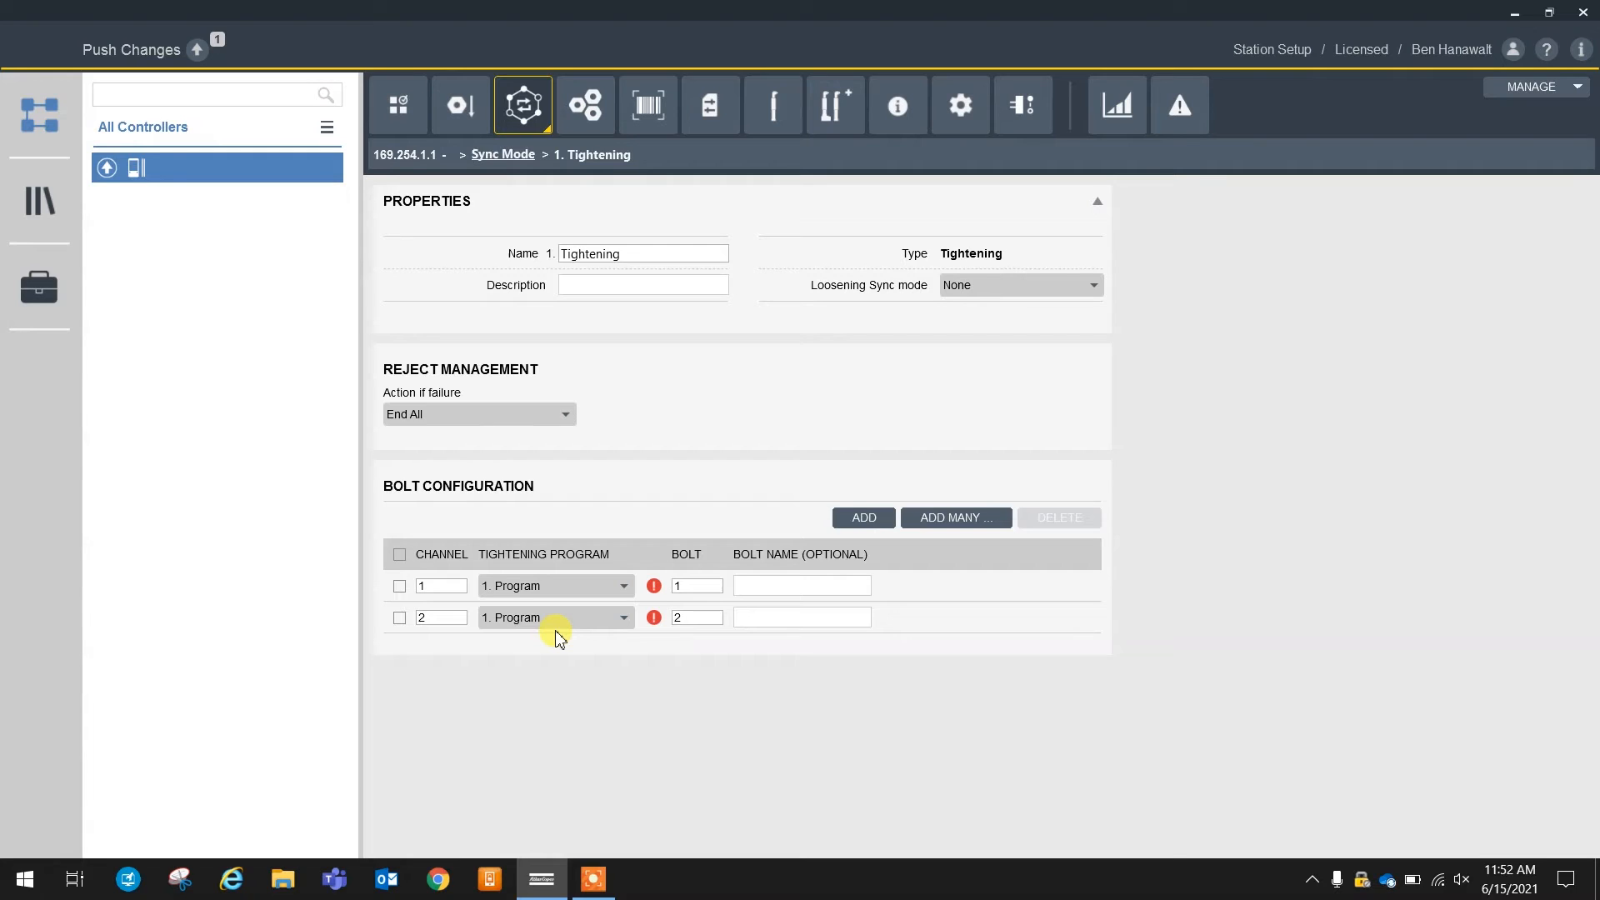
pyautogui.moveTo(481, 605)
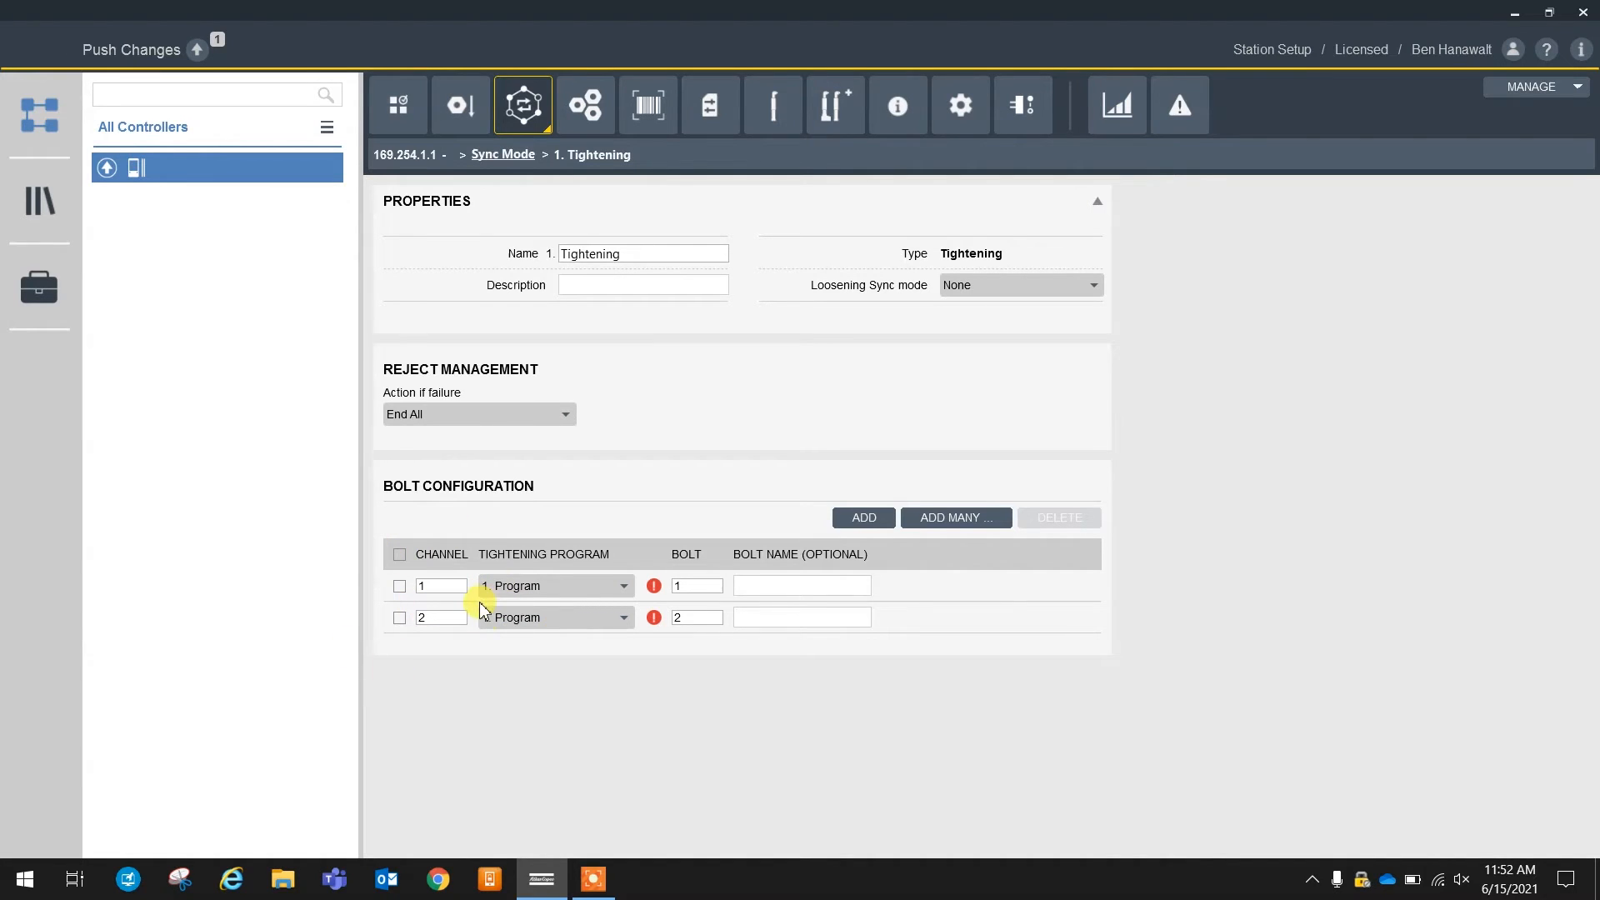
pyautogui.click(585, 104)
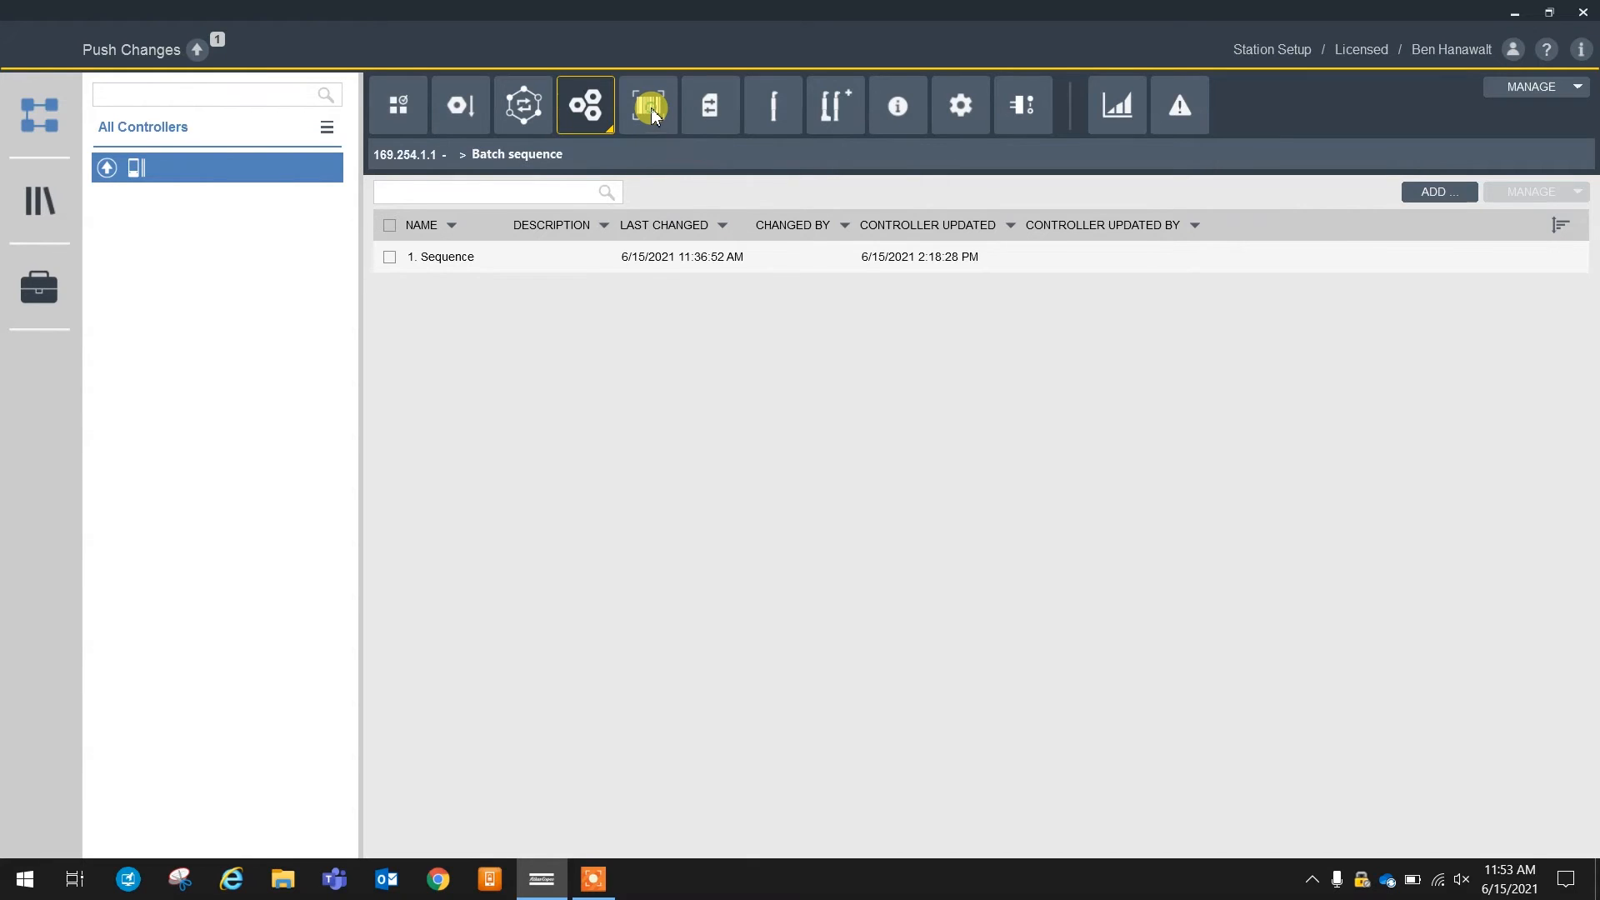
# Review Source Tightening, whose identifier 1 activates 1. Tightening, and return to Sources
pyautogui.click(648, 103)
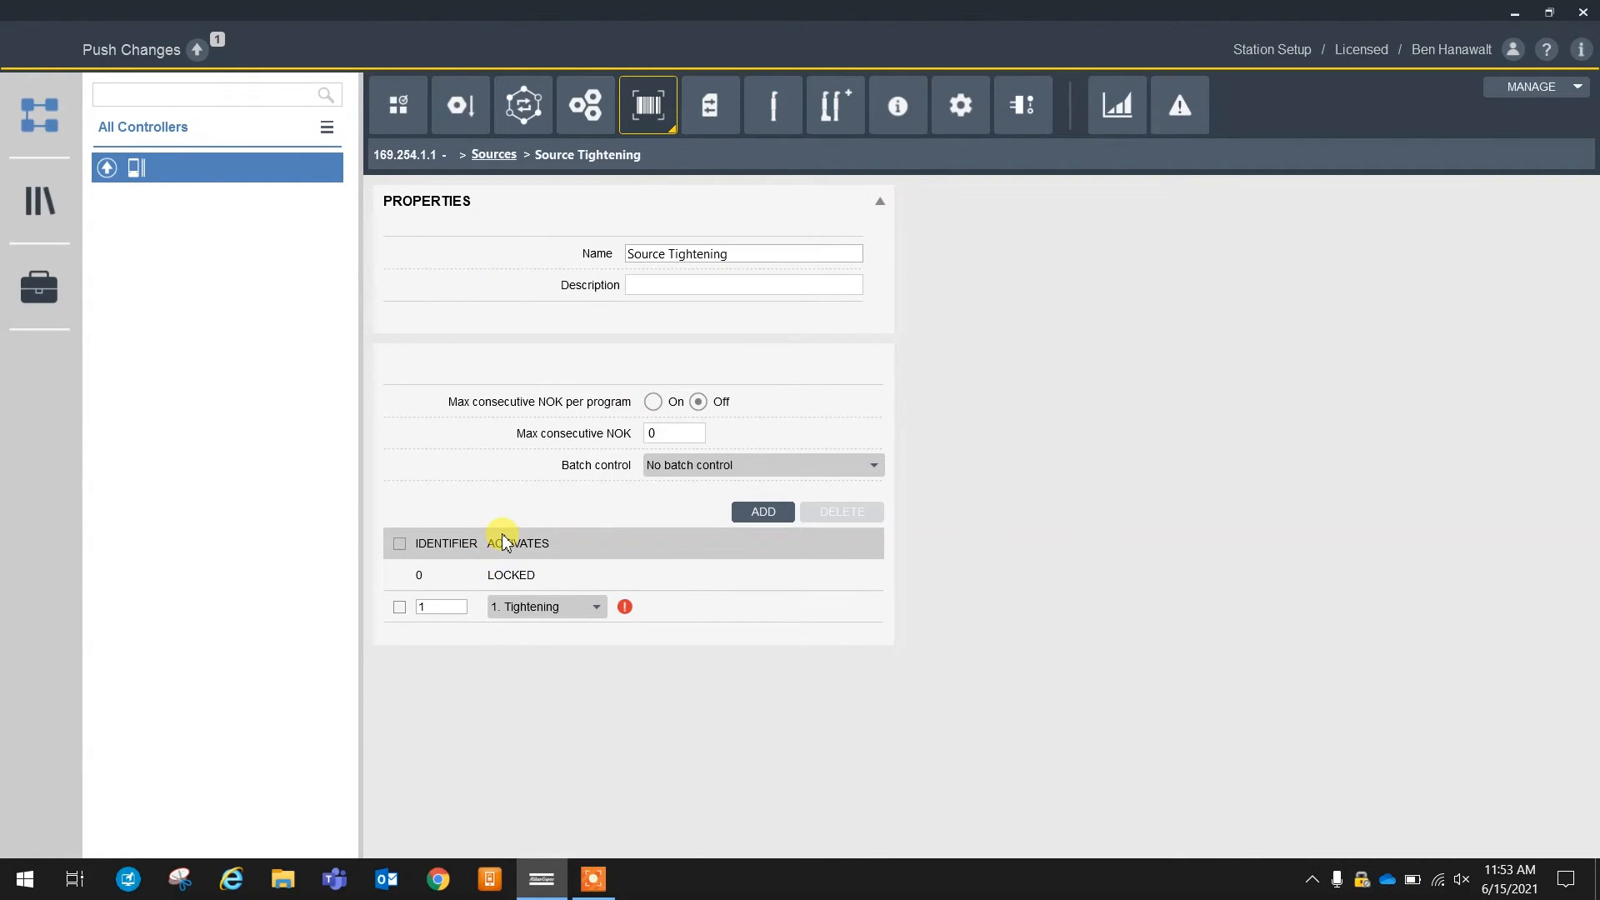
pyautogui.moveTo(620, 162)
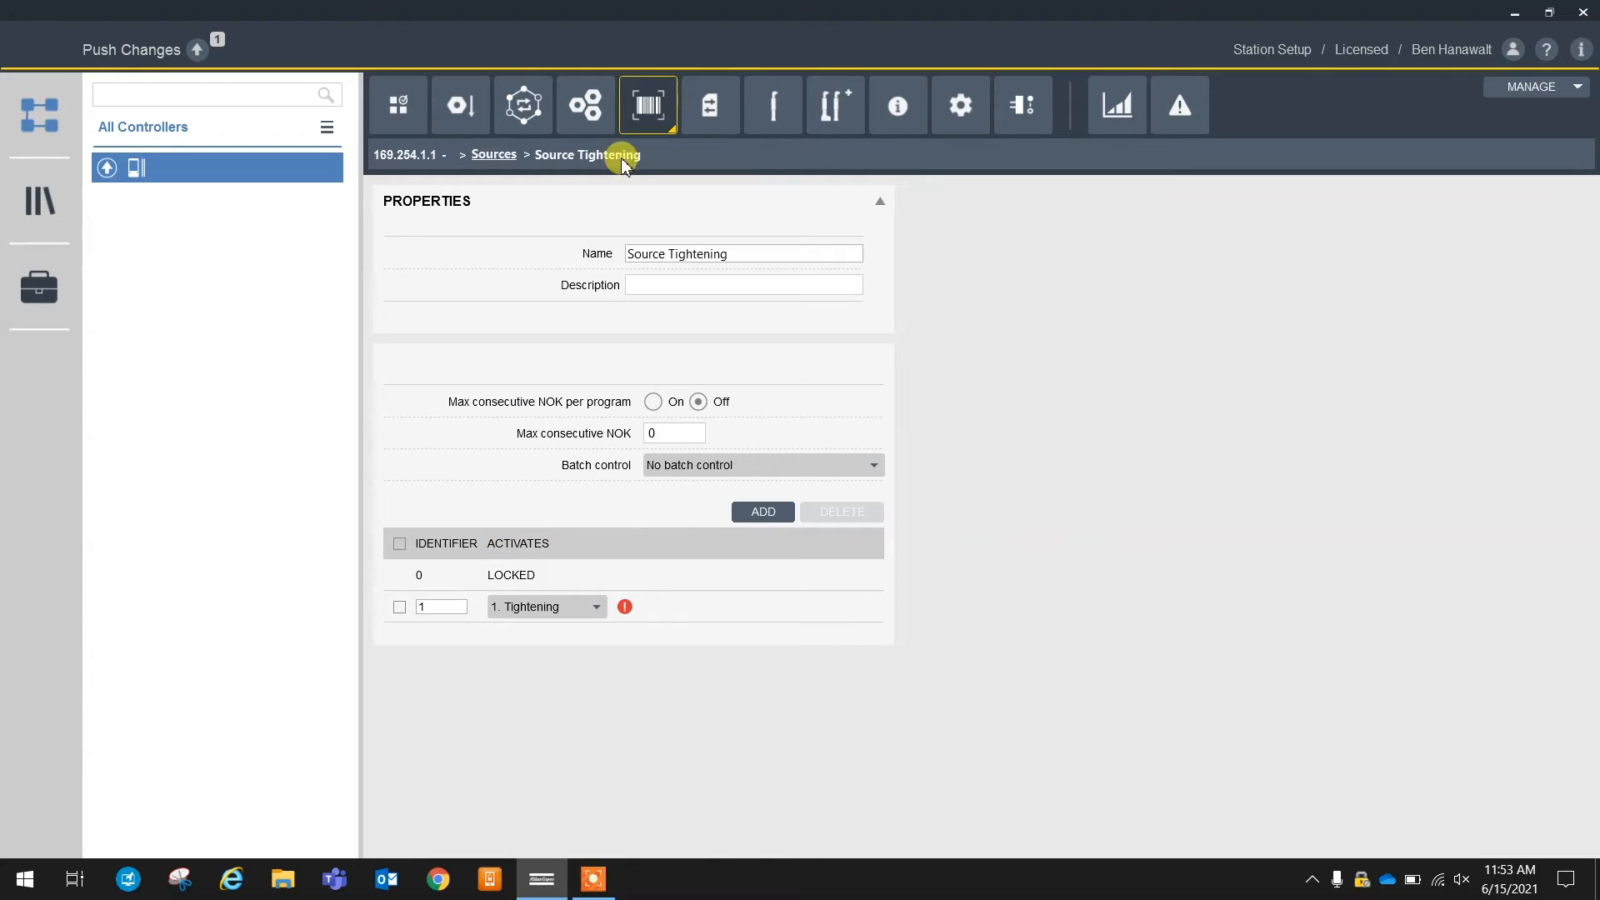
pyautogui.click(494, 155)
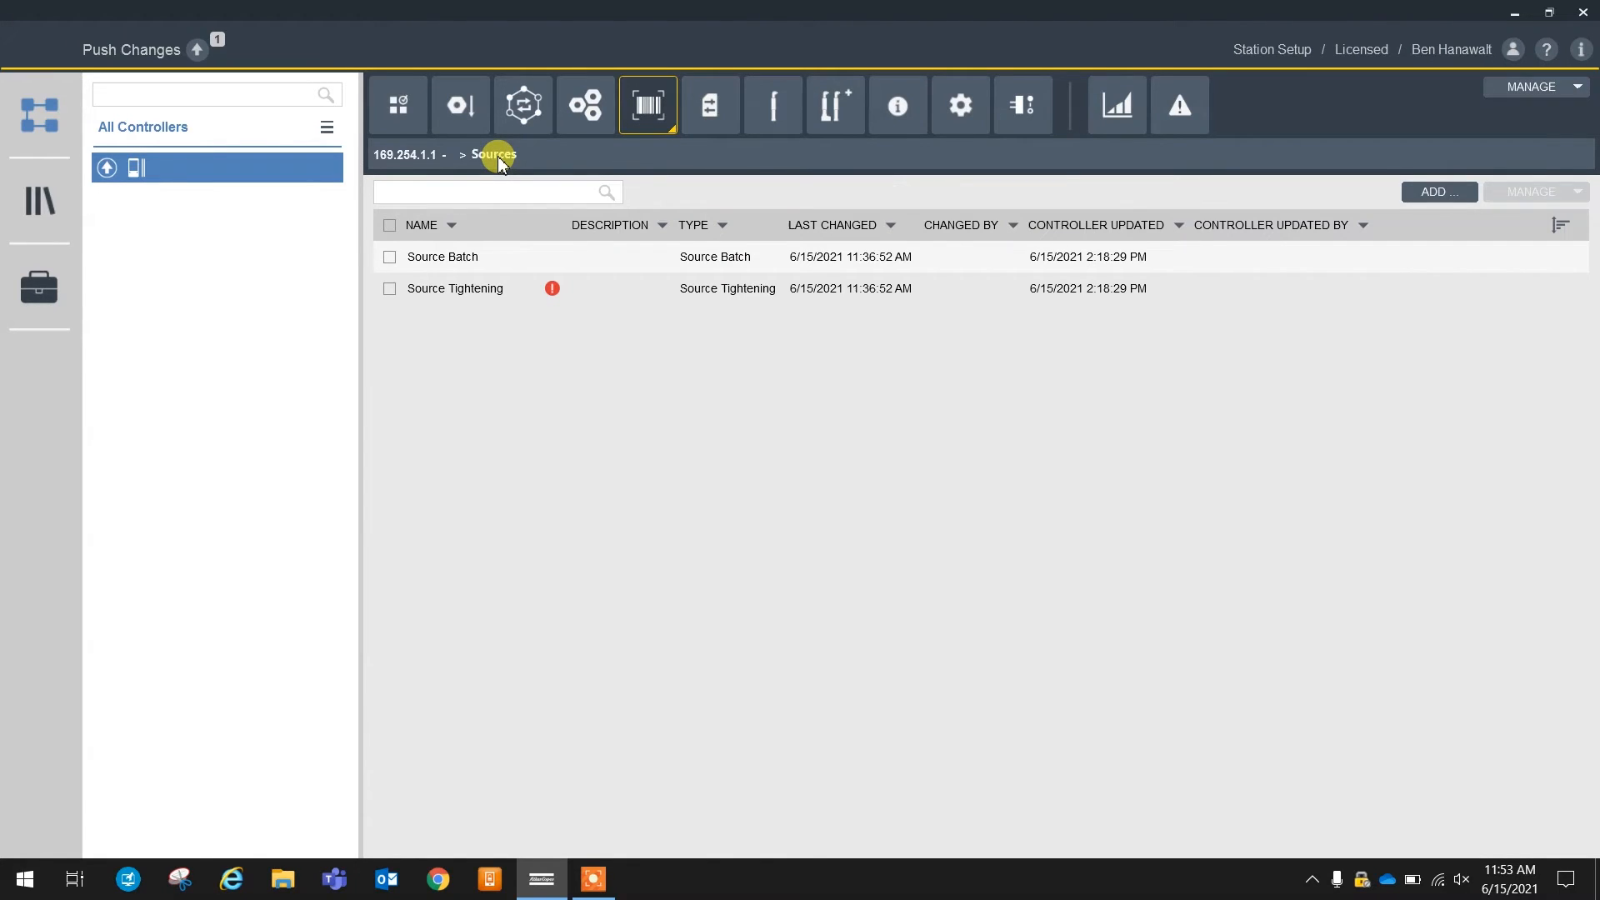
pyautogui.click(455, 288)
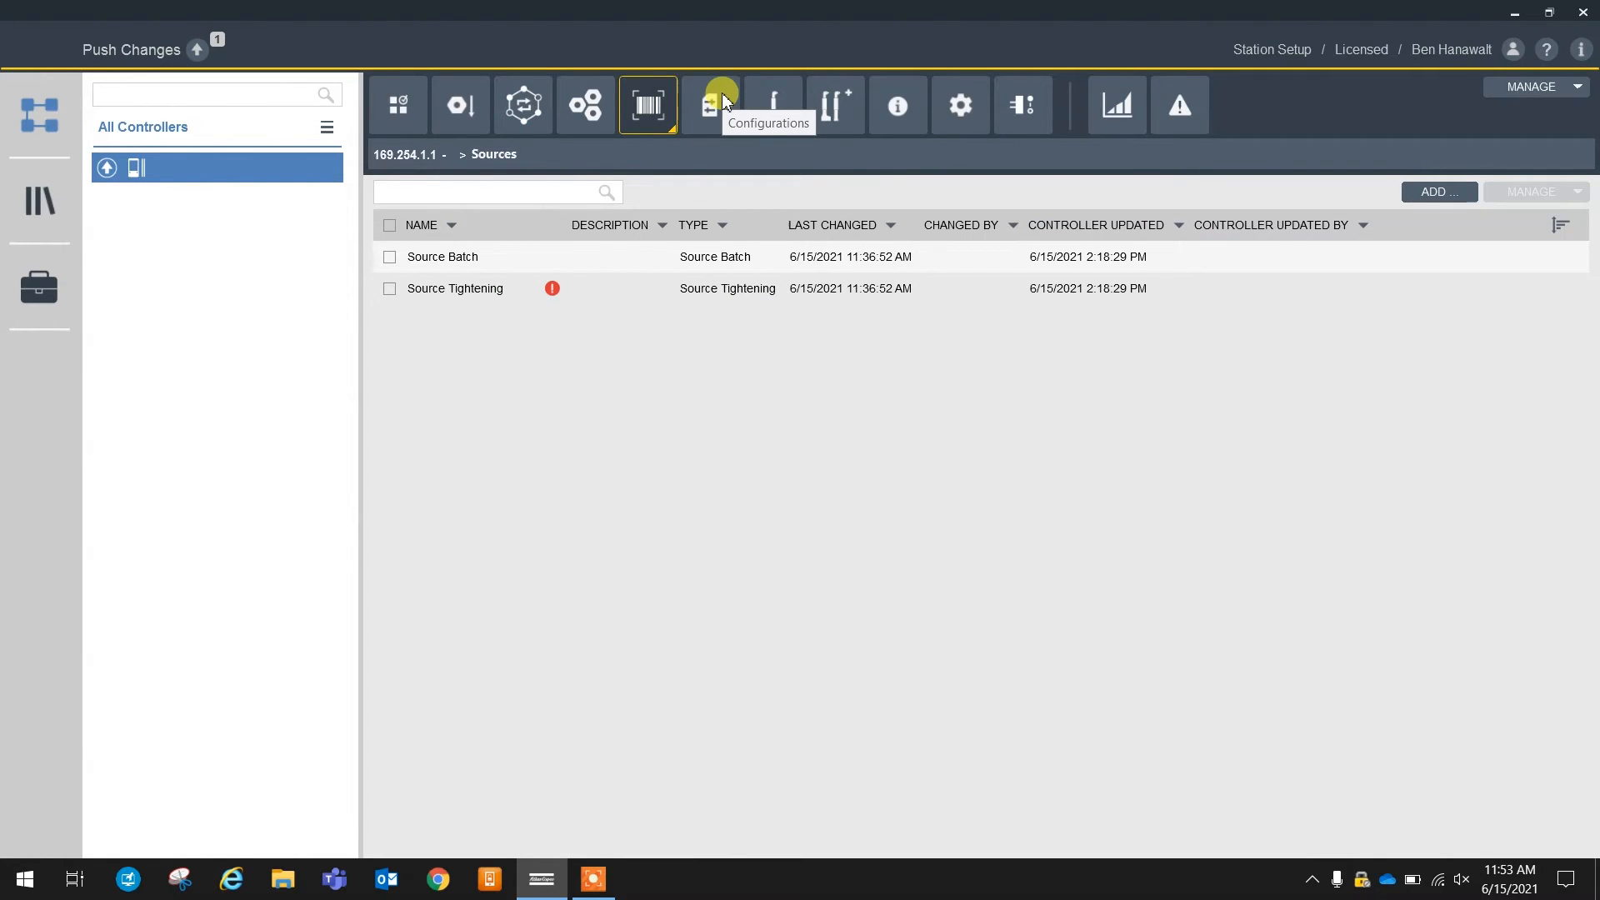
# Set the tool configuration's tool type filter to Cable and start source to Digital input
pyautogui.click(712, 105)
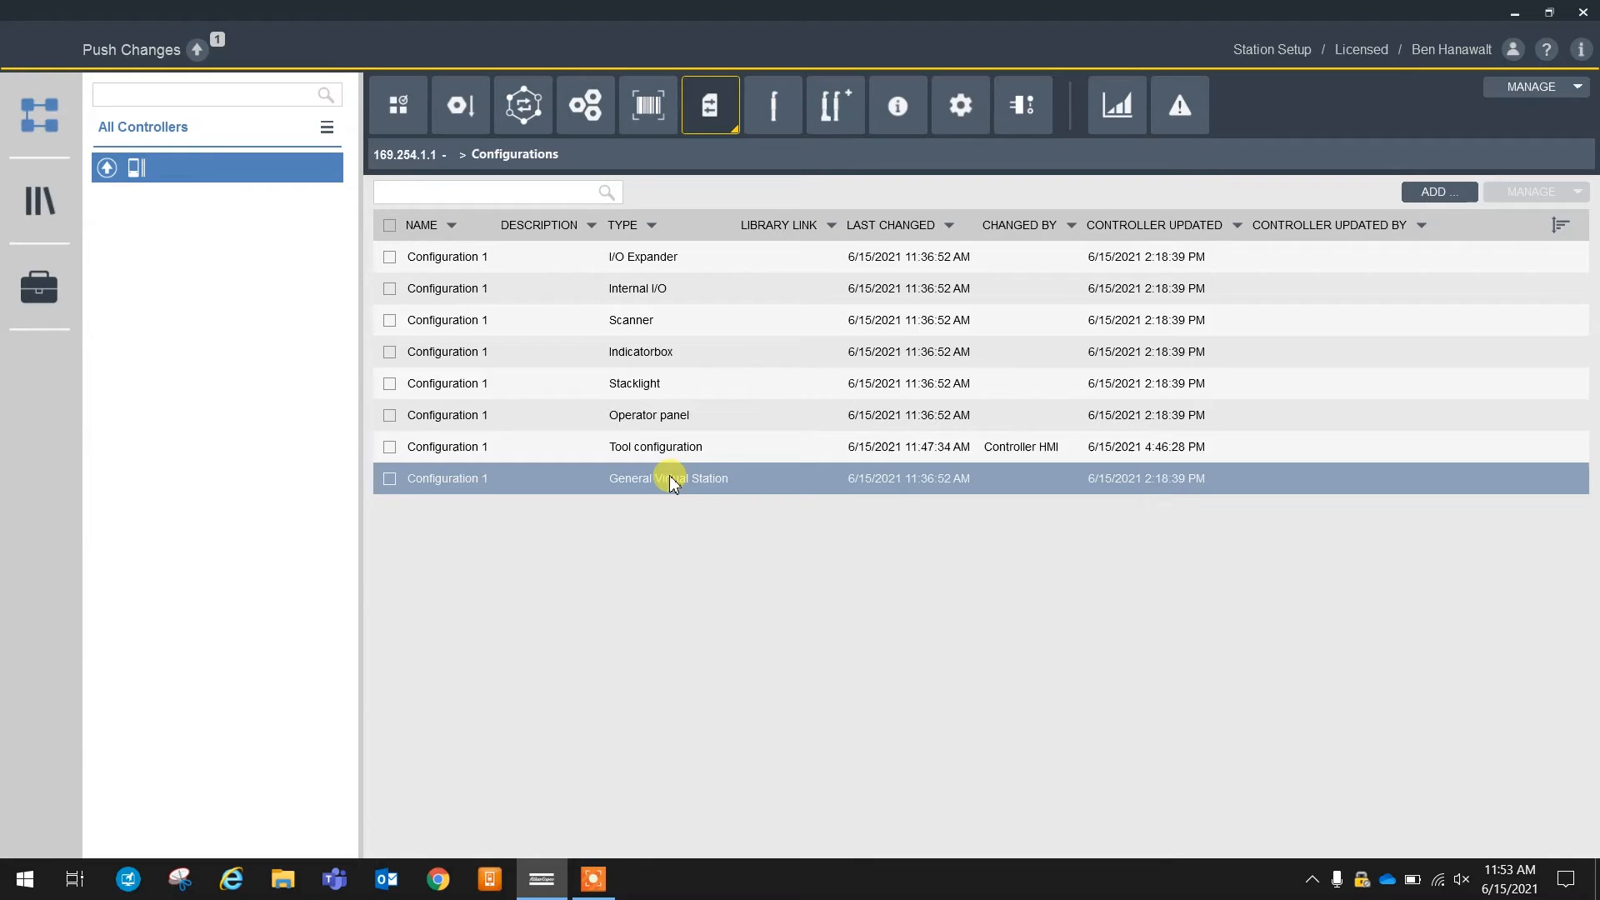
pyautogui.click(635, 383)
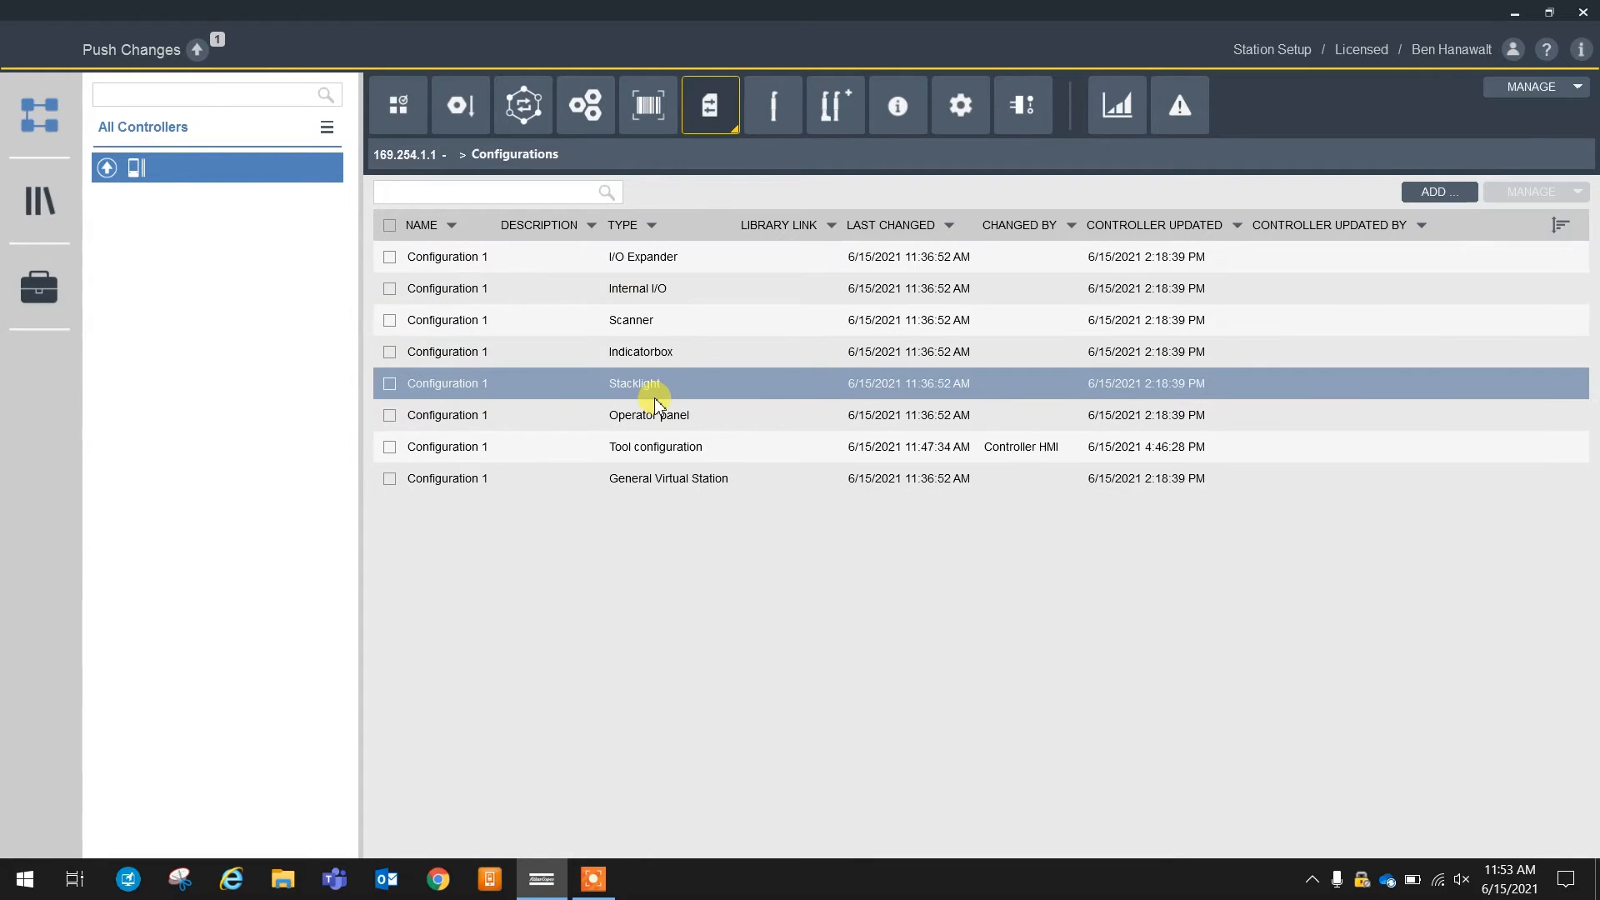
pyautogui.click(622, 479)
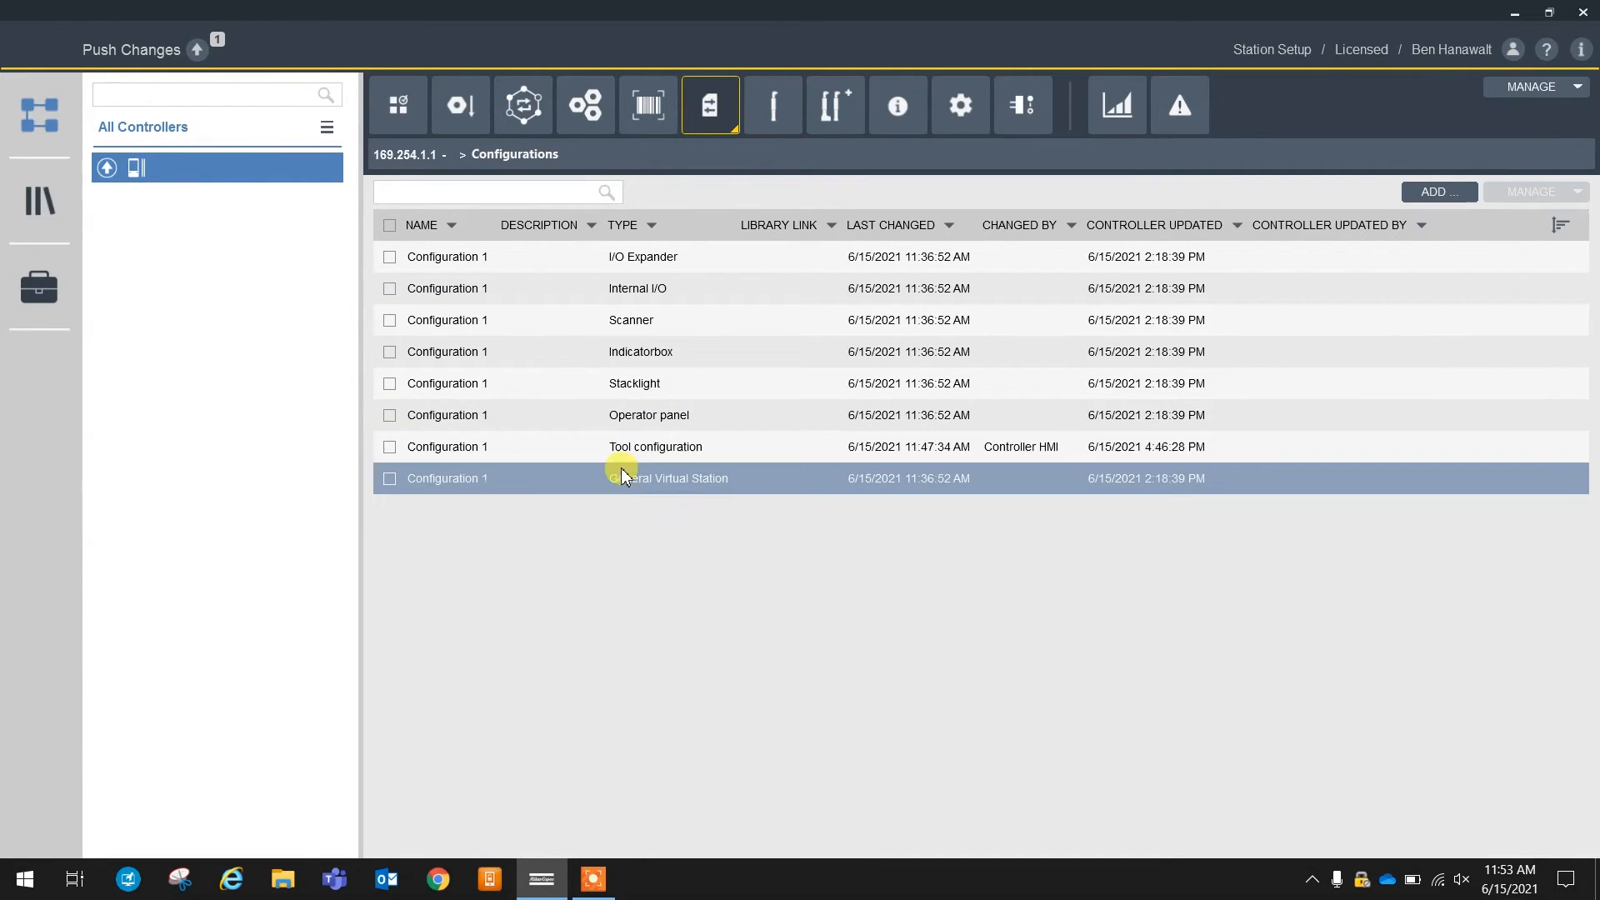
pyautogui.click(638, 446)
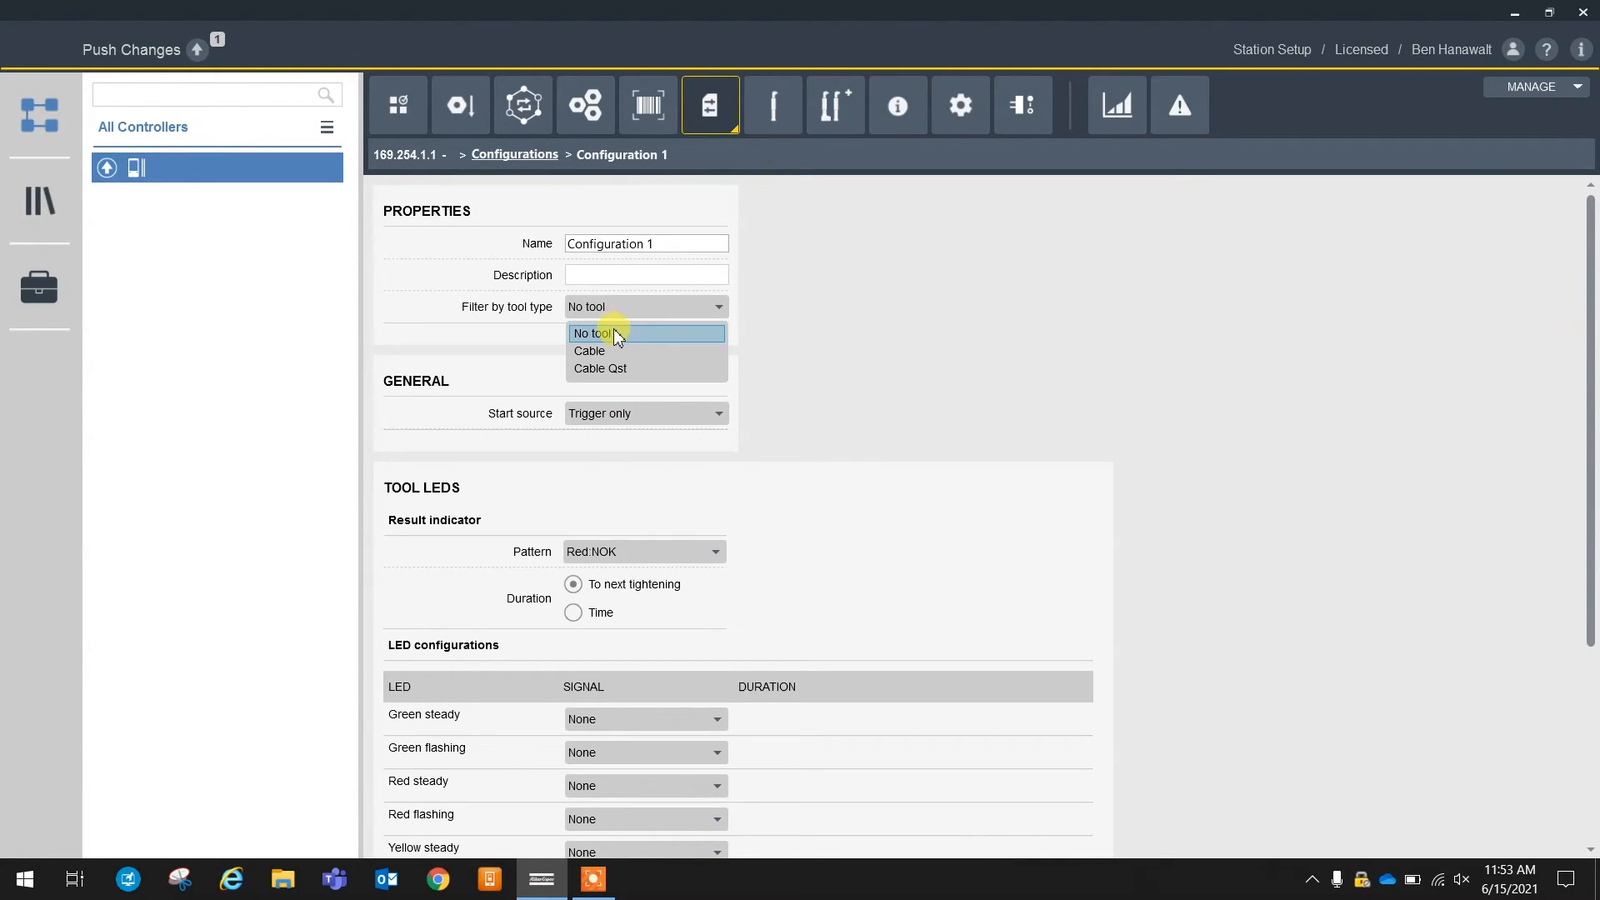
pyautogui.click(590, 351)
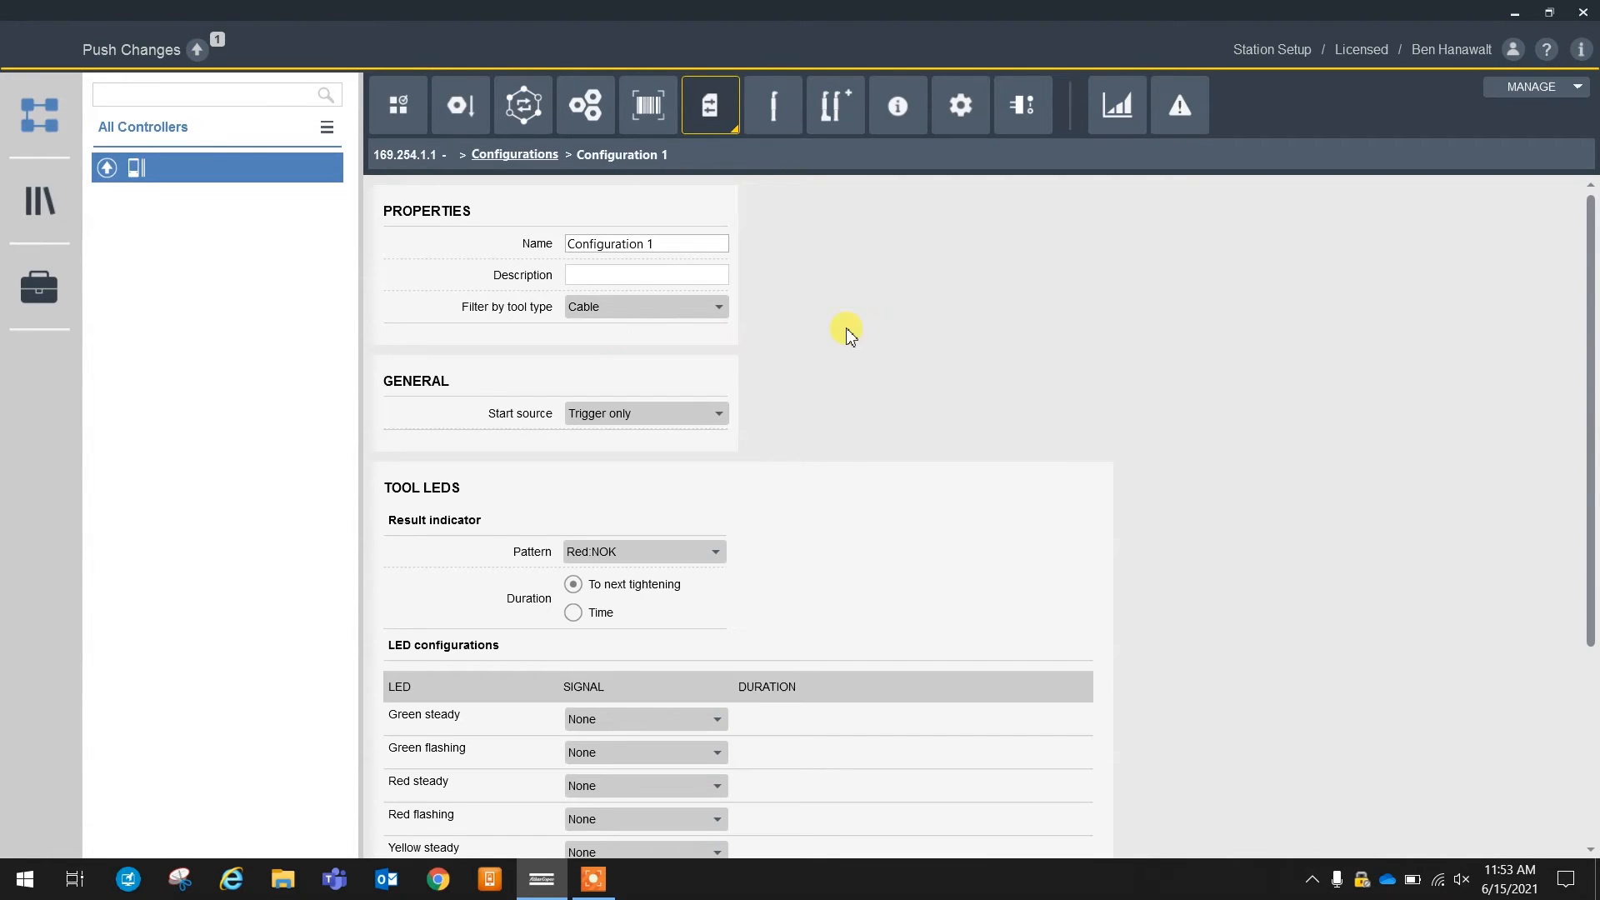
pyautogui.moveTo(768, 333)
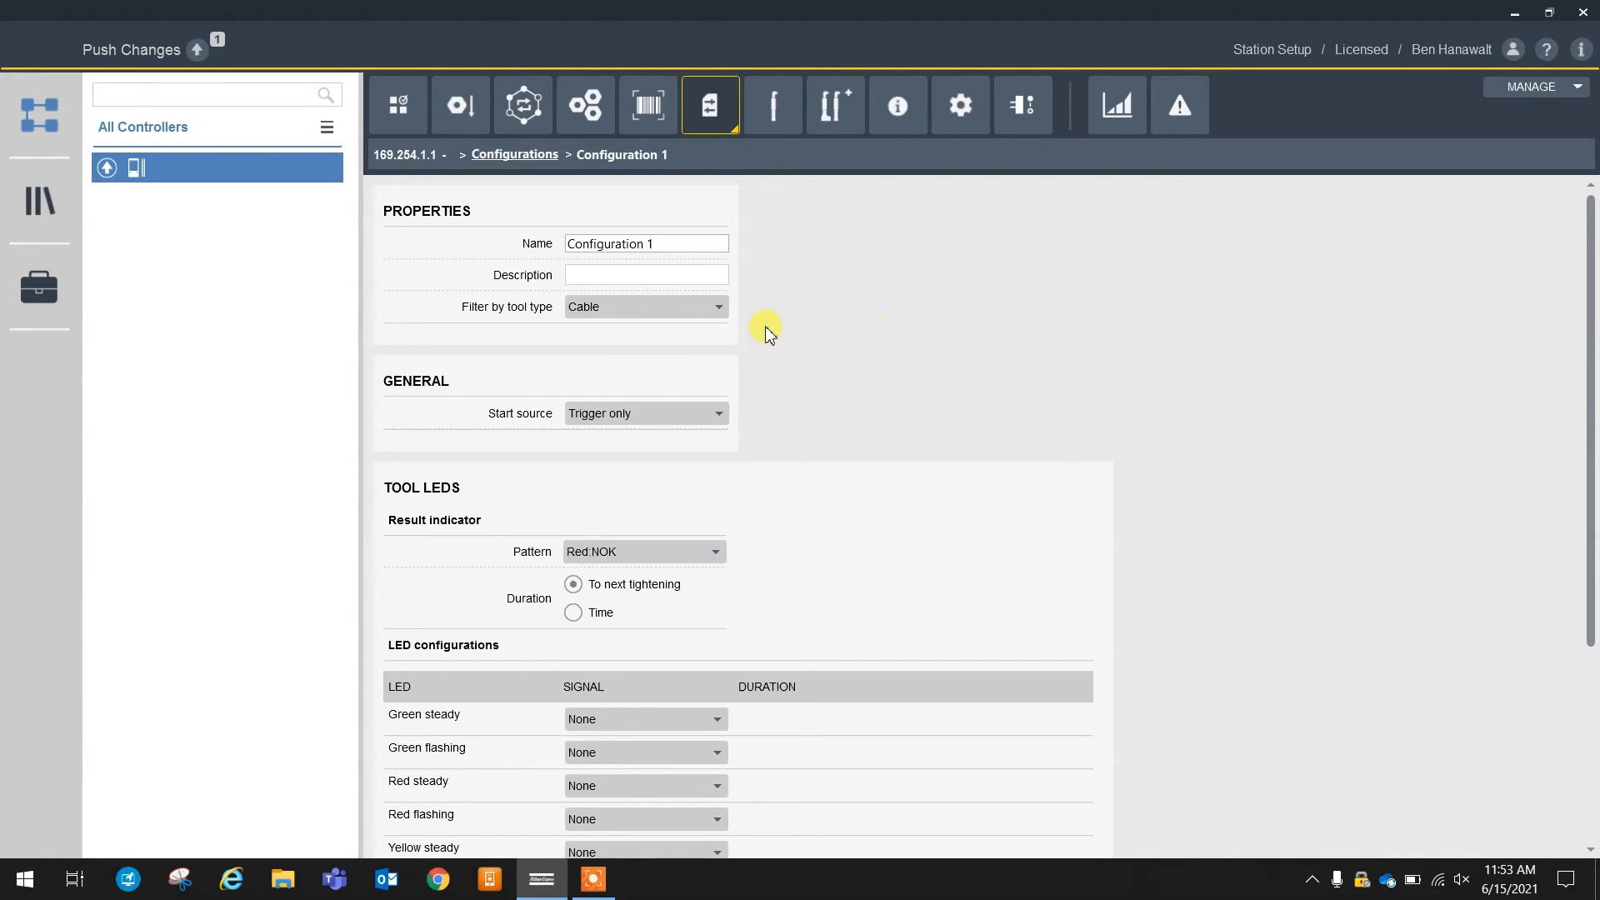
pyautogui.click(718, 307)
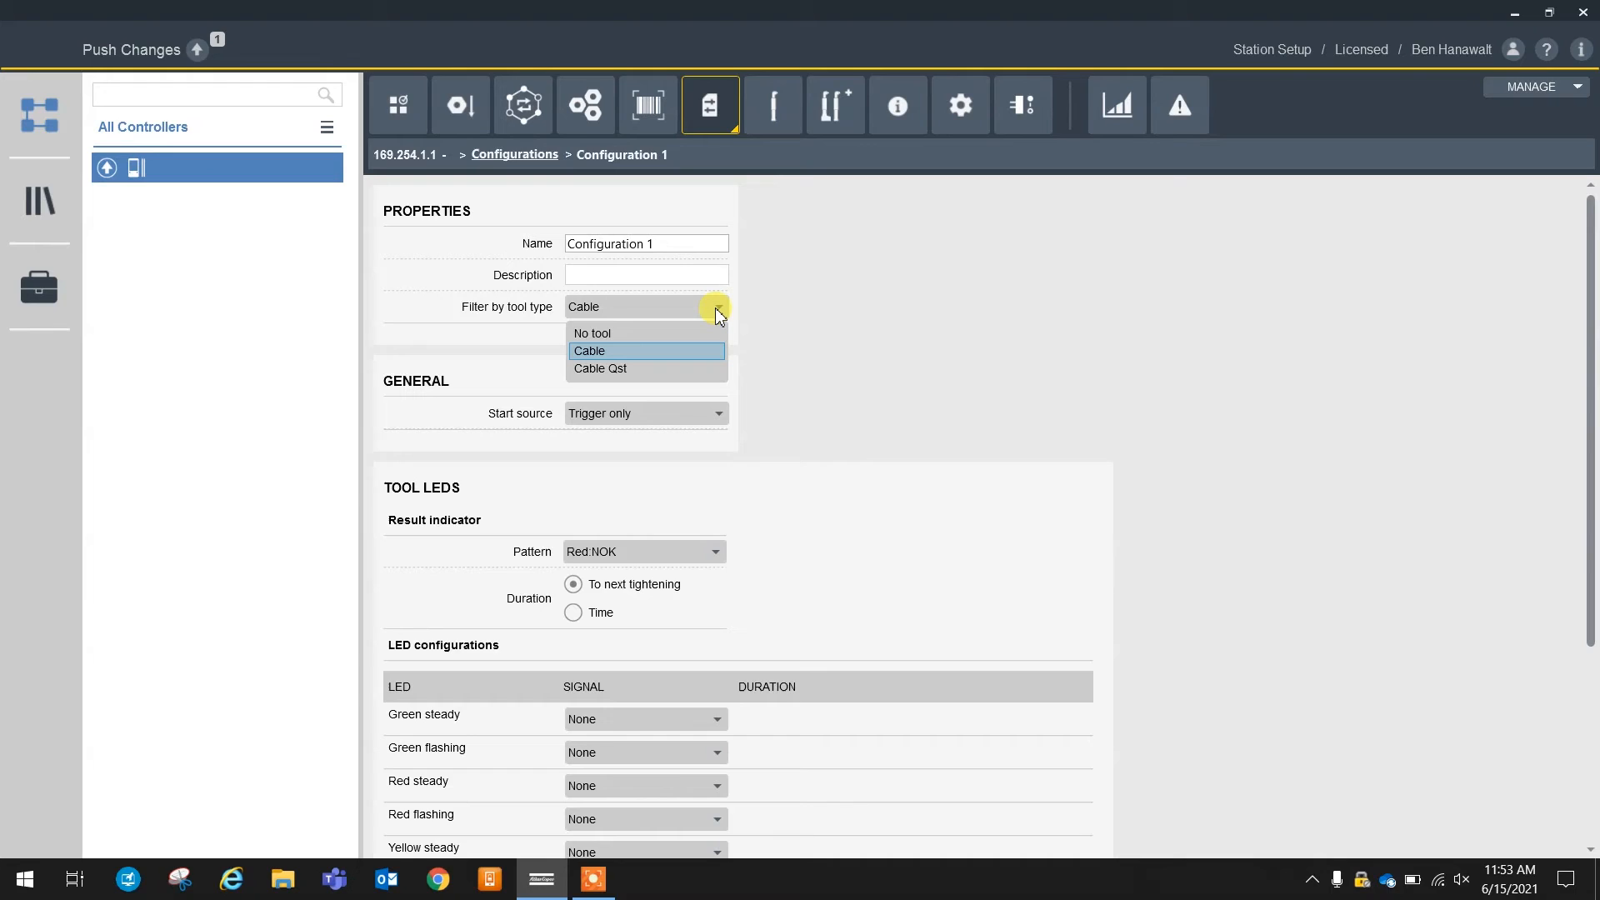
pyautogui.click(589, 351)
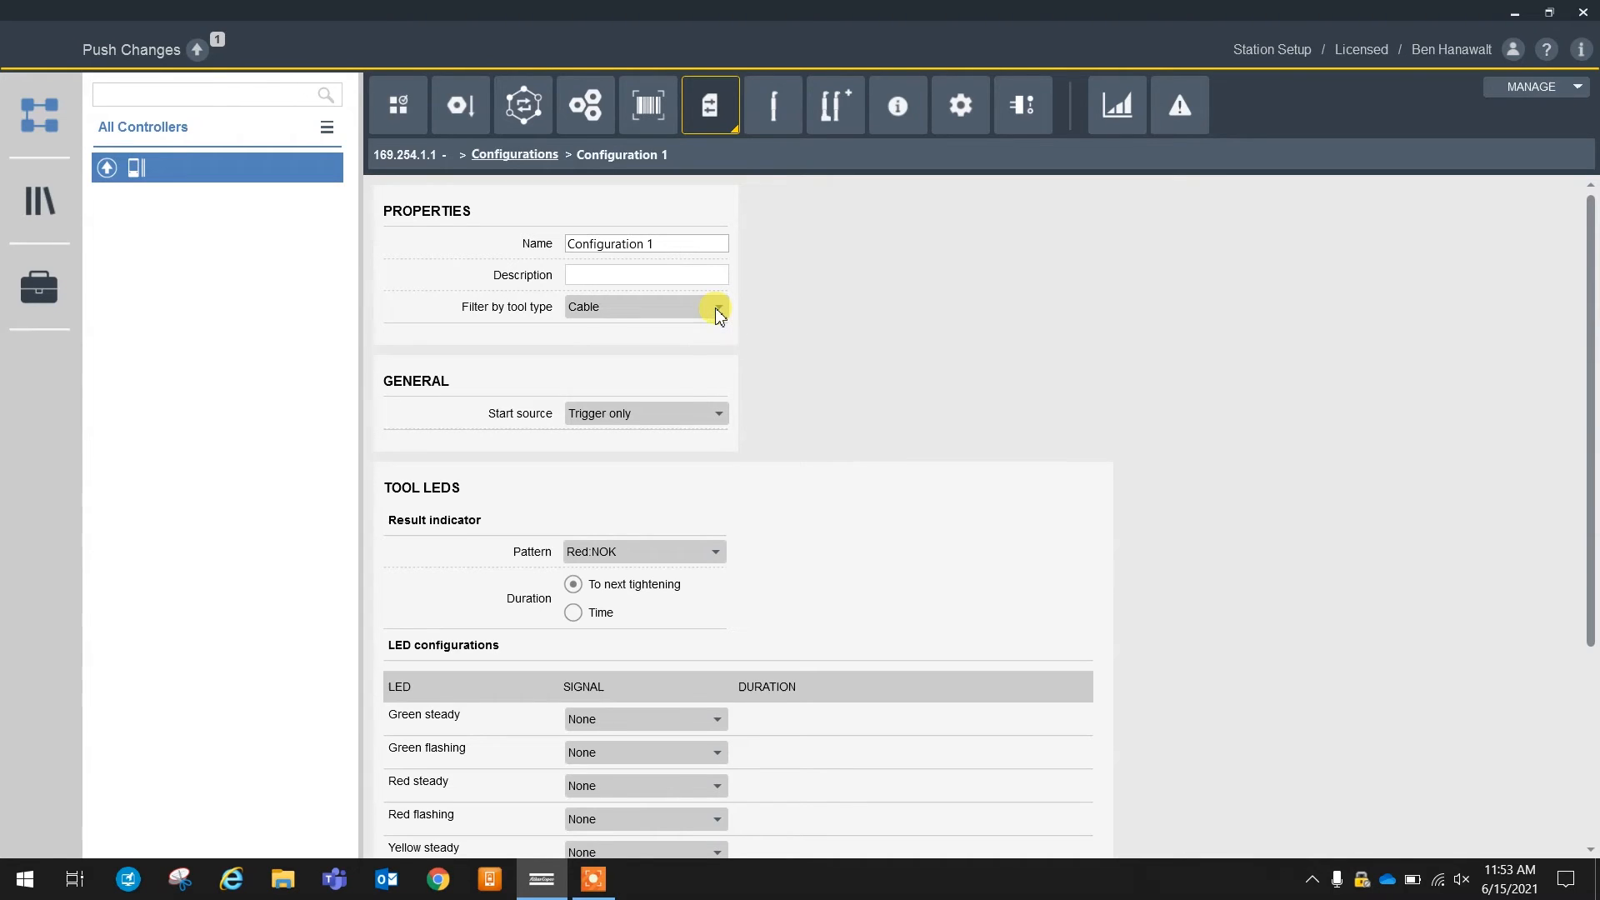
pyautogui.click(718, 414)
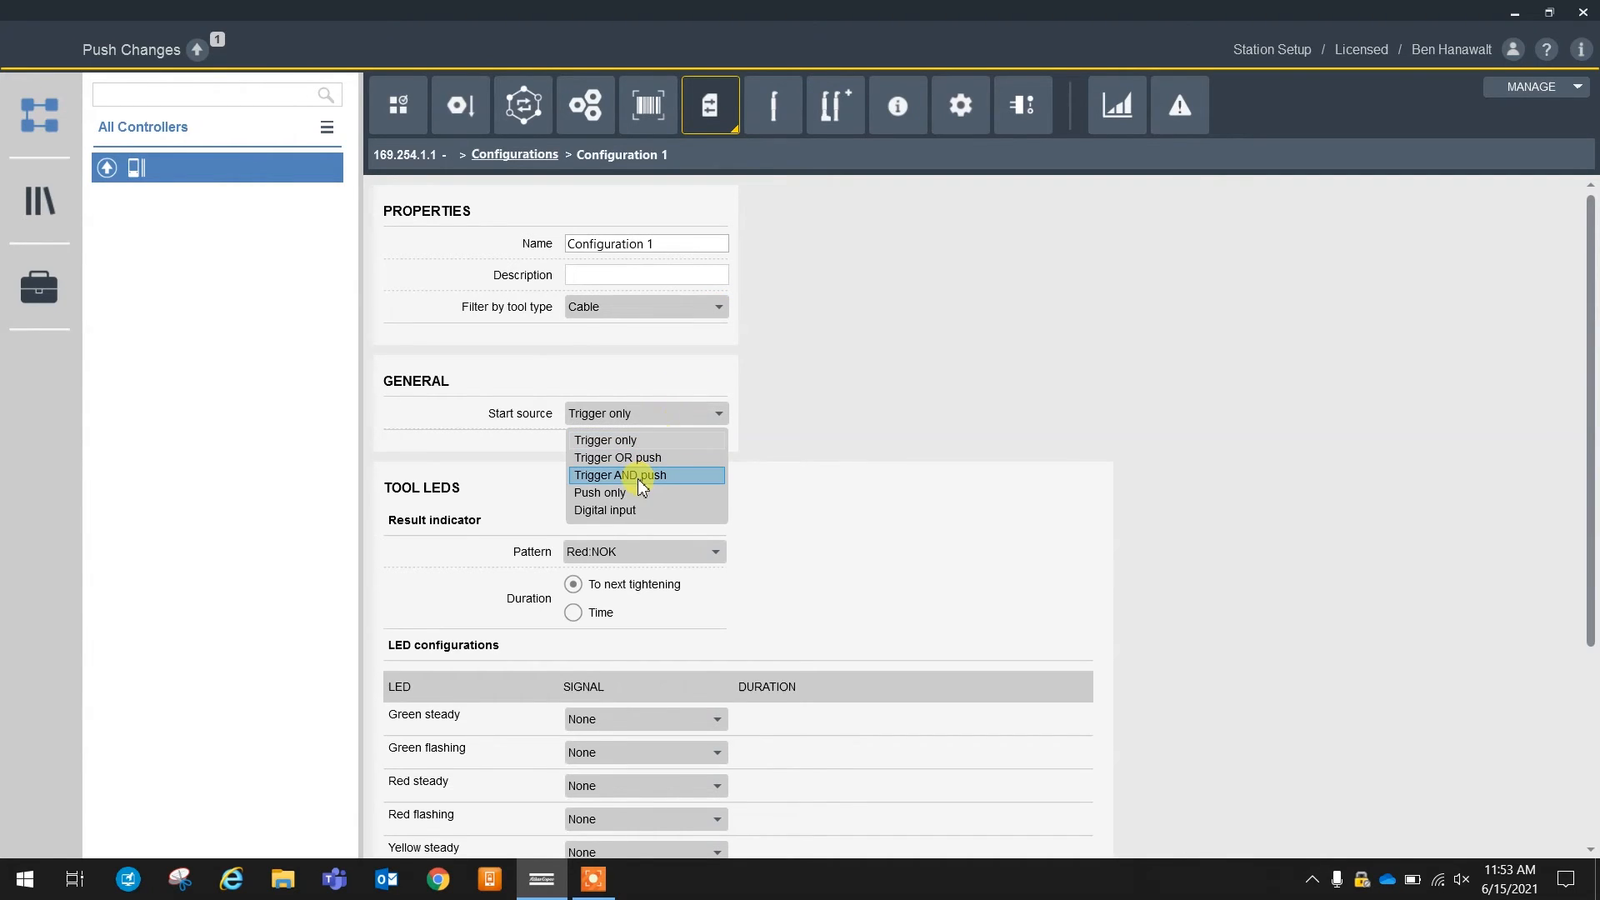
pyautogui.click(605, 510)
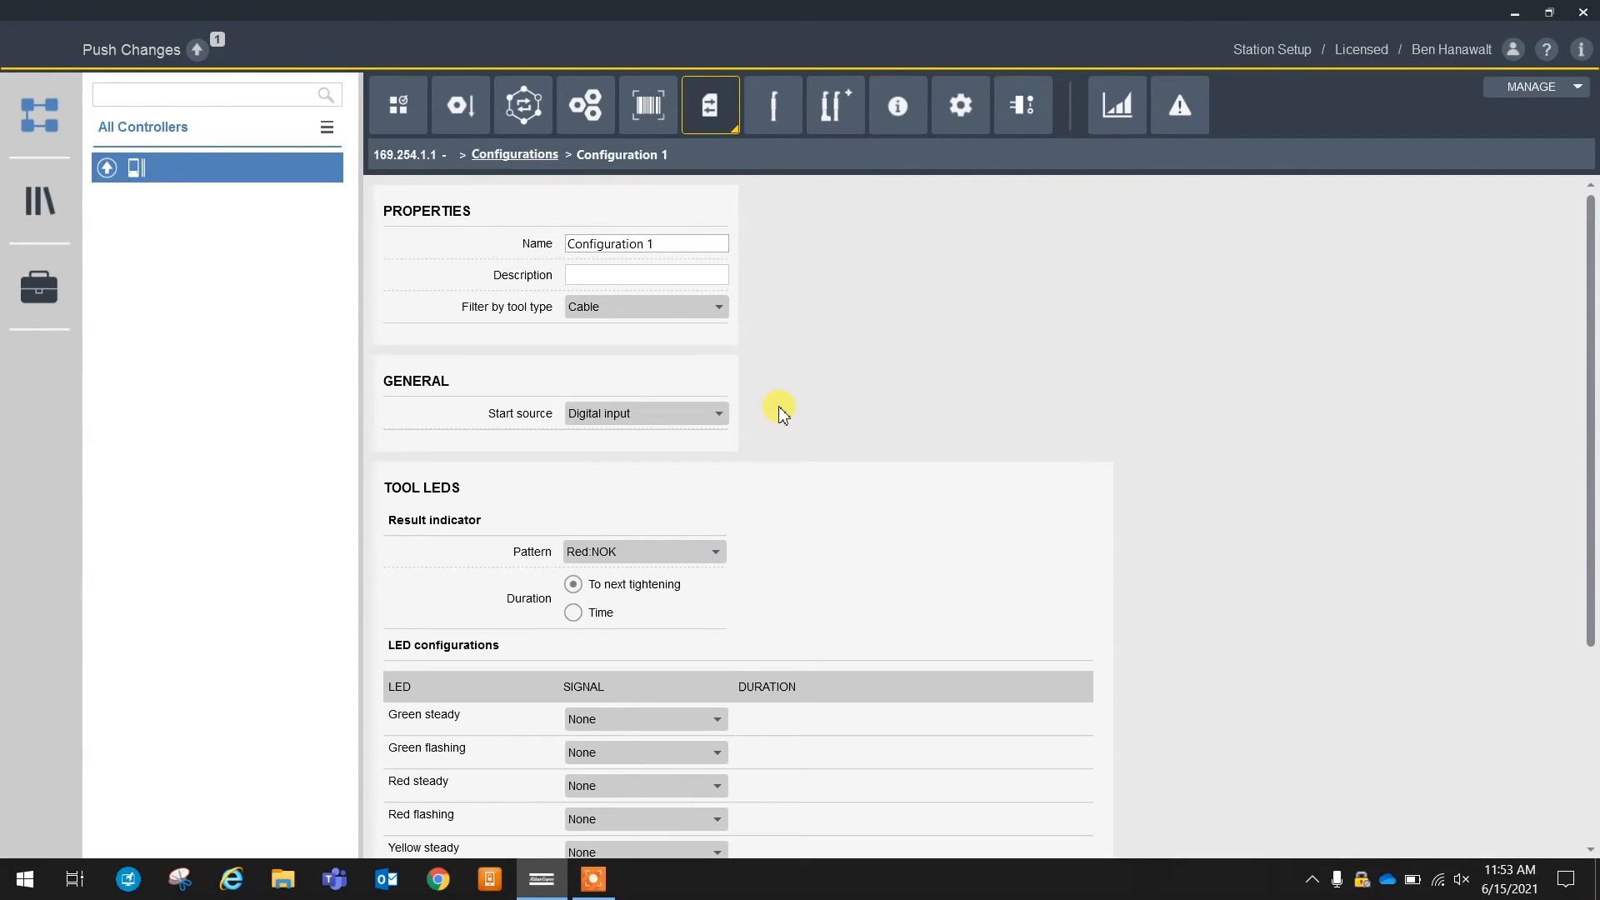
pyautogui.click(514, 154)
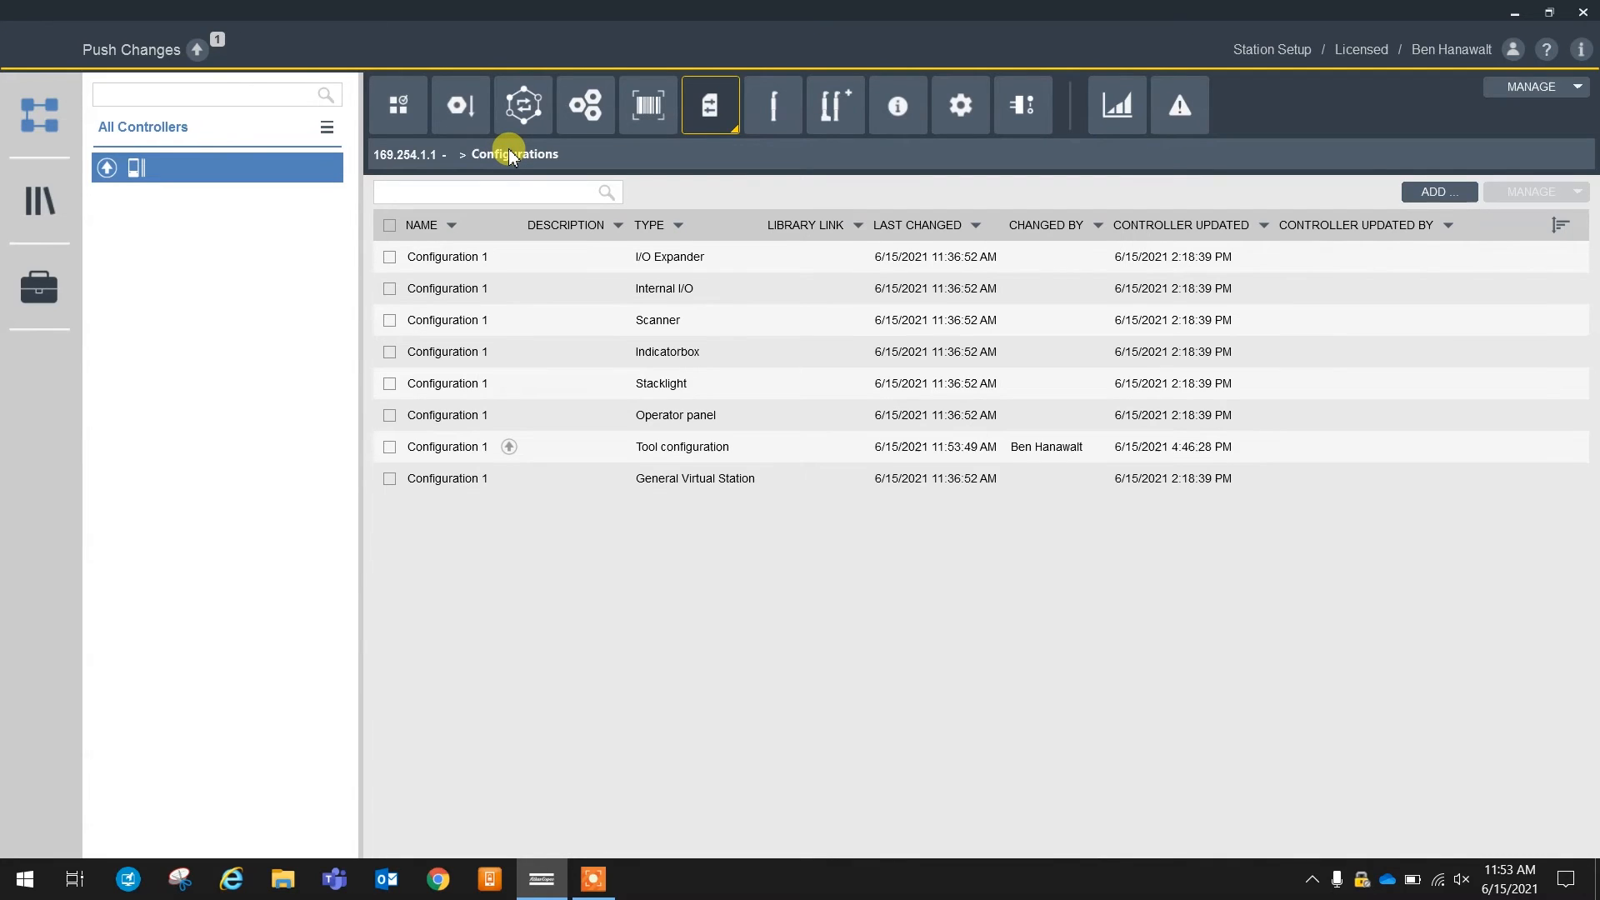
# Open Configuration 1 and leave fixtured-station auto enable at Never after trying Always
pyautogui.click(586, 478)
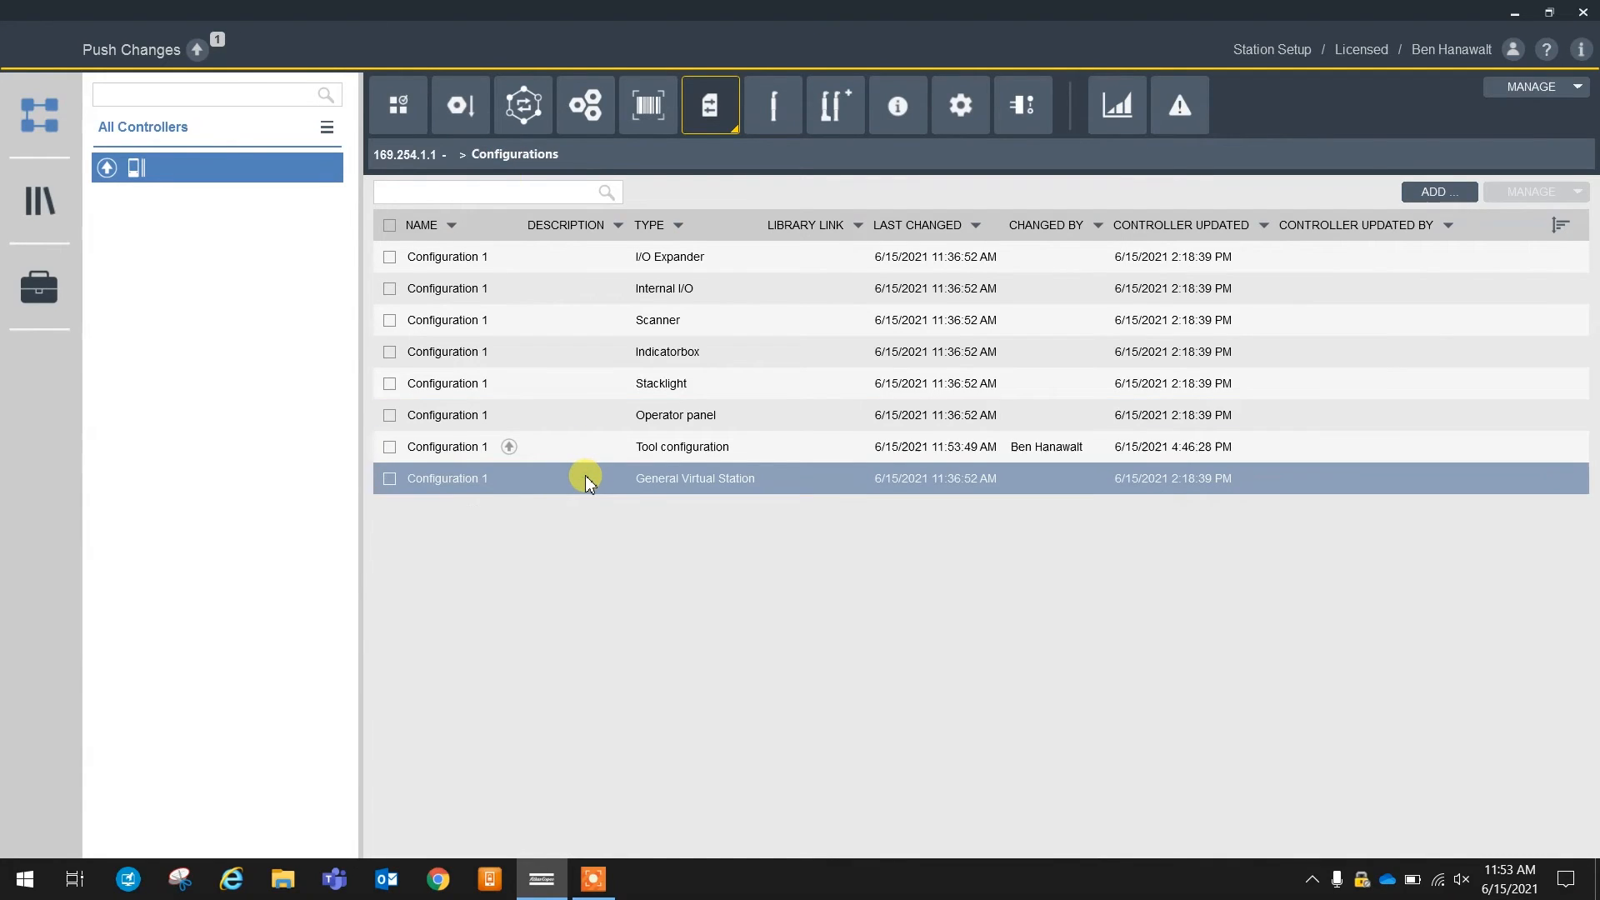
pyautogui.doubleClick(479, 478)
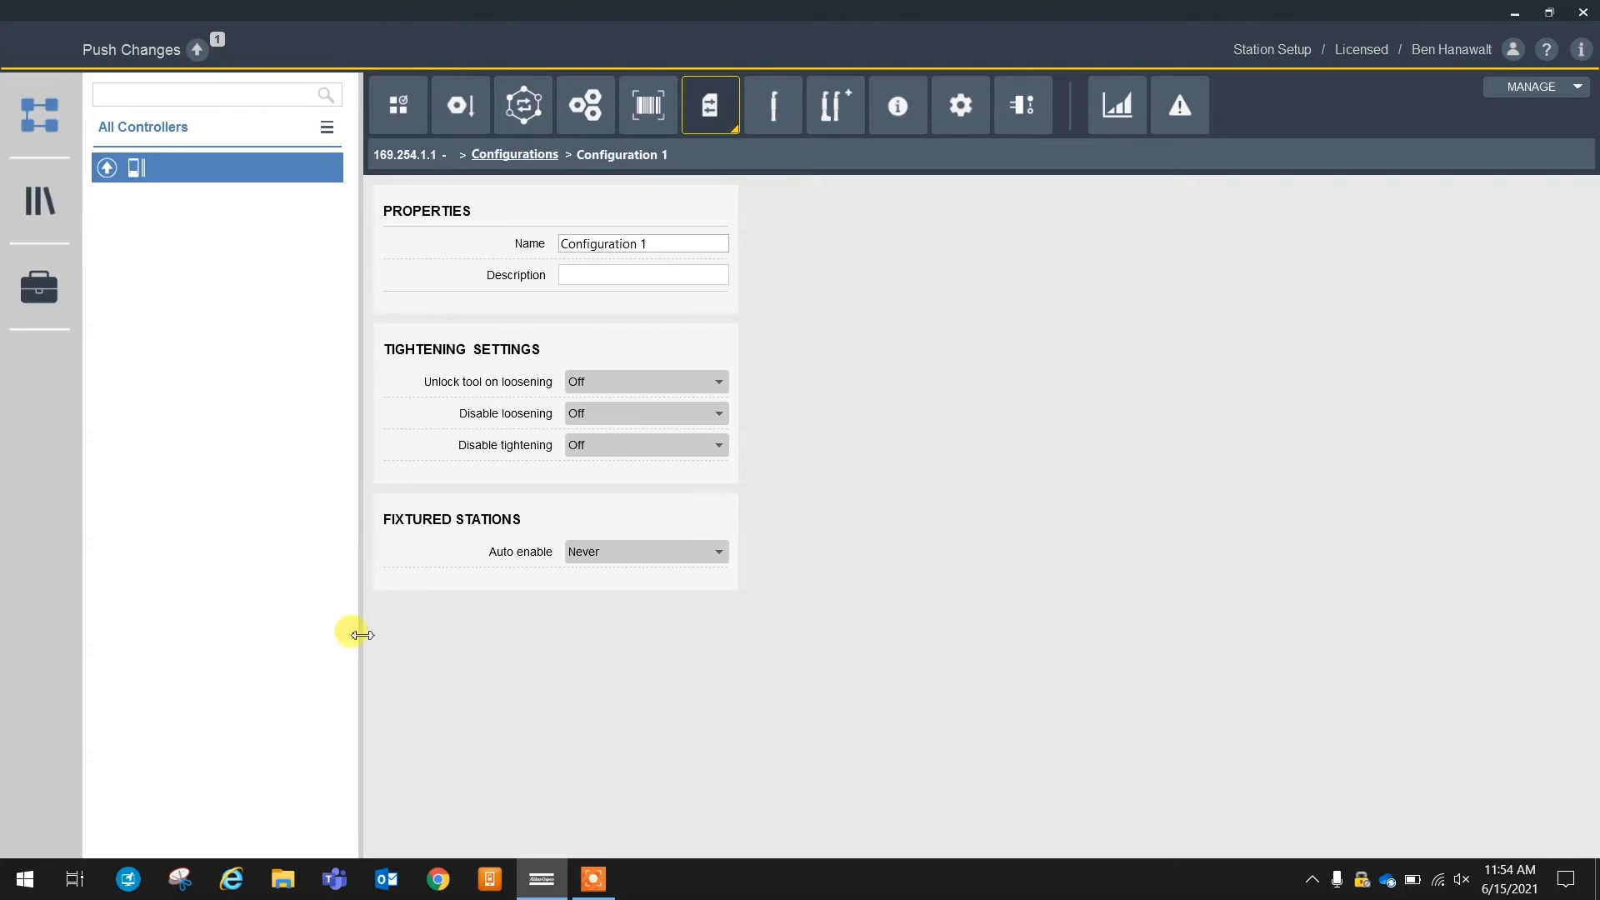
pyautogui.moveTo(579, 629)
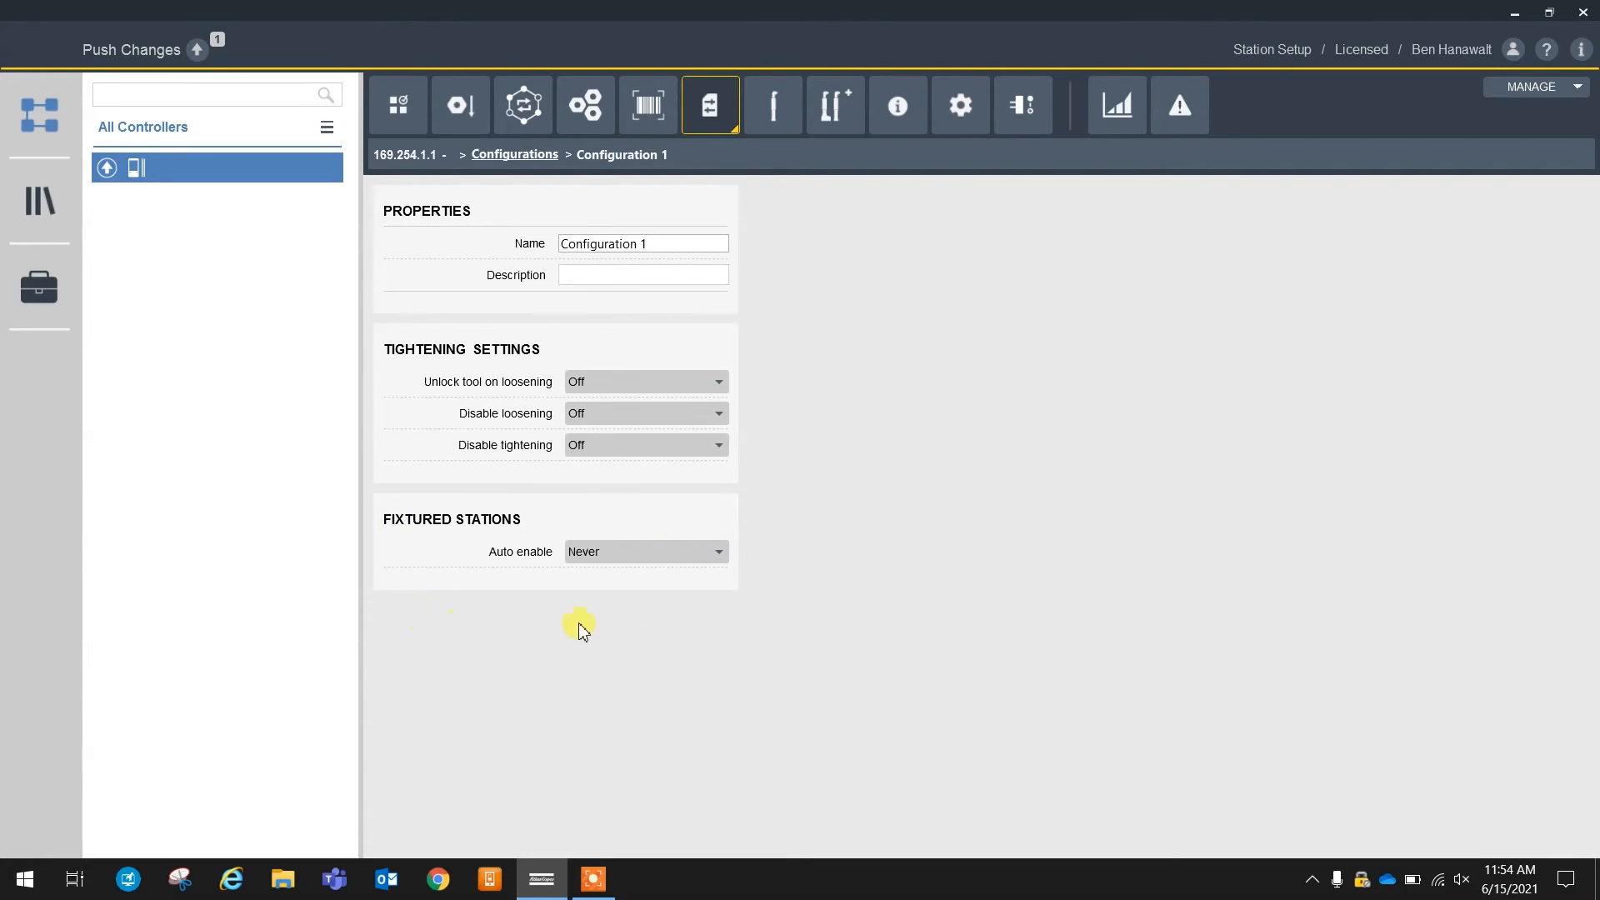
pyautogui.moveTo(423, 561)
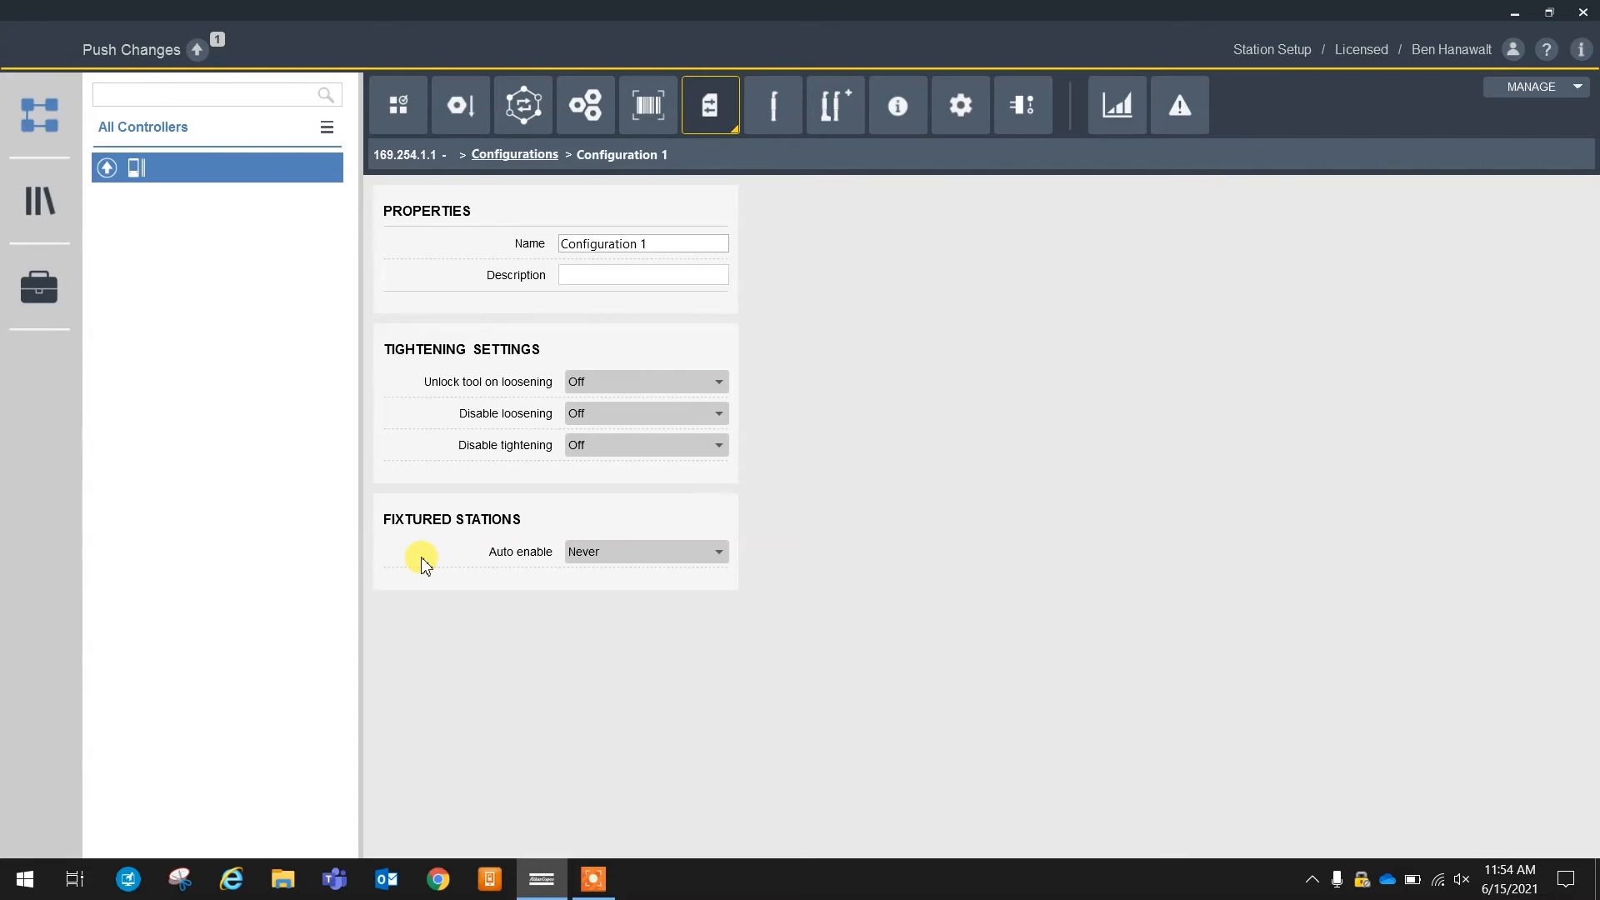
pyautogui.moveTo(608, 572)
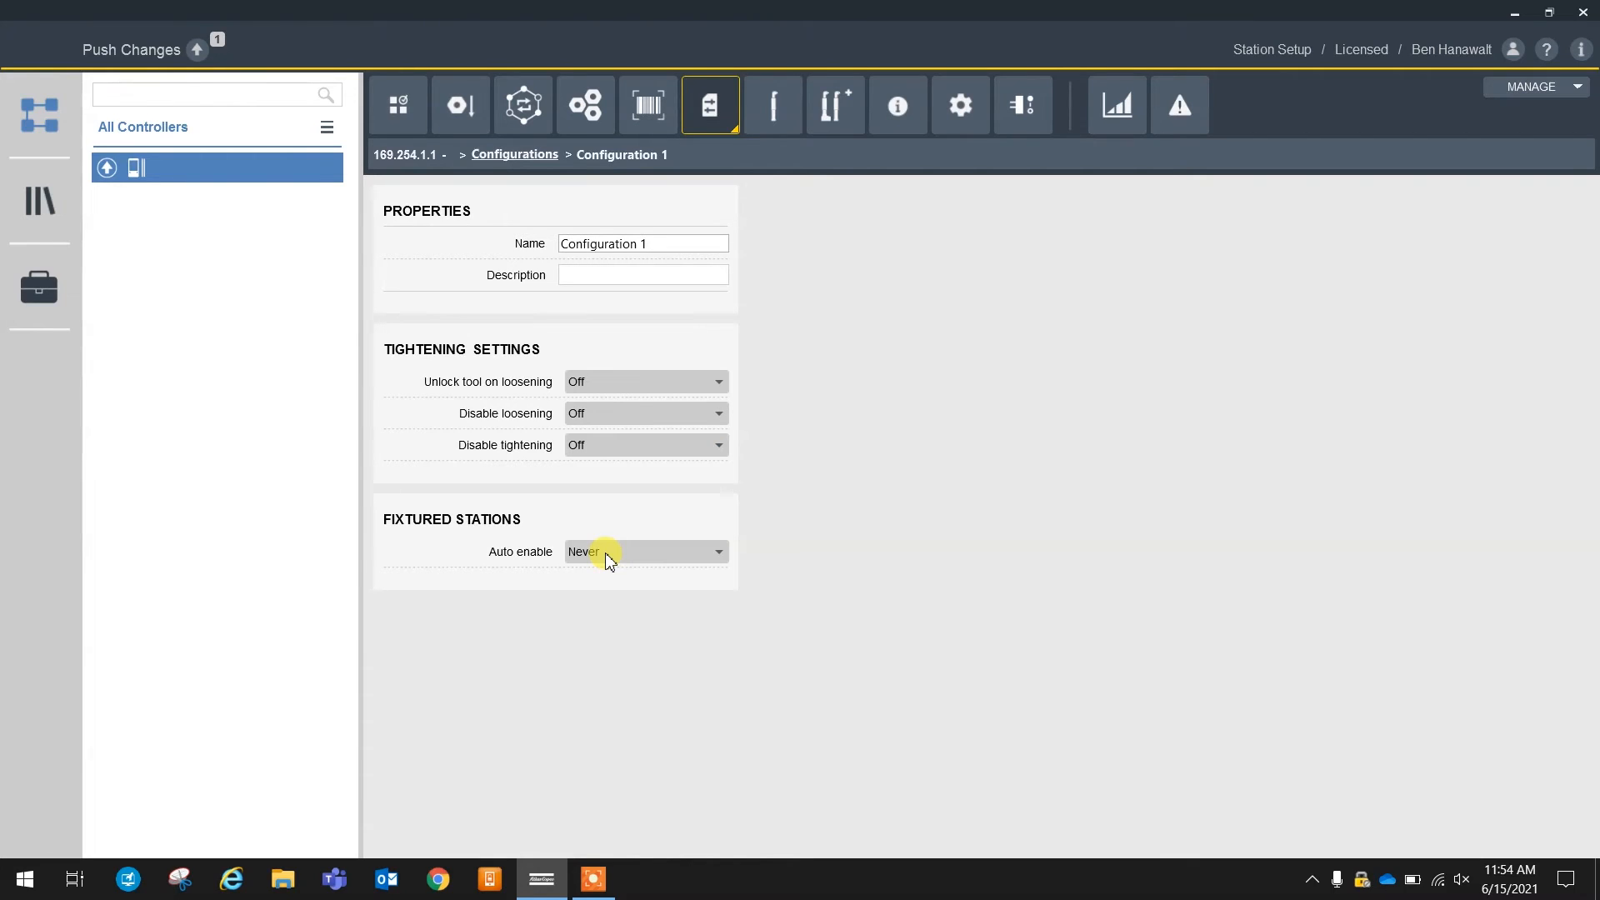
pyautogui.click(644, 552)
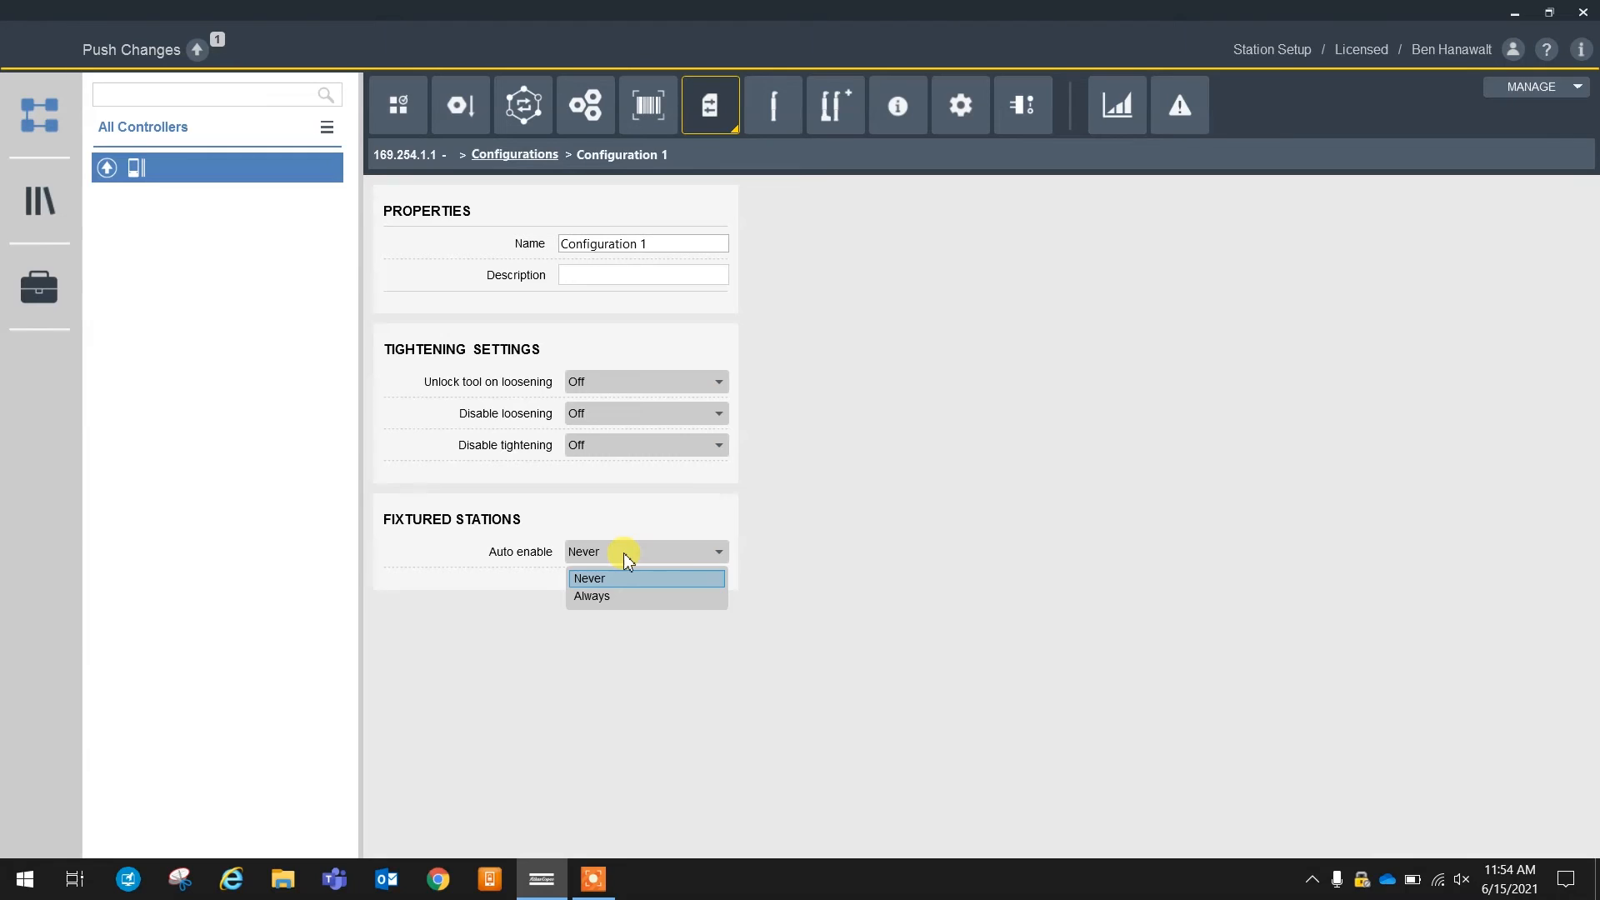
pyautogui.moveTo(617, 595)
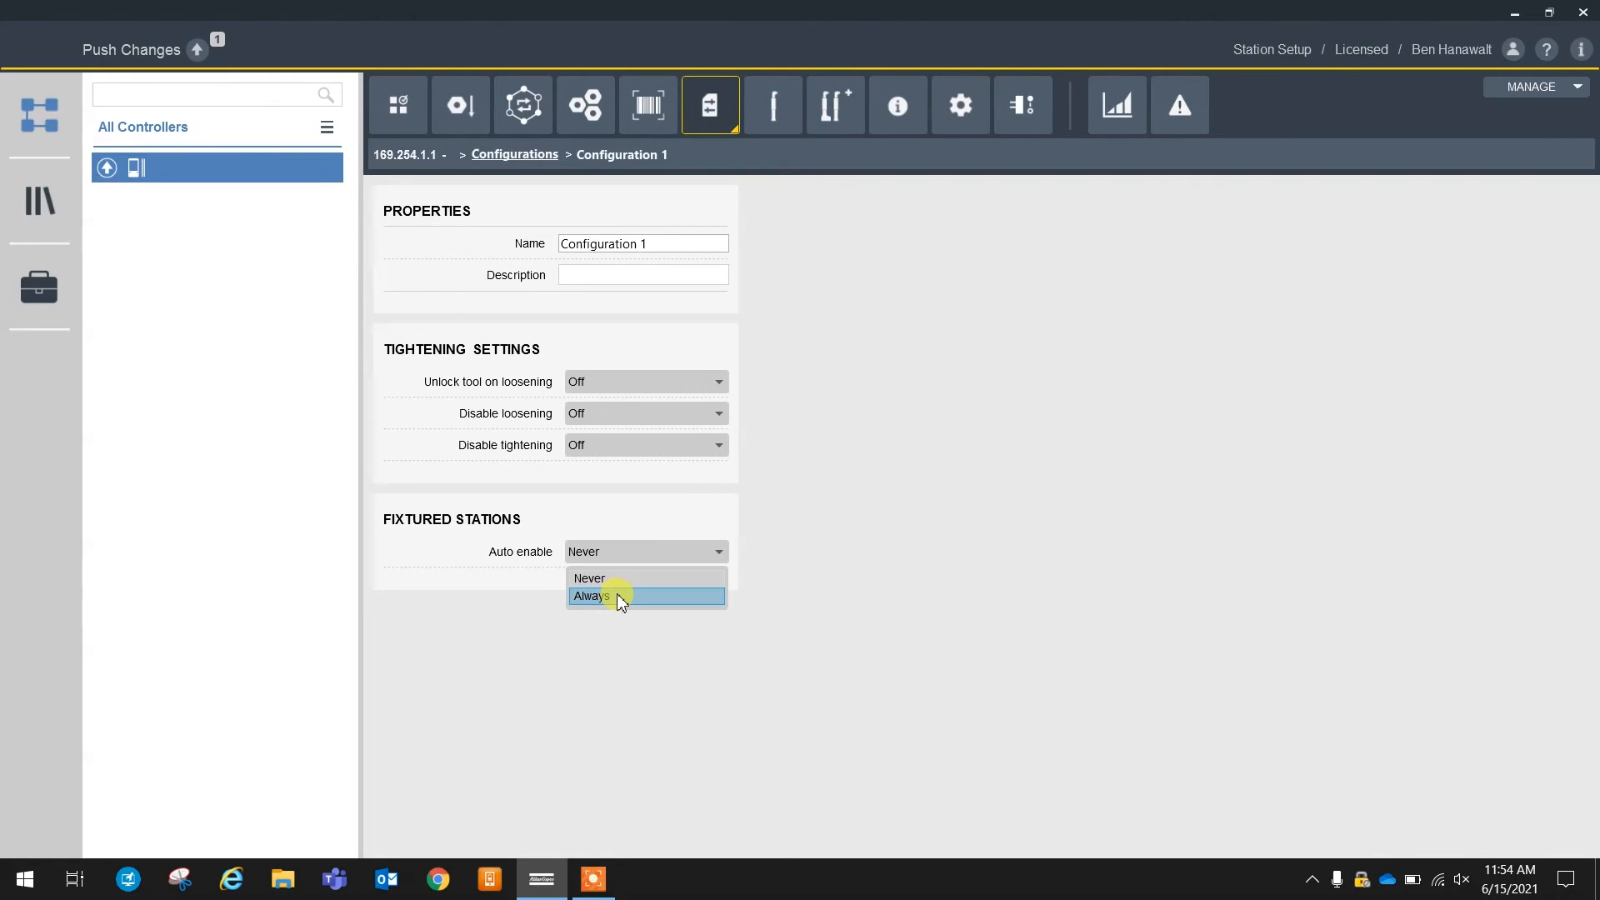
pyautogui.click(608, 596)
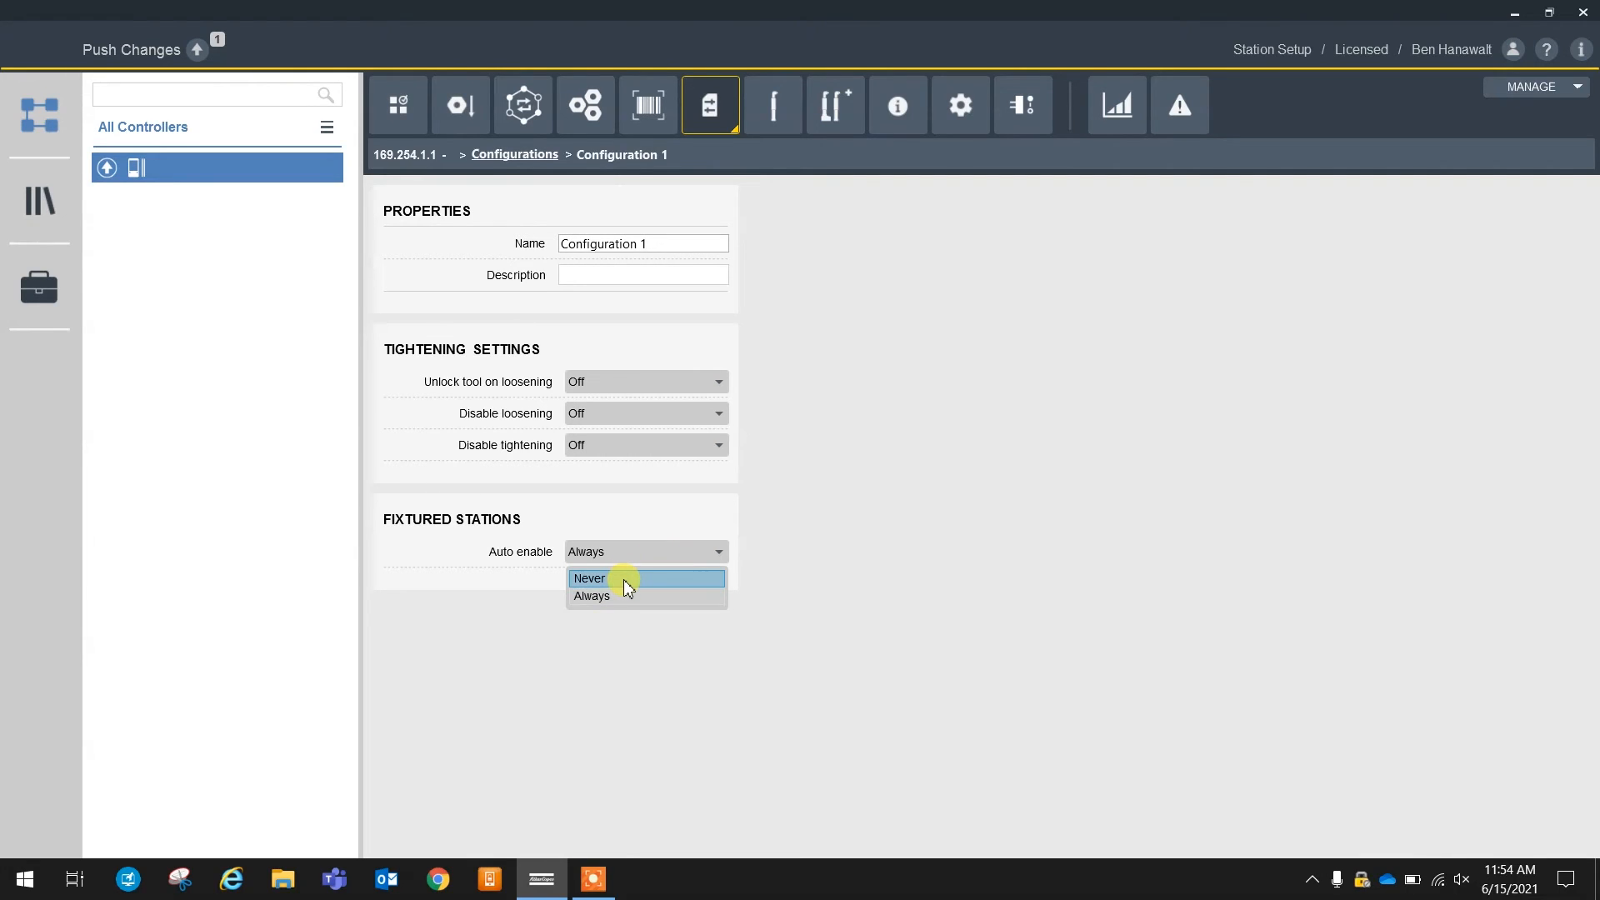
pyautogui.click(614, 579)
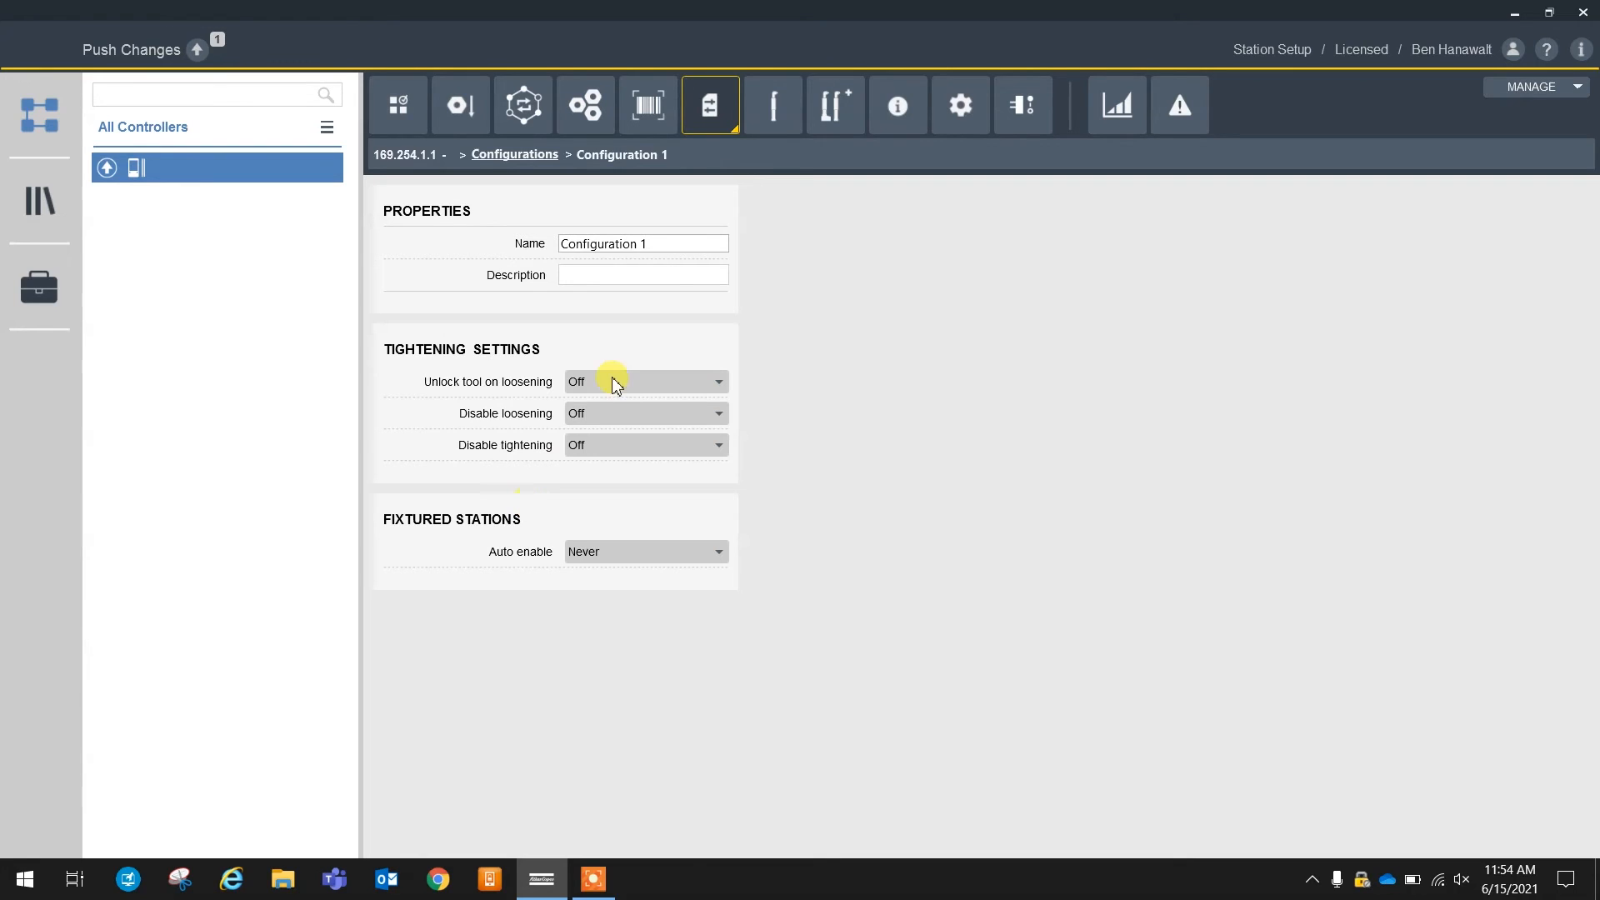
pyautogui.moveTo(785, 143)
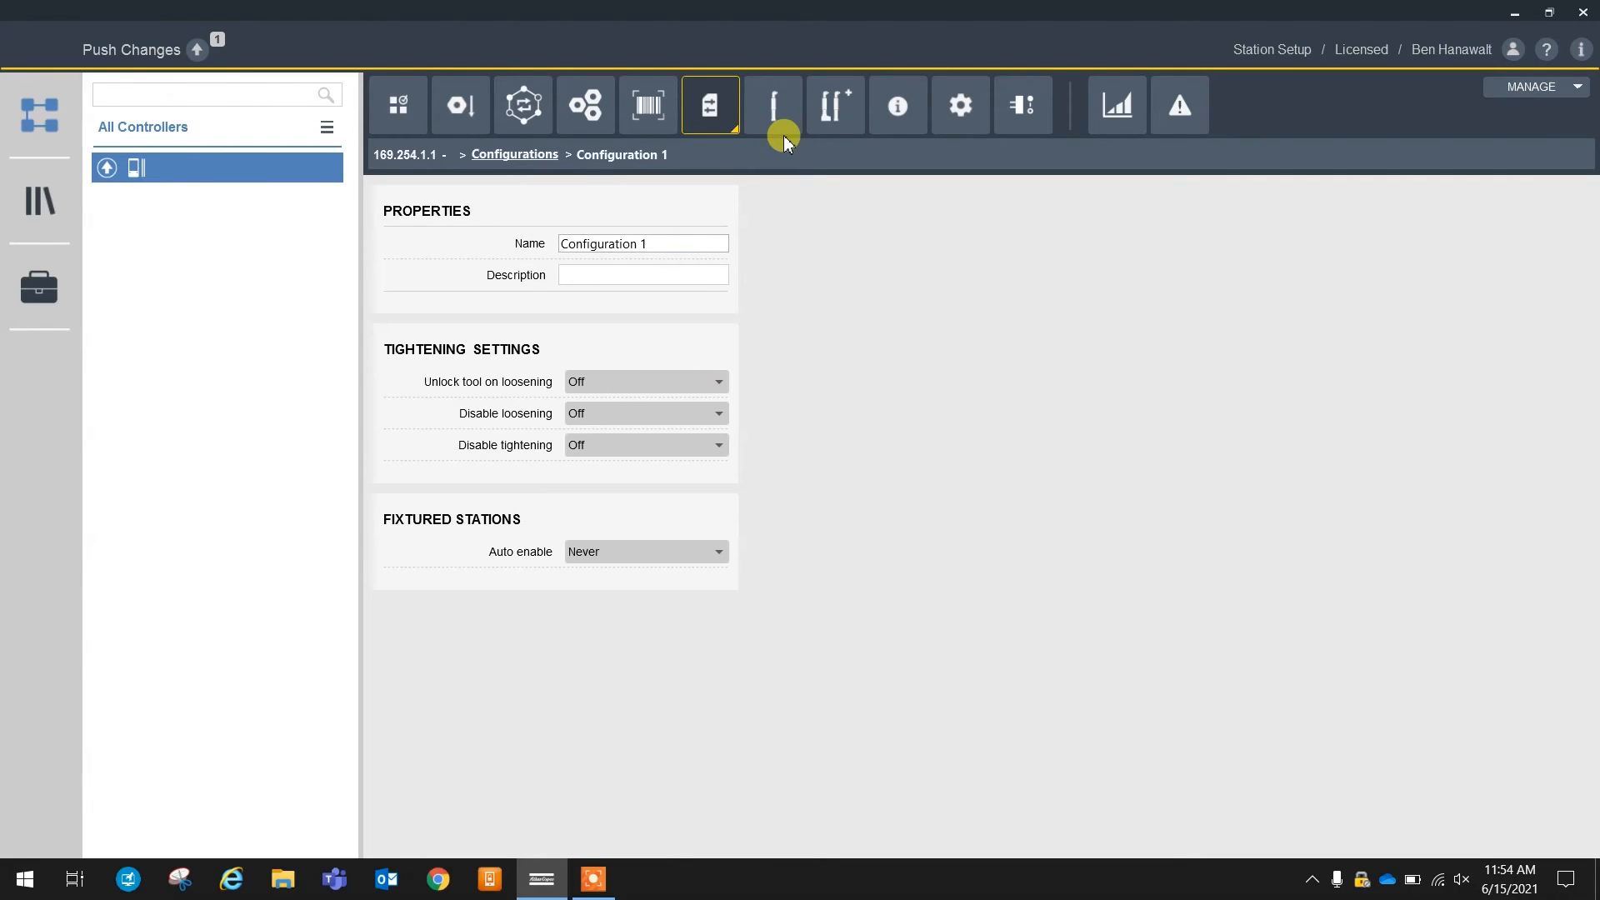
pyautogui.moveTo(763, 86)
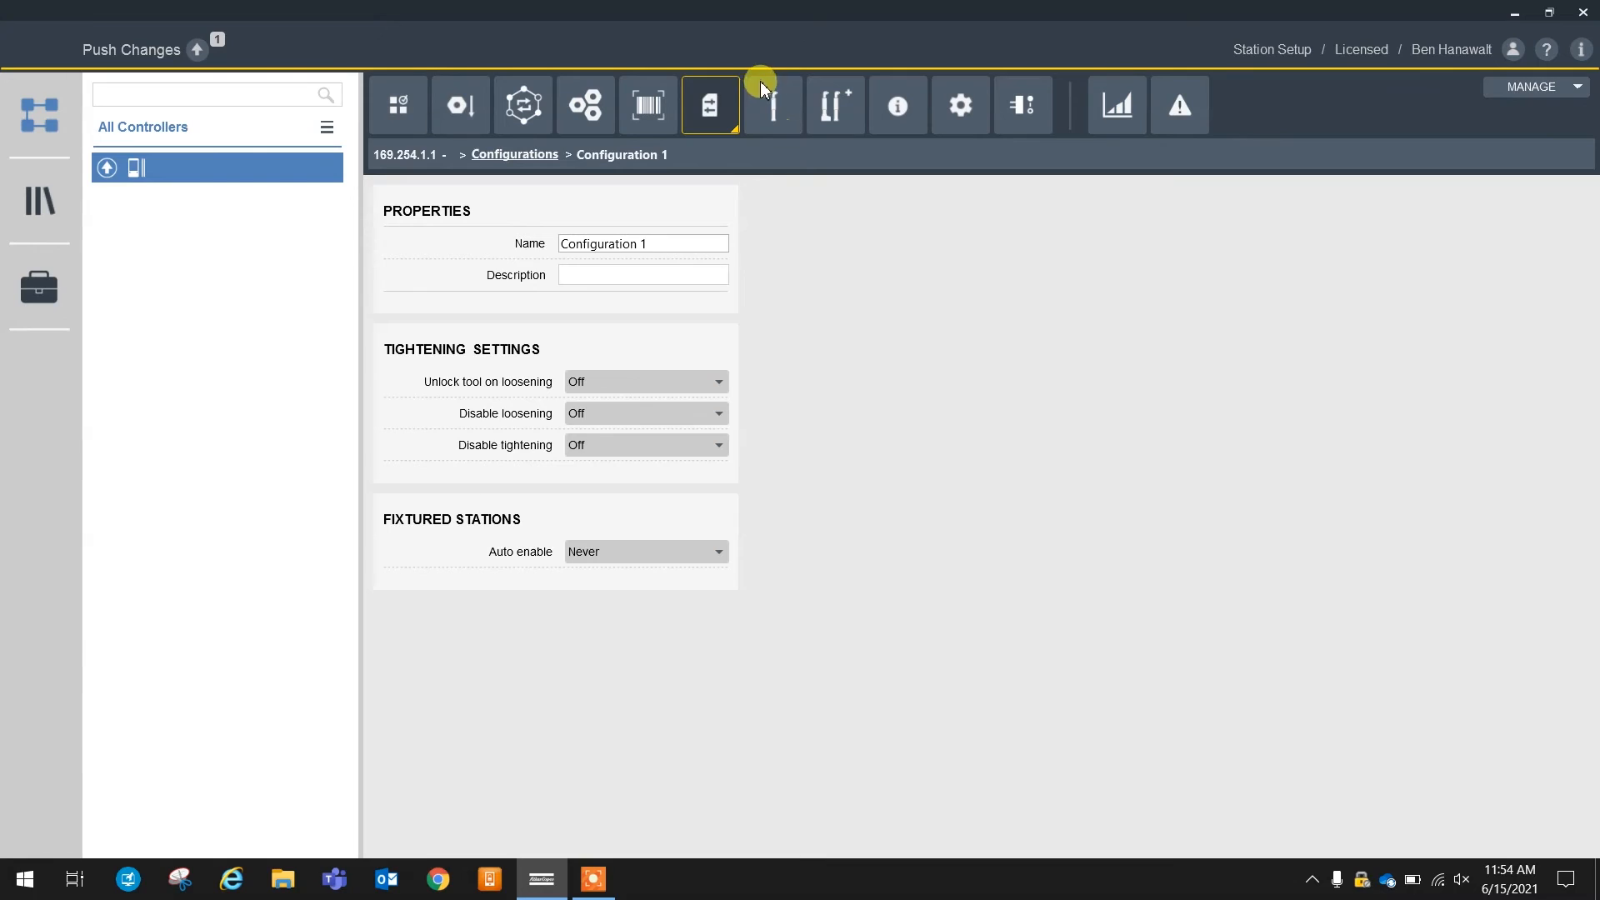
# View the controller's connected tools, then open Virtual Station 1
pyautogui.click(773, 105)
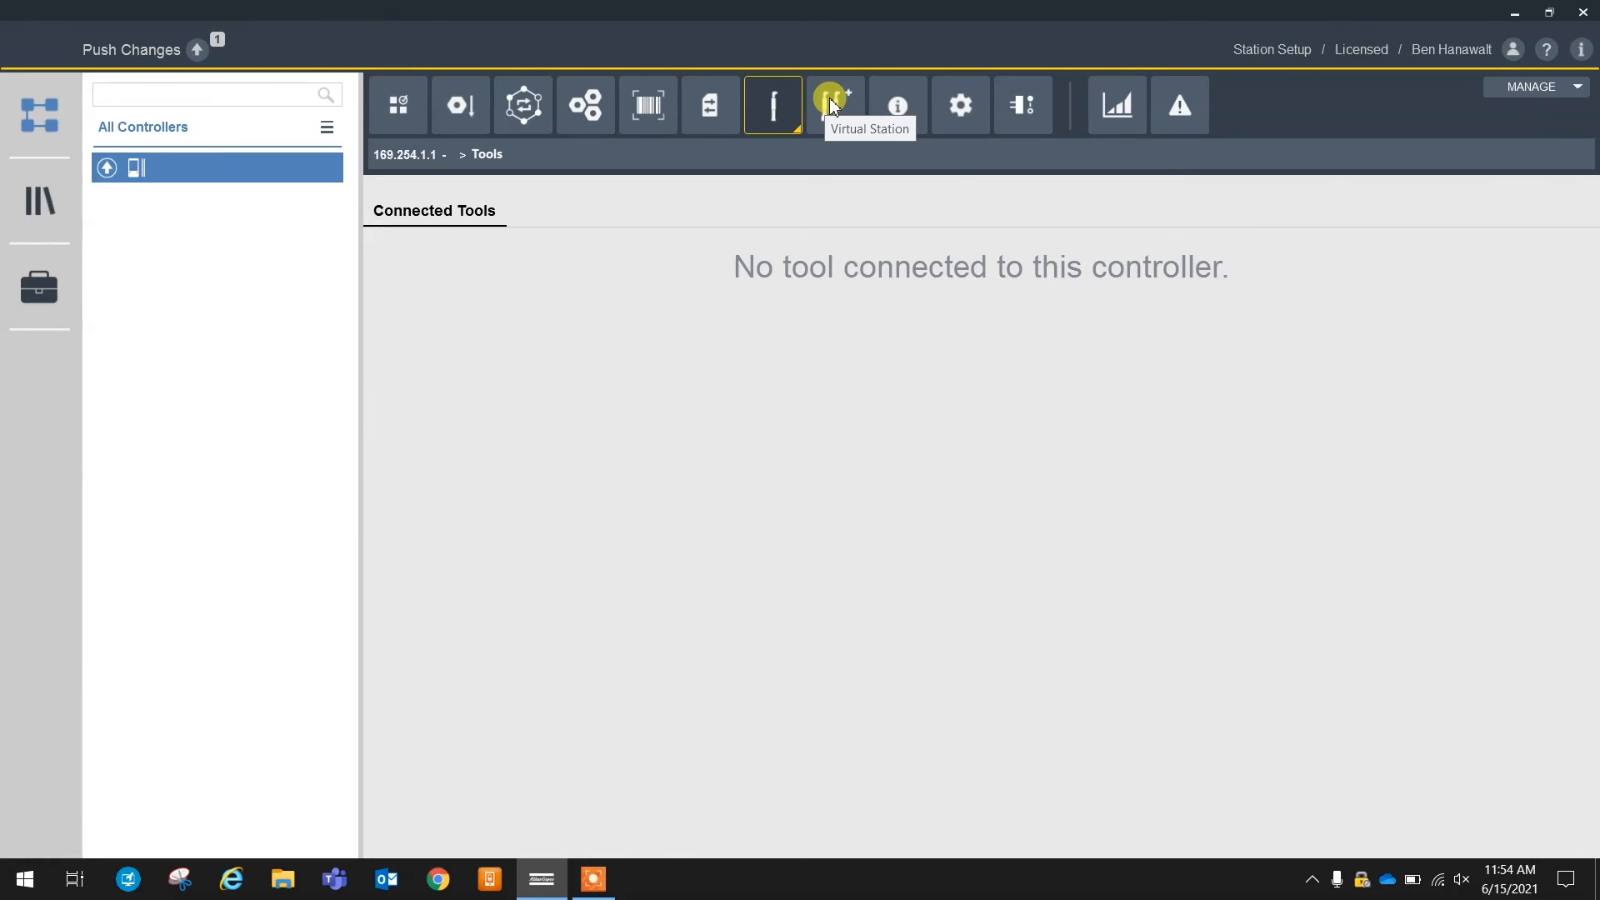
pyautogui.click(834, 105)
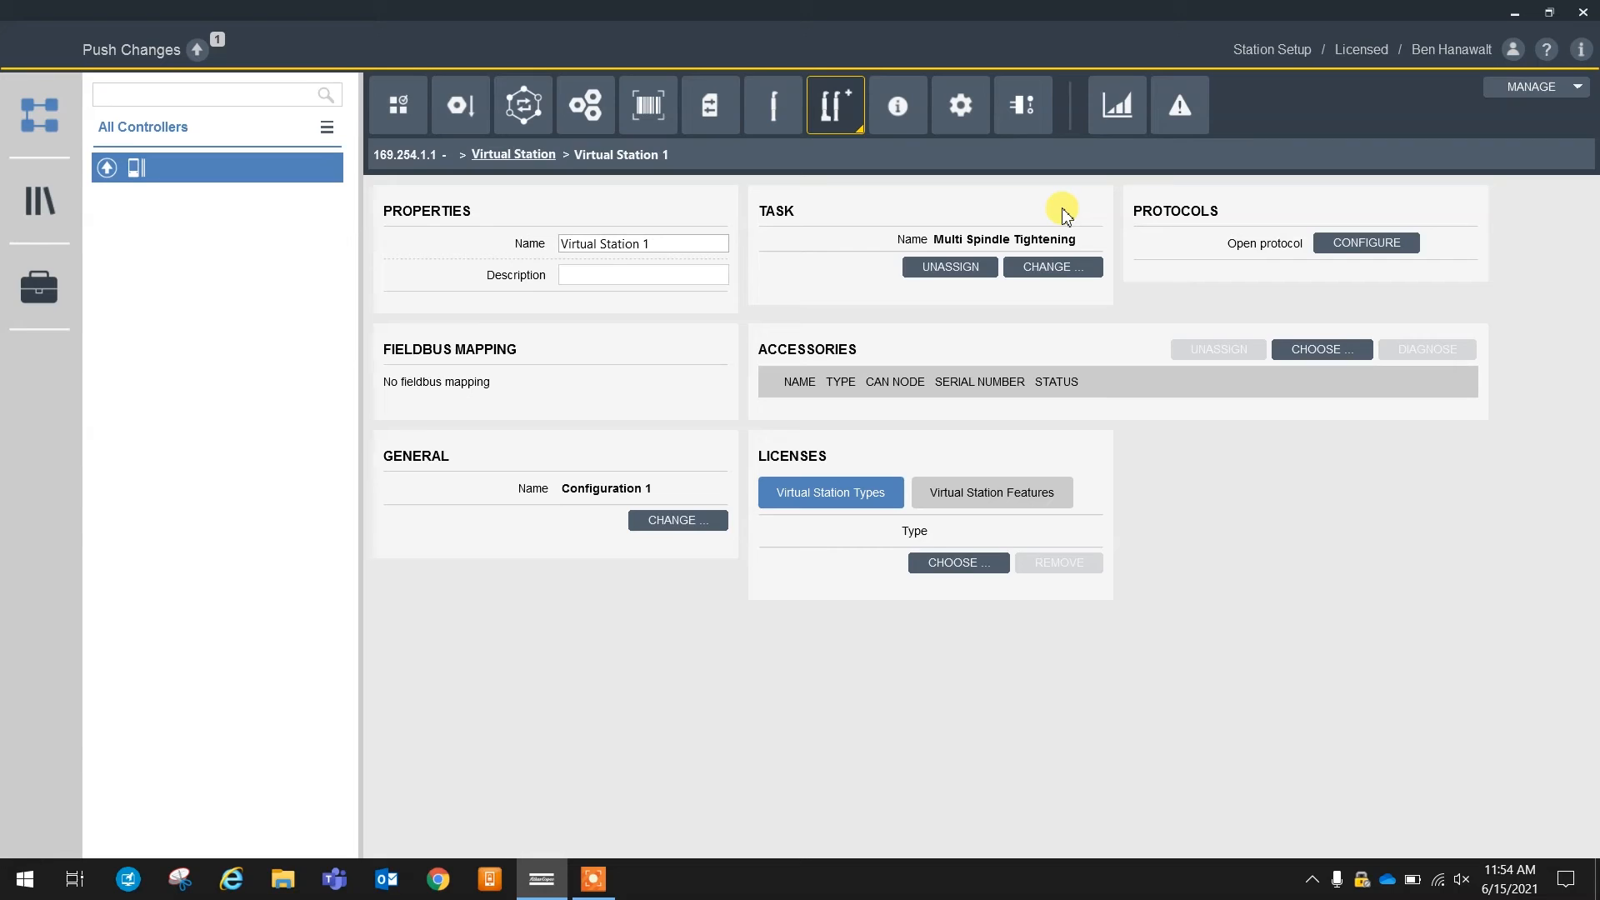
pyautogui.moveTo(1292, 438)
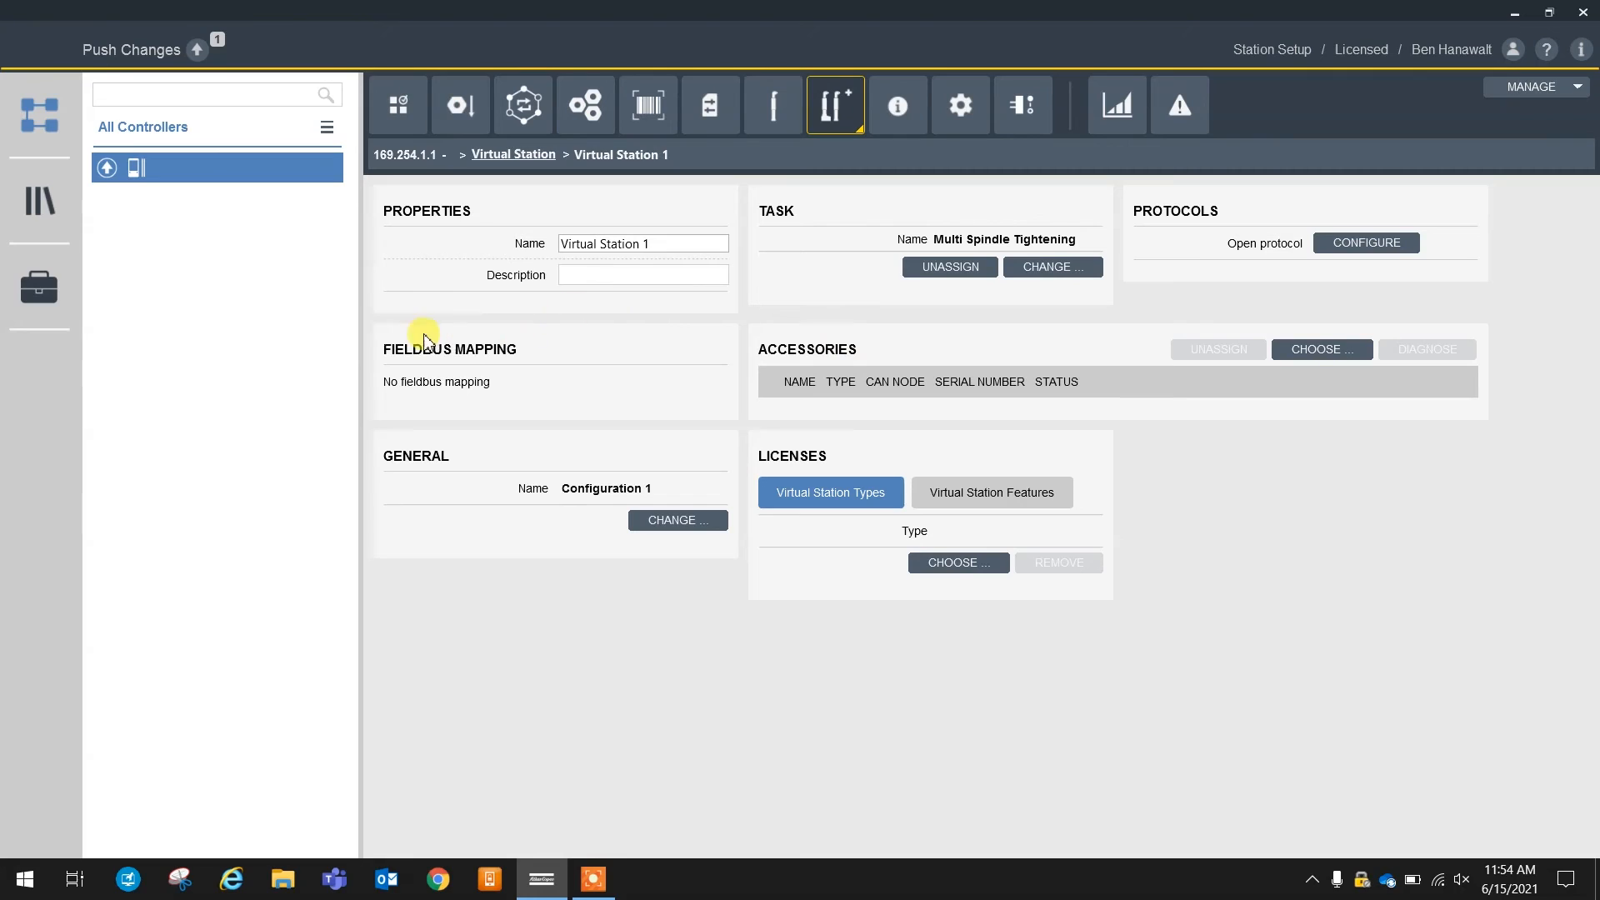
pyautogui.moveTo(763, 361)
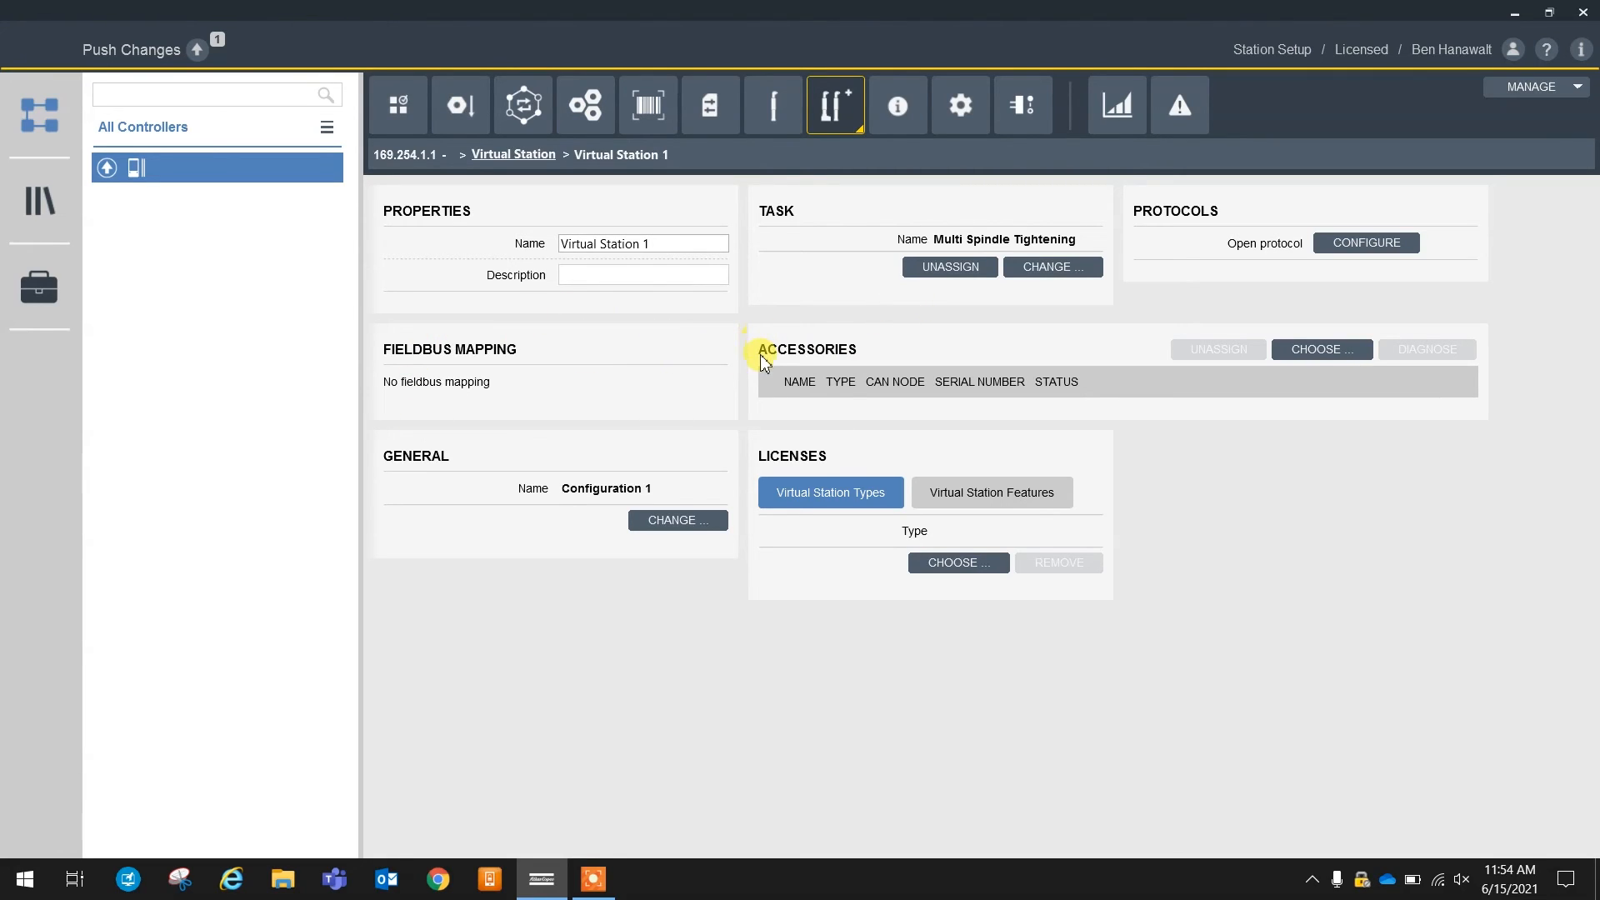
pyautogui.moveTo(1155, 429)
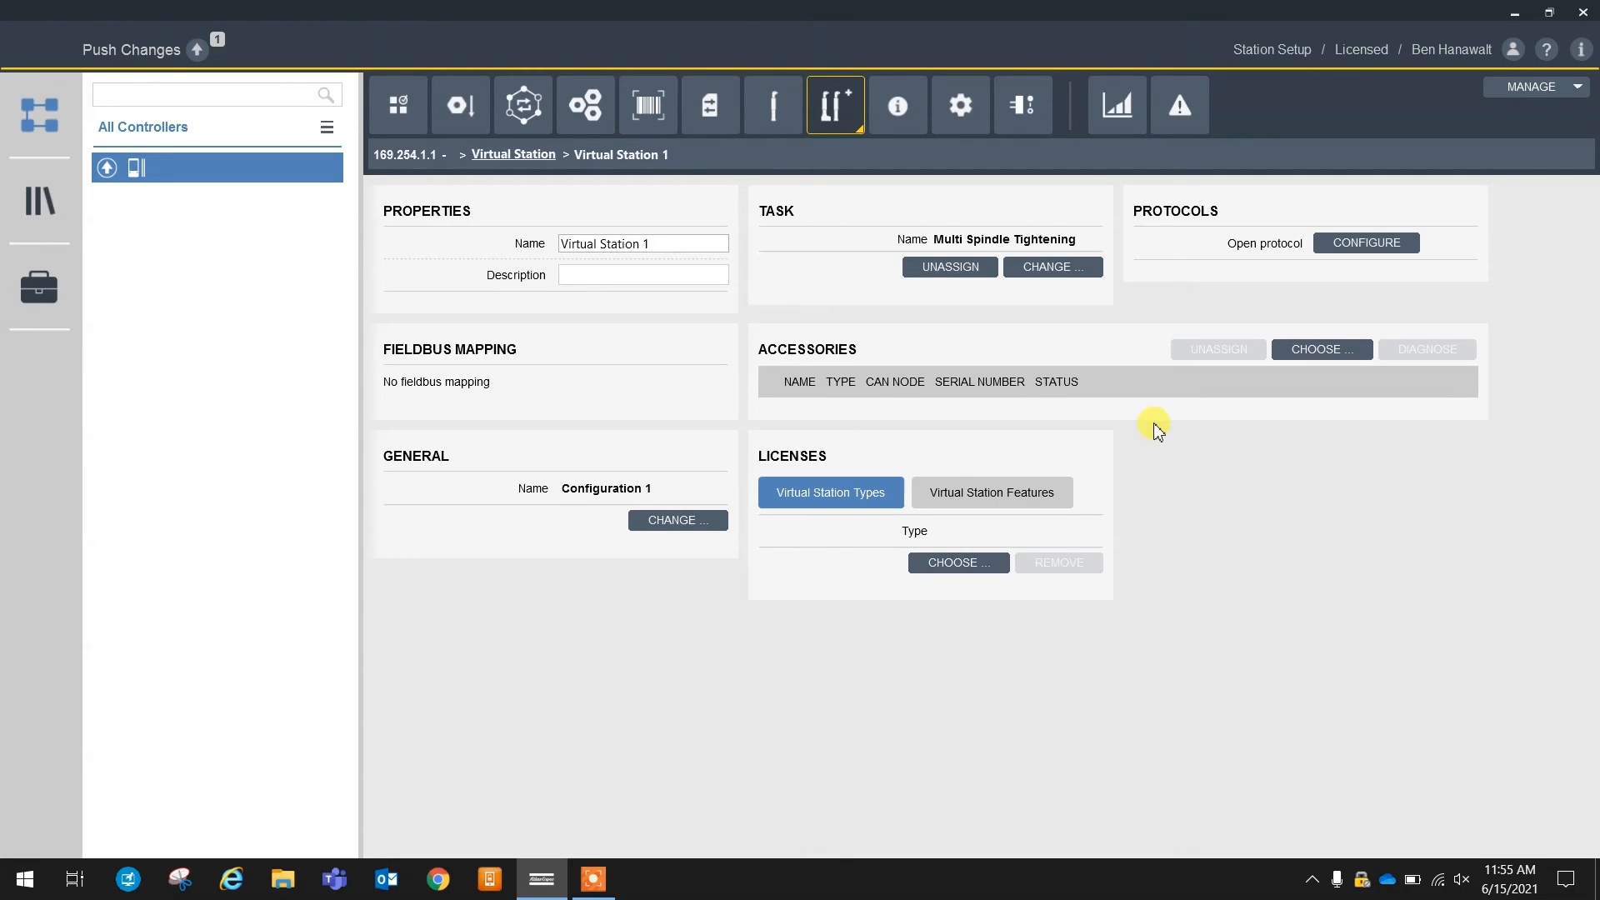
# Connect the BUILTIN Internal I/O accessory with Configuration 1 to Virtual Station 1
pyautogui.click(1322, 349)
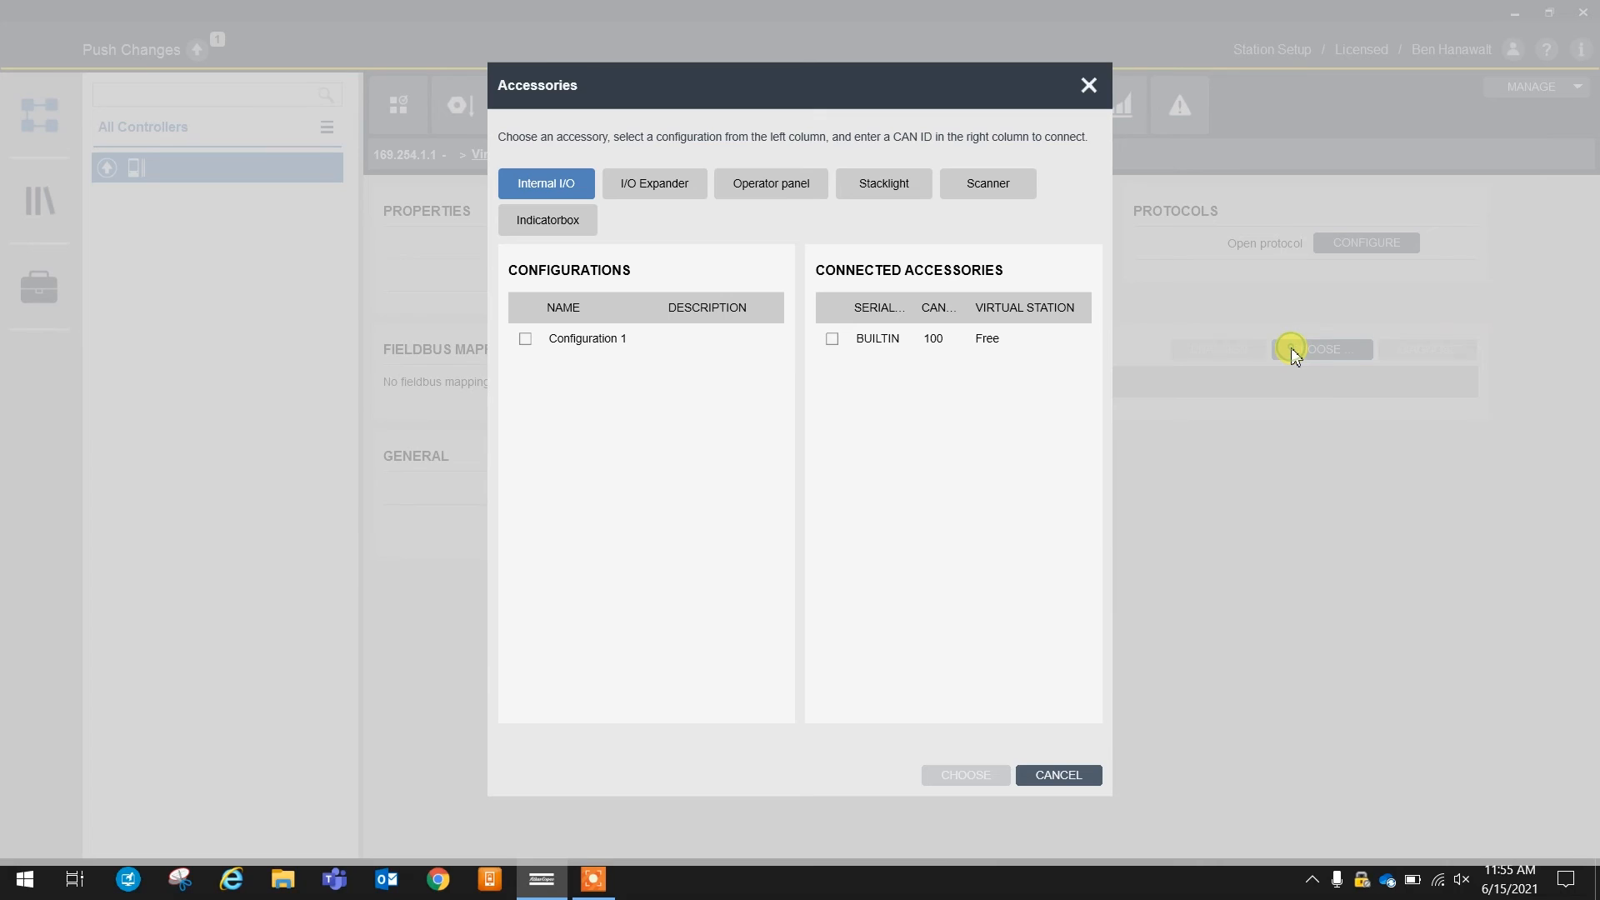
pyautogui.click(832, 338)
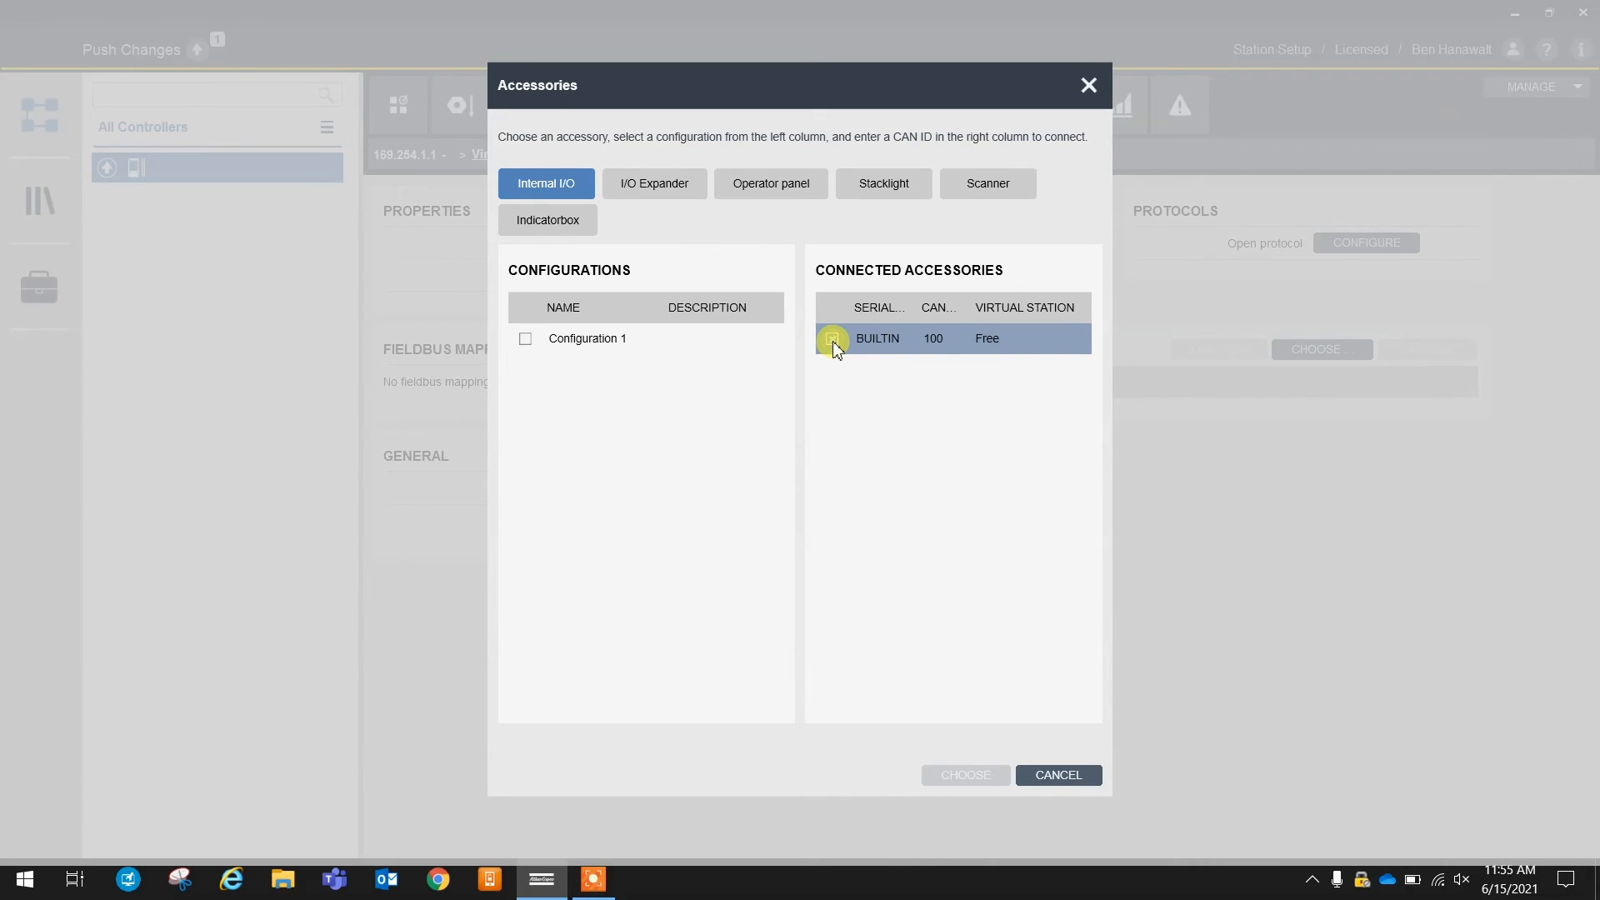
pyautogui.click(832, 339)
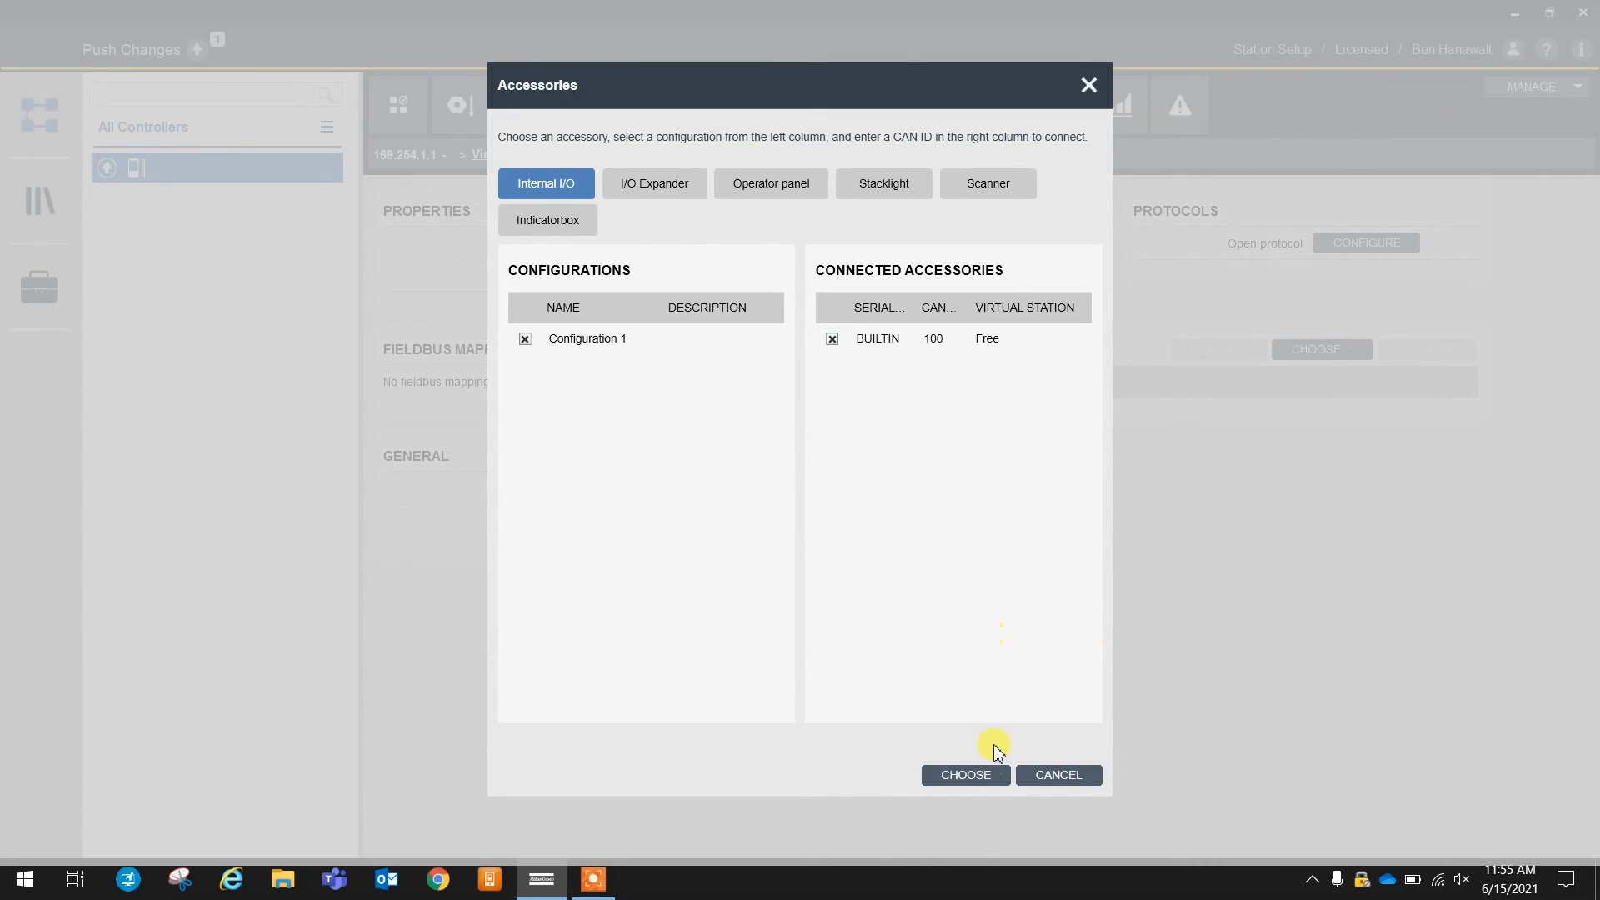
pyautogui.click(965, 775)
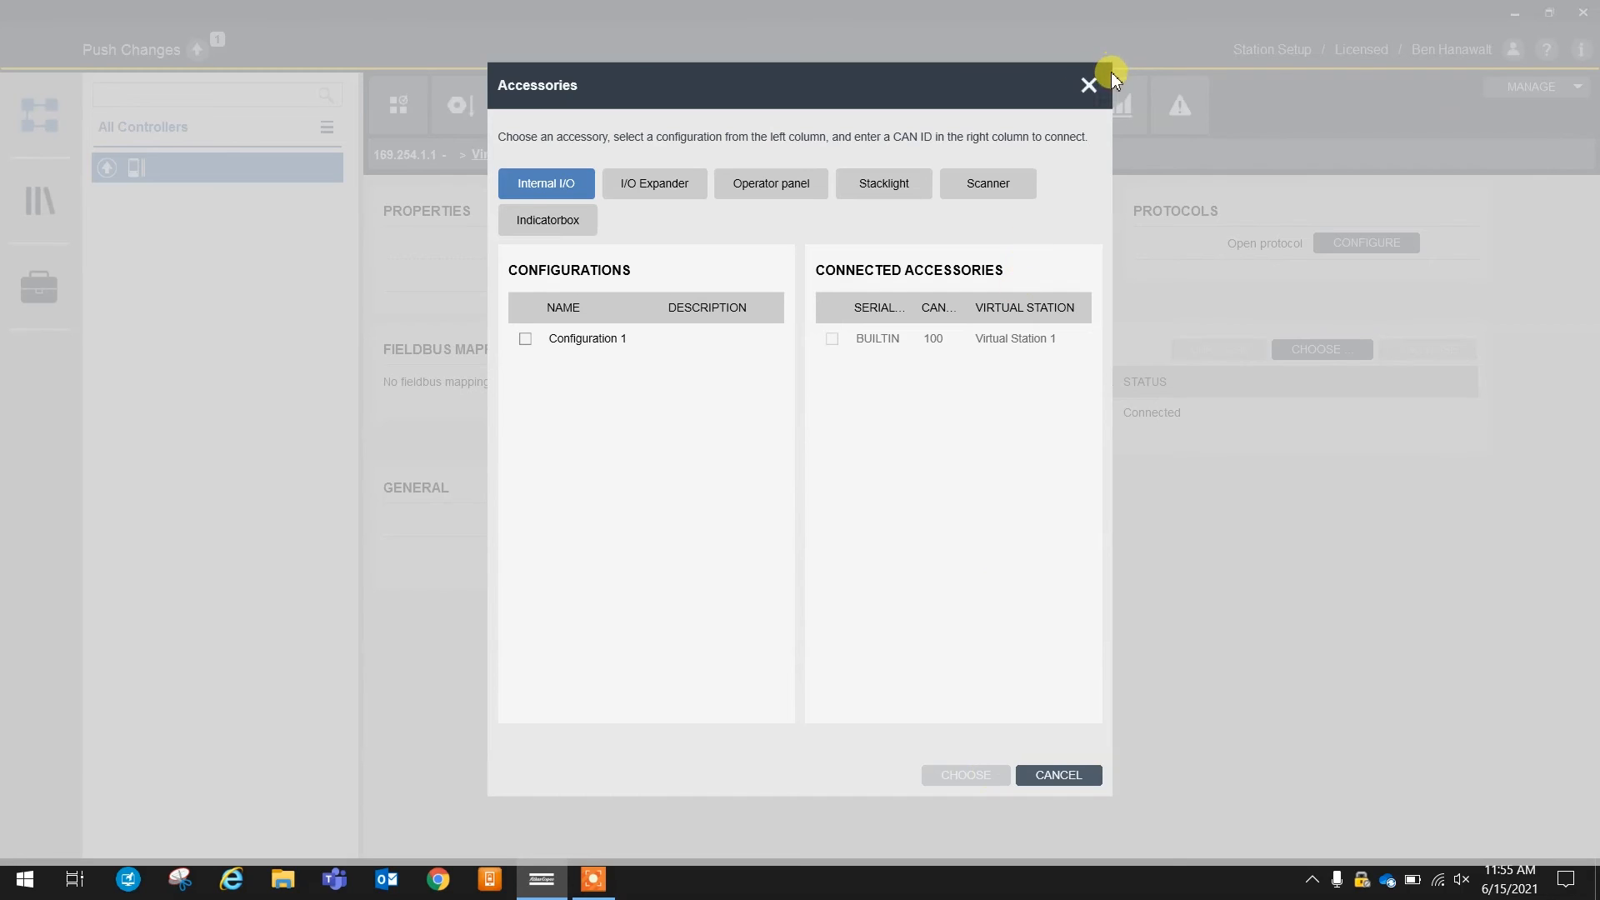
pyautogui.click(1089, 84)
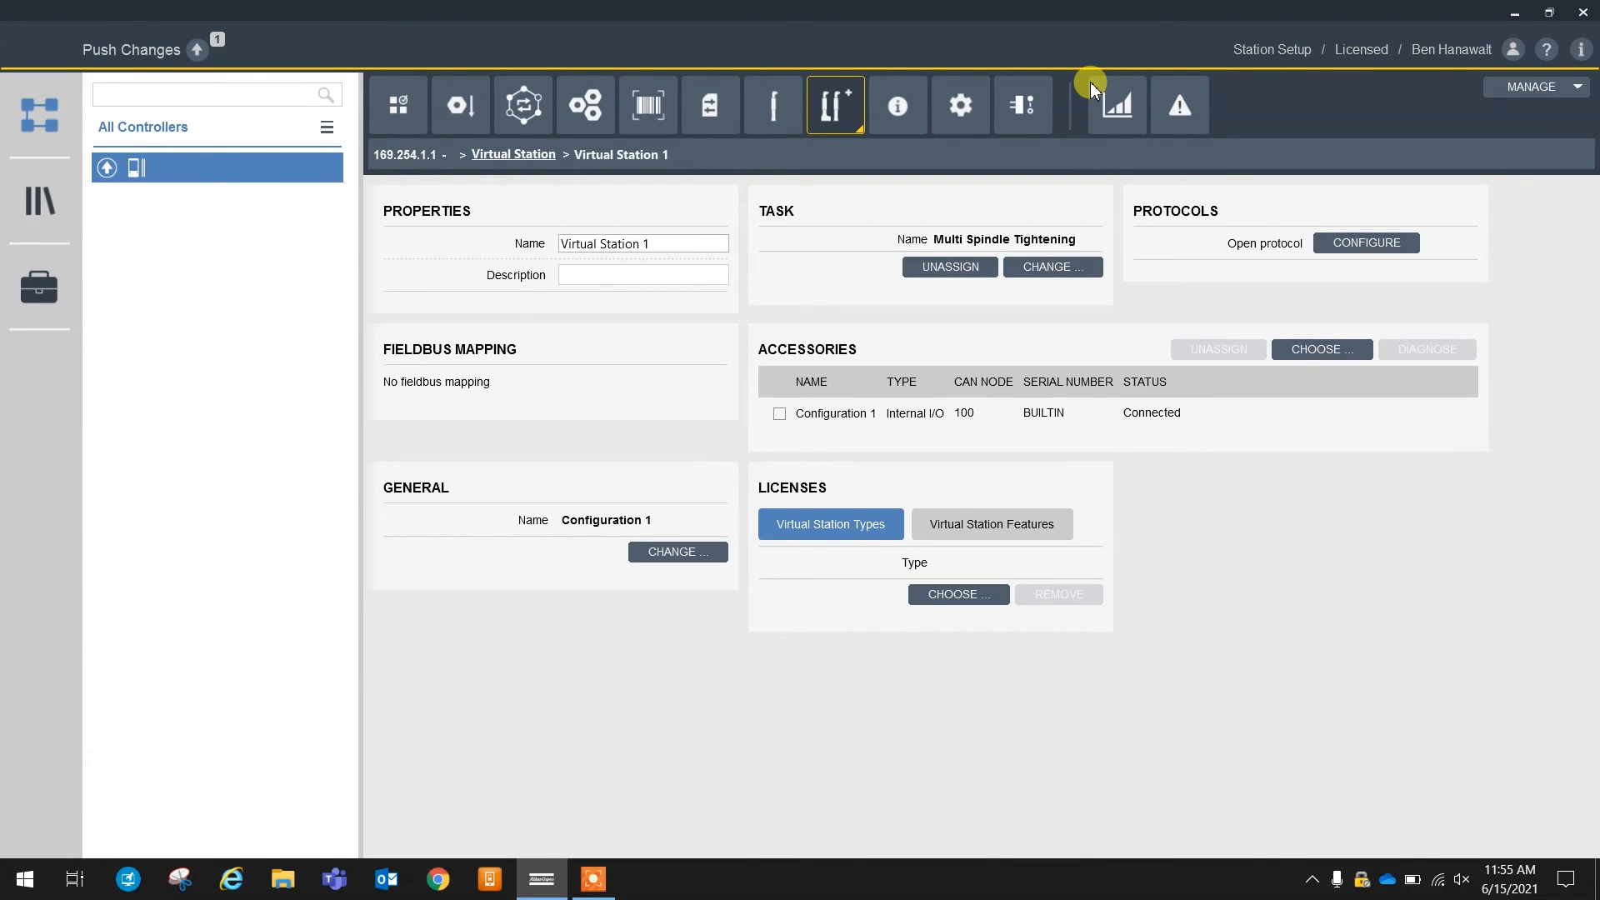
pyautogui.moveTo(892, 138)
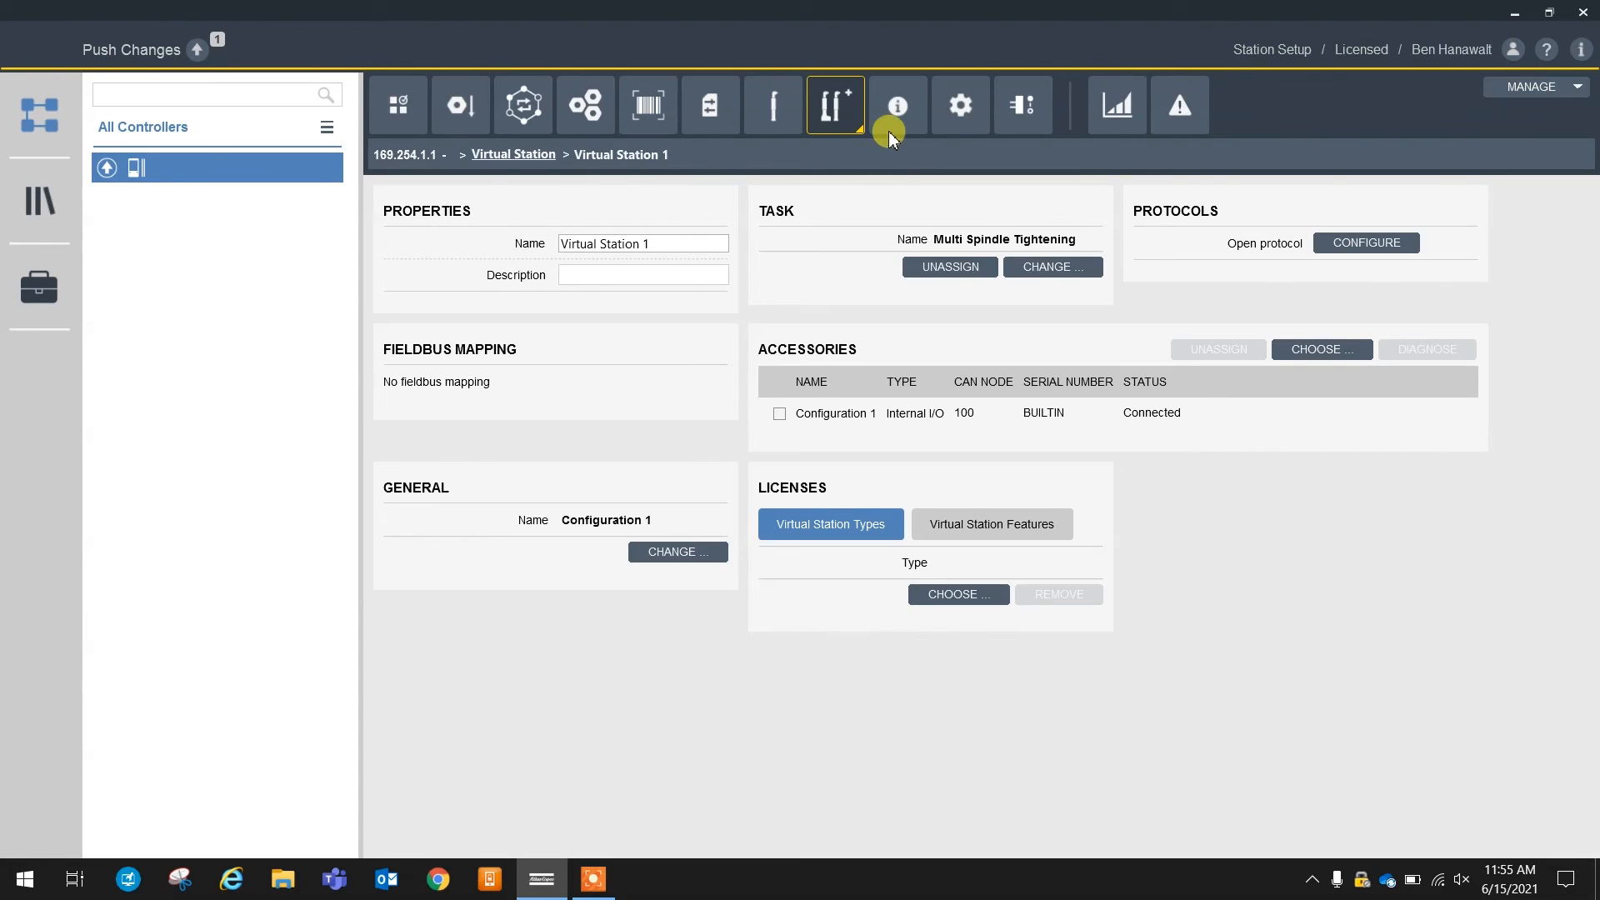
# Show the controller information, then the controller Settings page
pyautogui.click(899, 105)
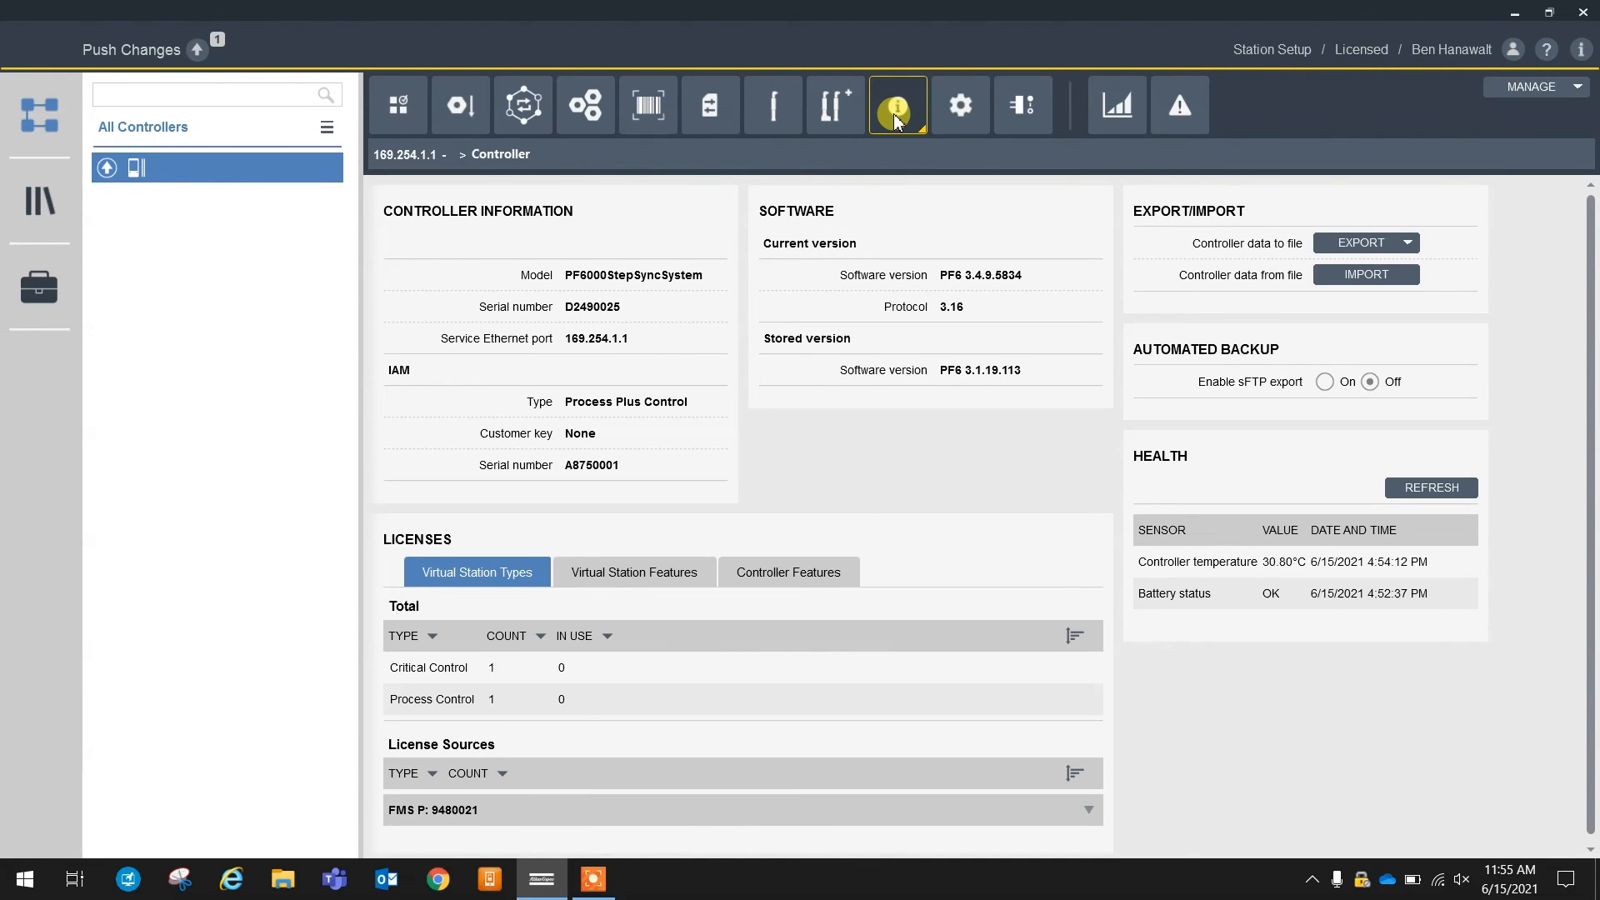
pyautogui.moveTo(958, 111)
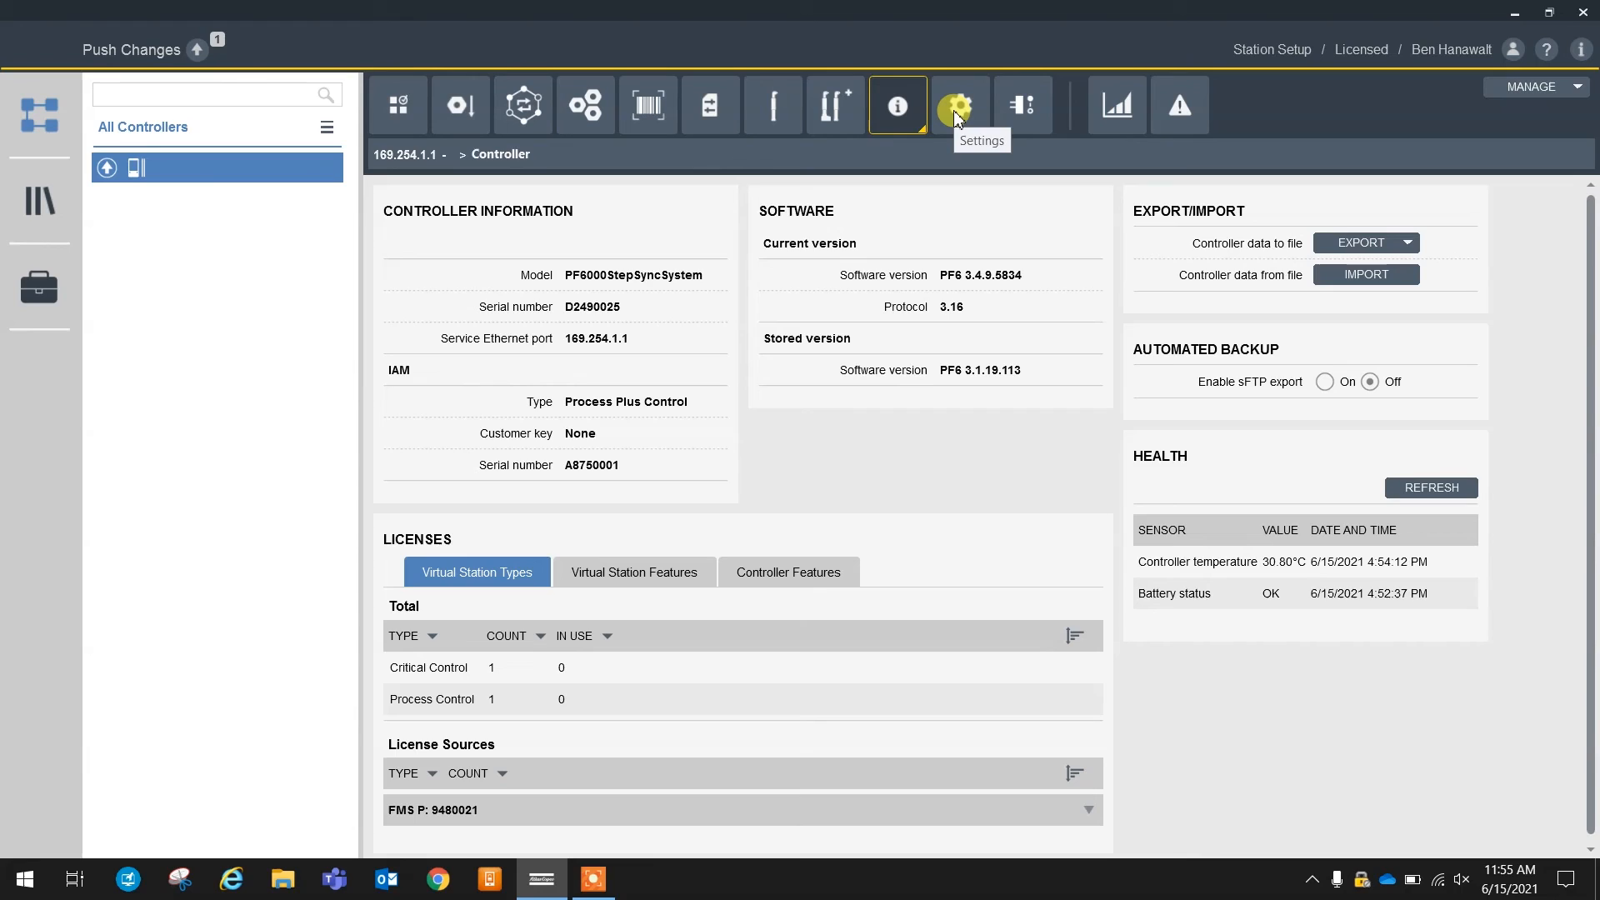
pyautogui.click(960, 104)
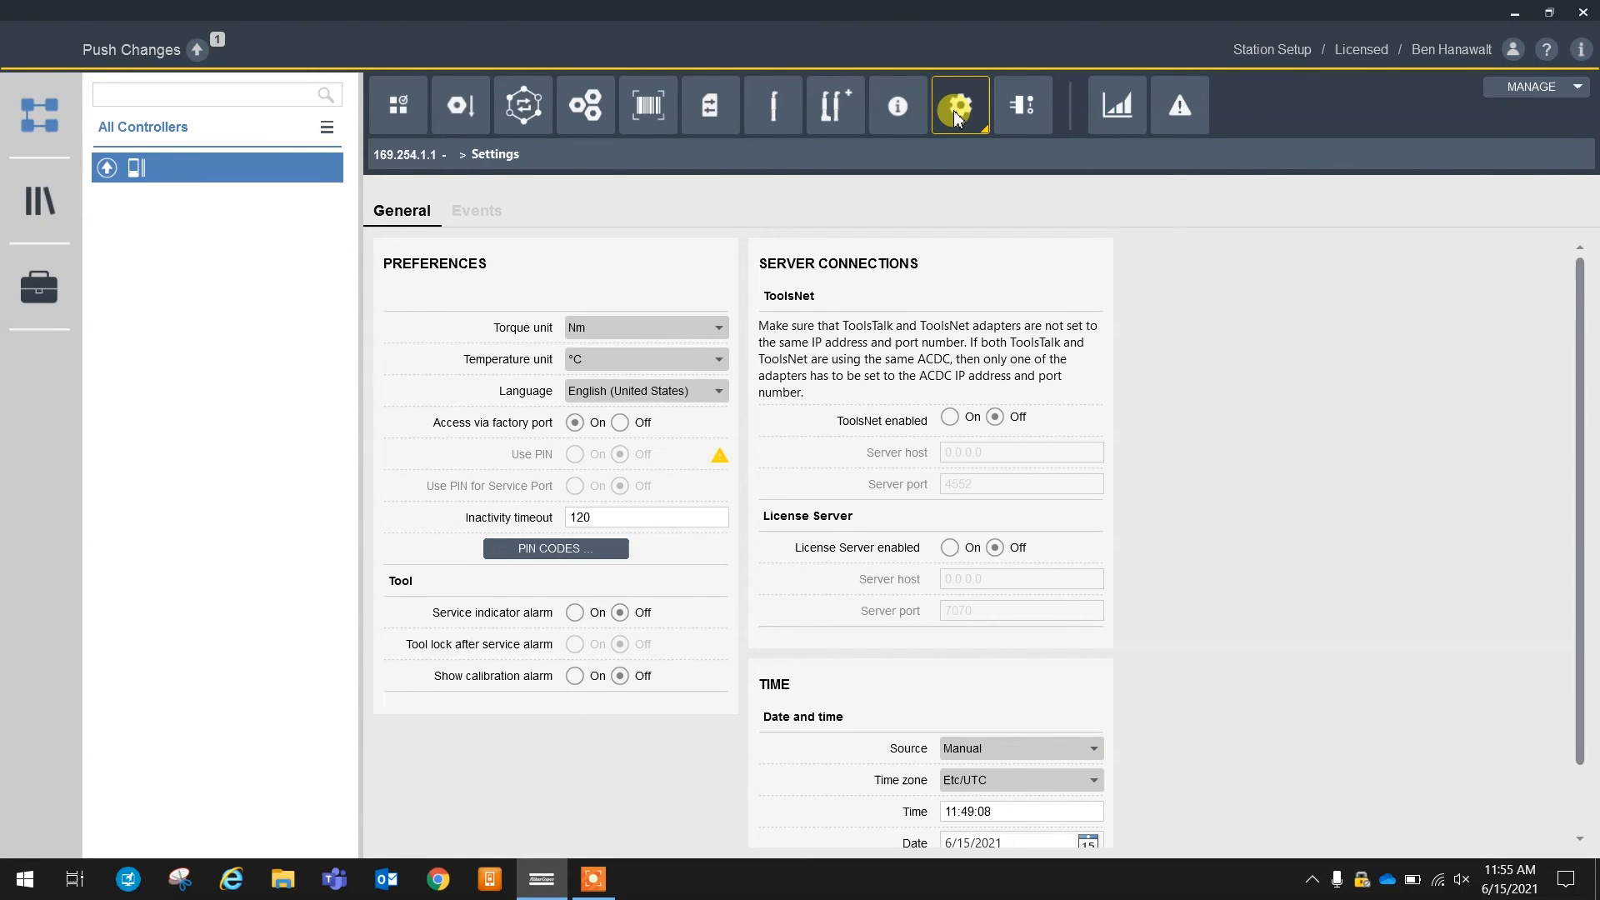
pyautogui.moveTo(1030, 113)
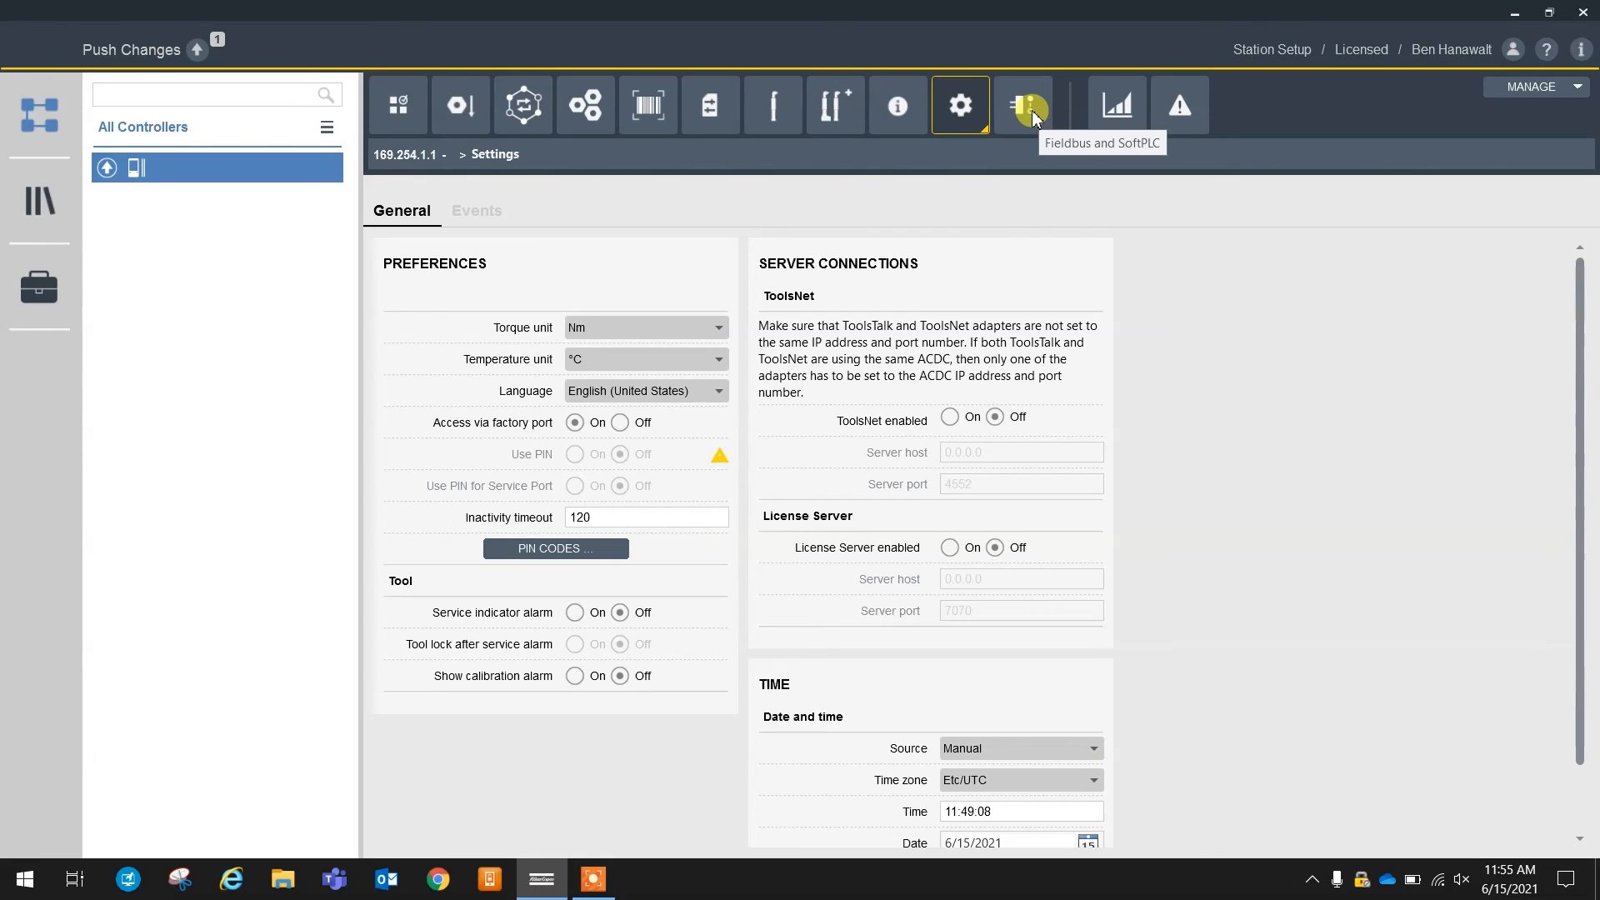
# Compare the Fieldbus and Acyclic tabs, ending on Fieldbus Configuration 1
pyautogui.click(1023, 105)
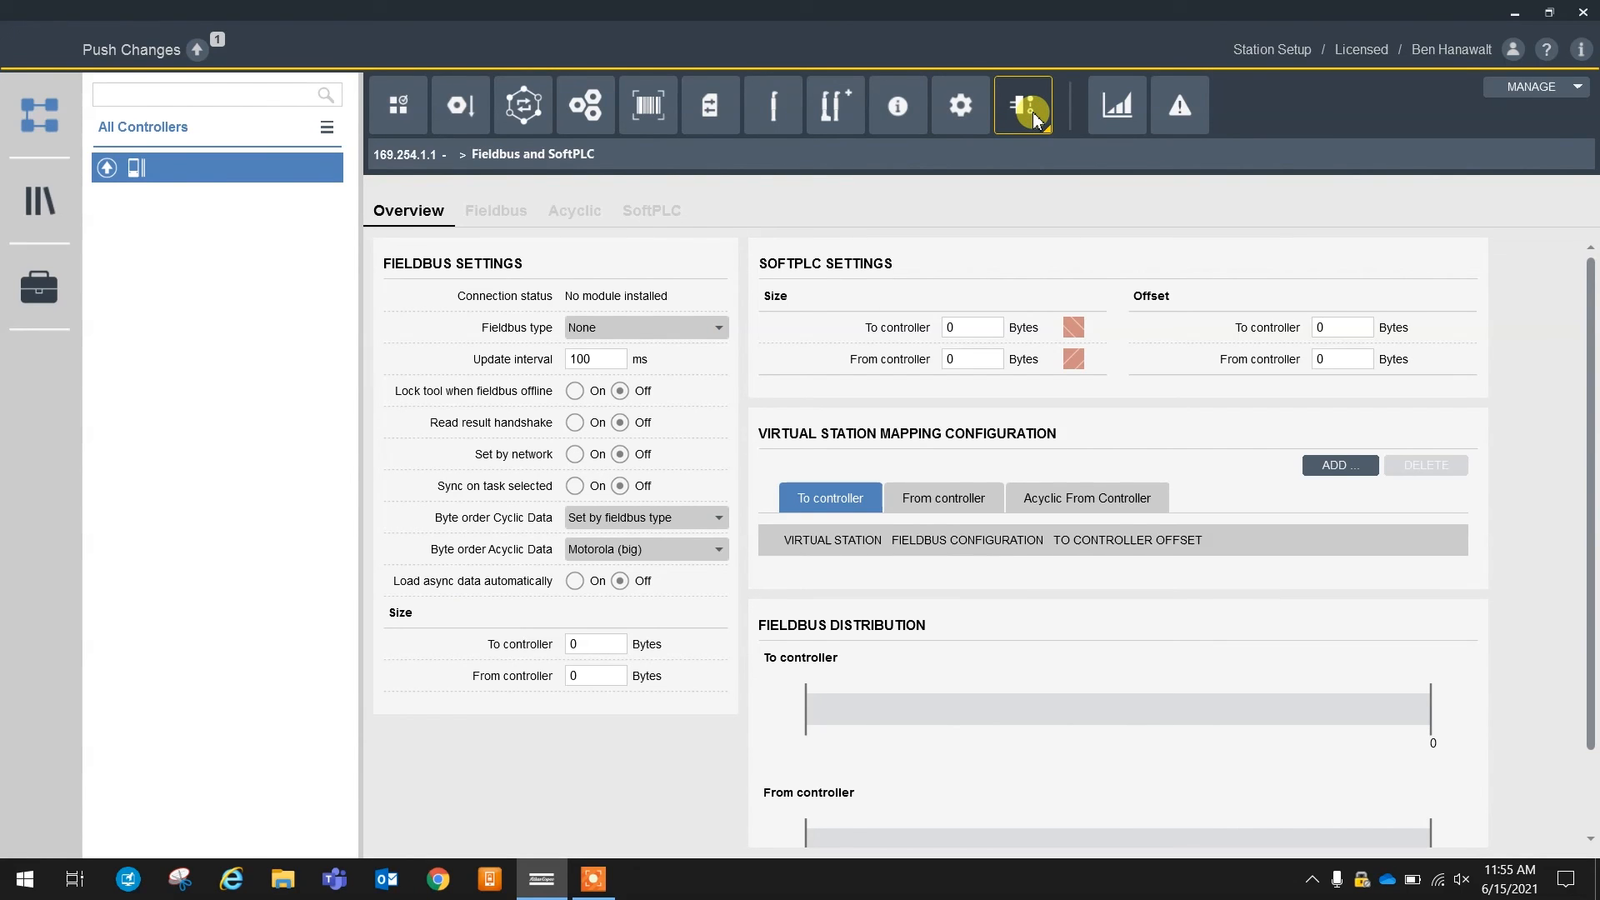
pyautogui.moveTo(684, 219)
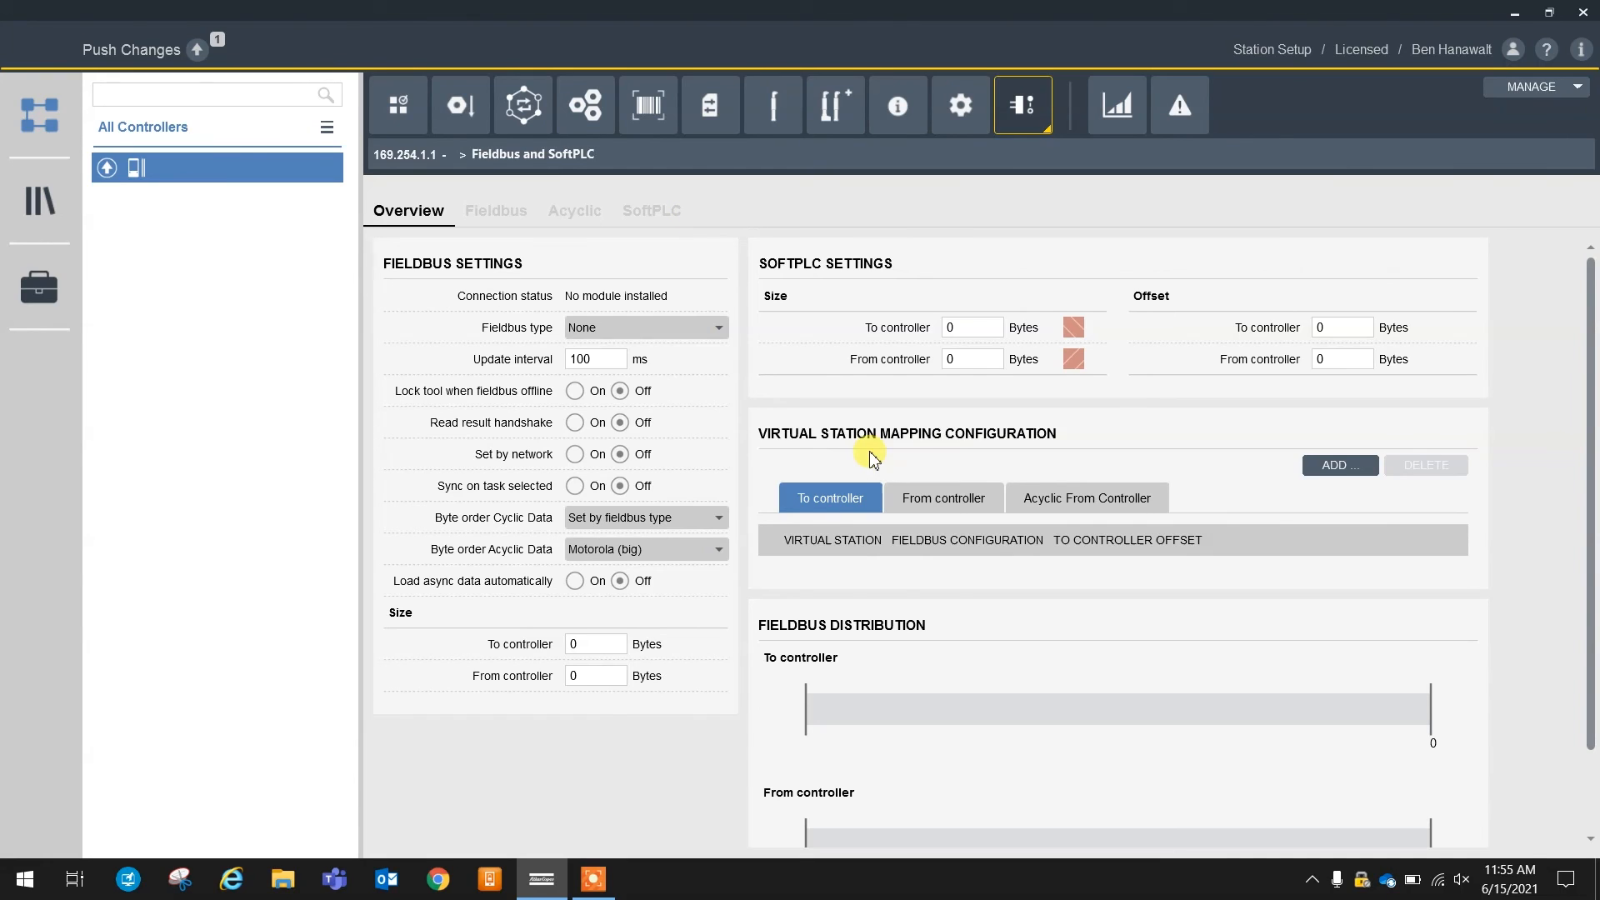
pyautogui.click(496, 211)
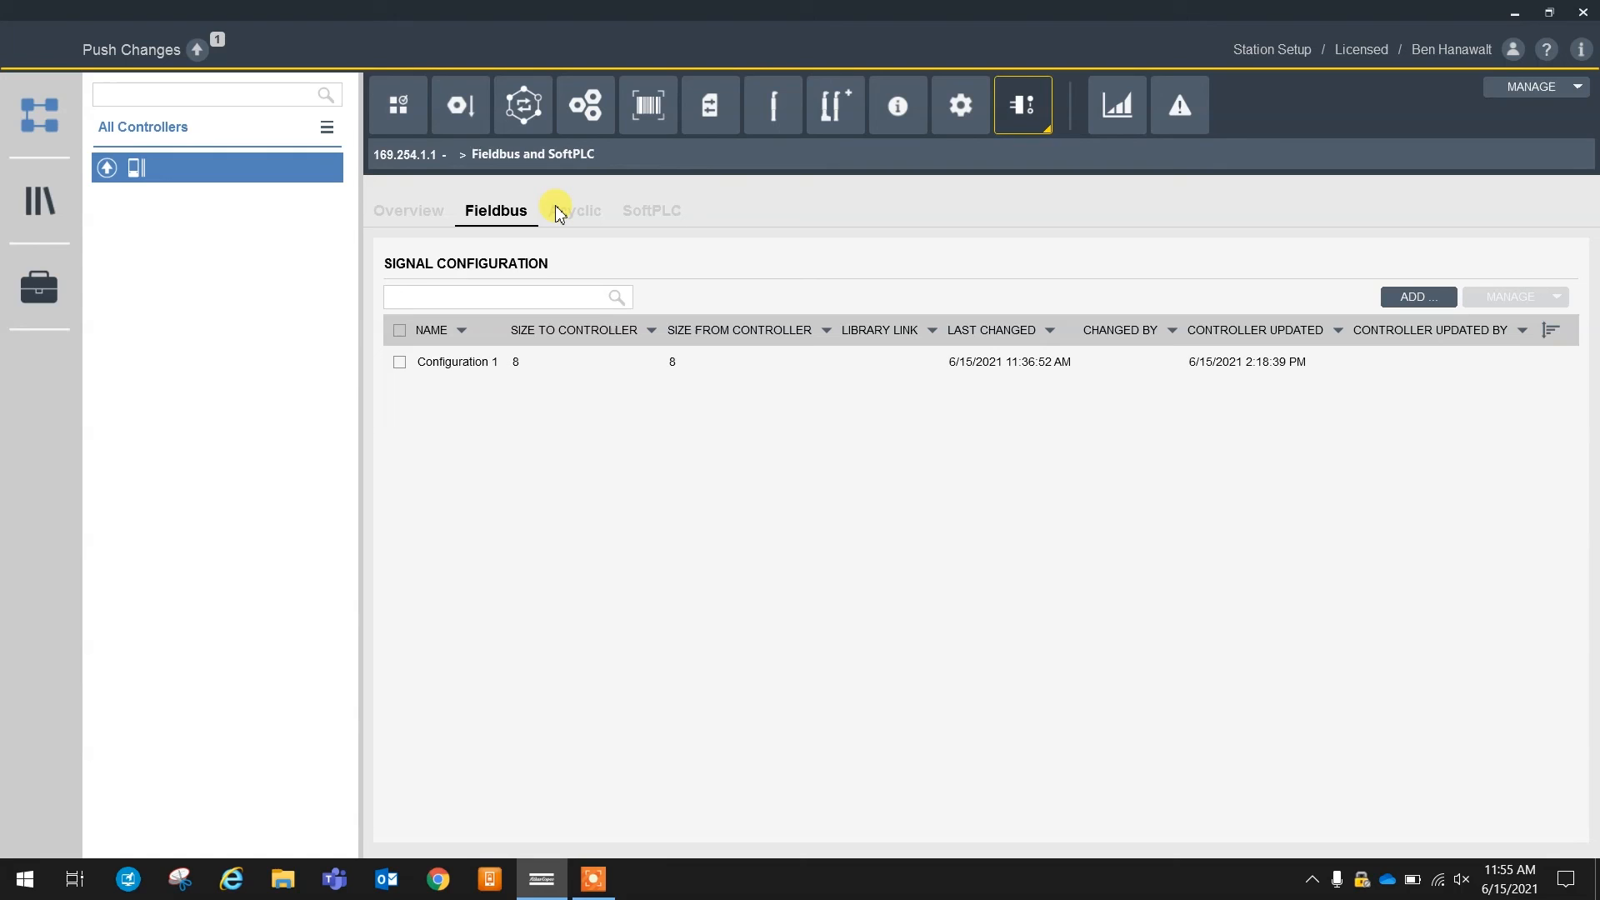
pyautogui.click(574, 211)
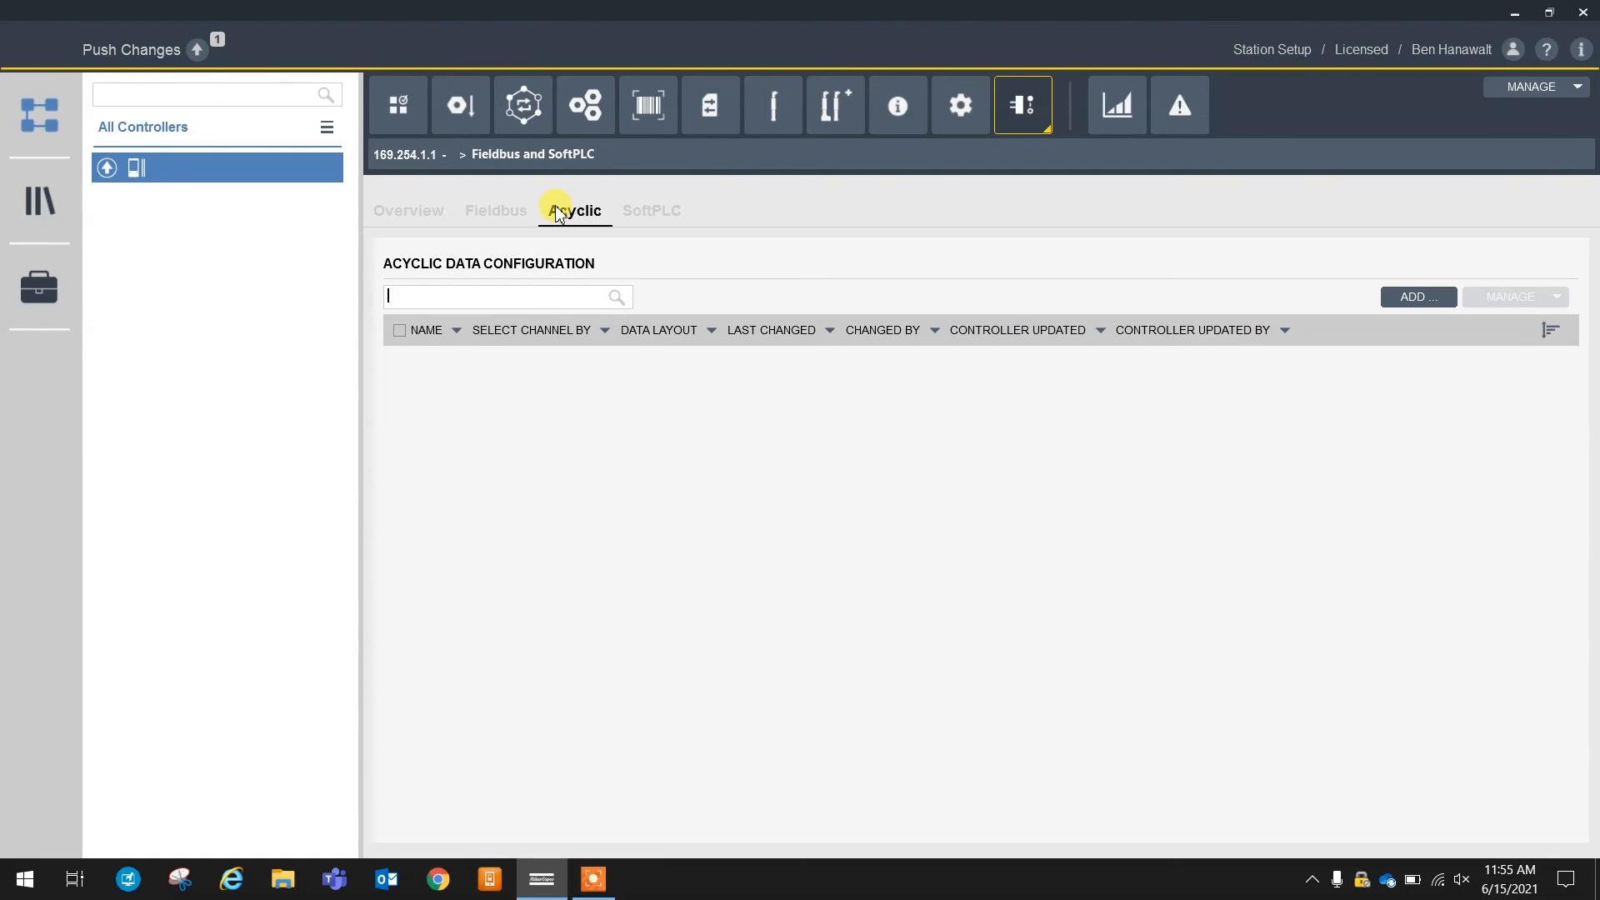
pyautogui.moveTo(504, 212)
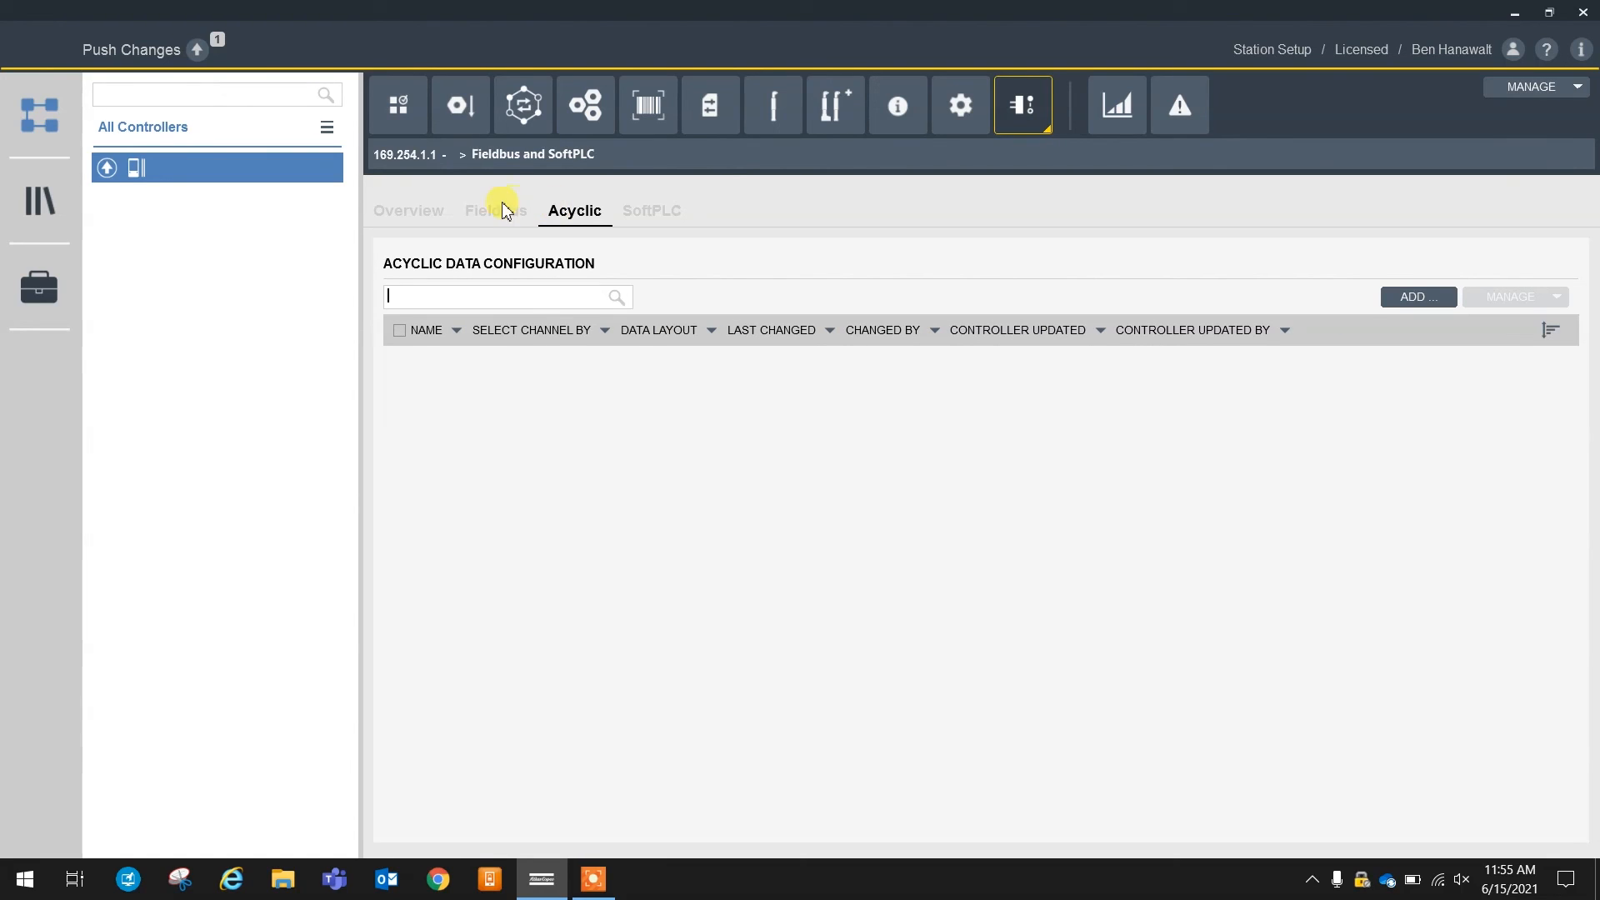
pyautogui.click(496, 210)
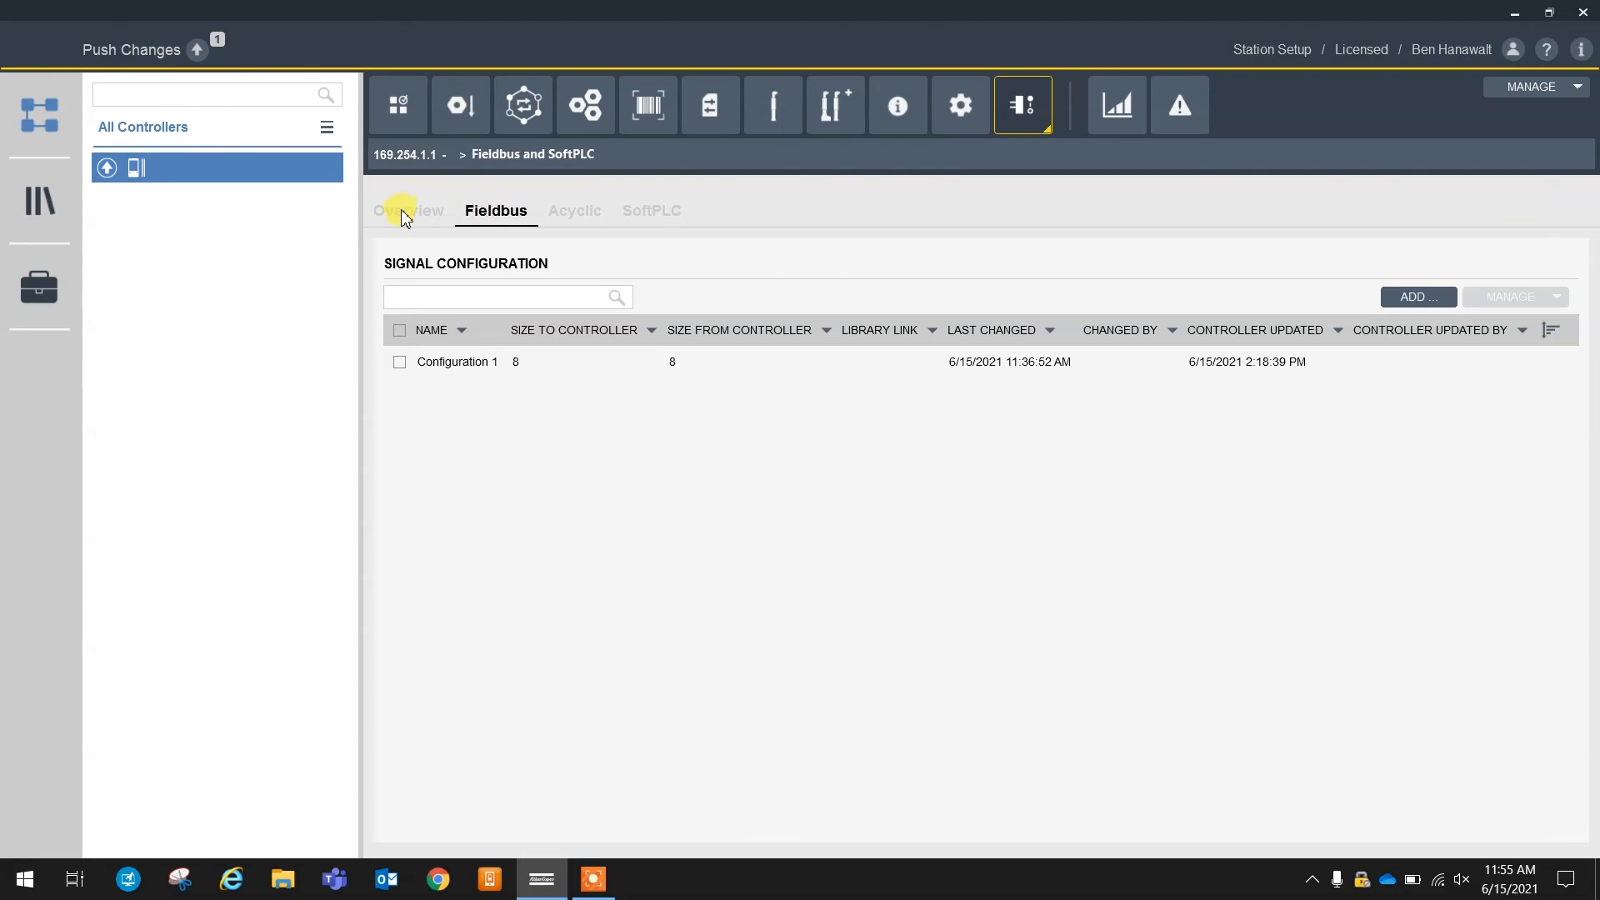
pyautogui.click(575, 211)
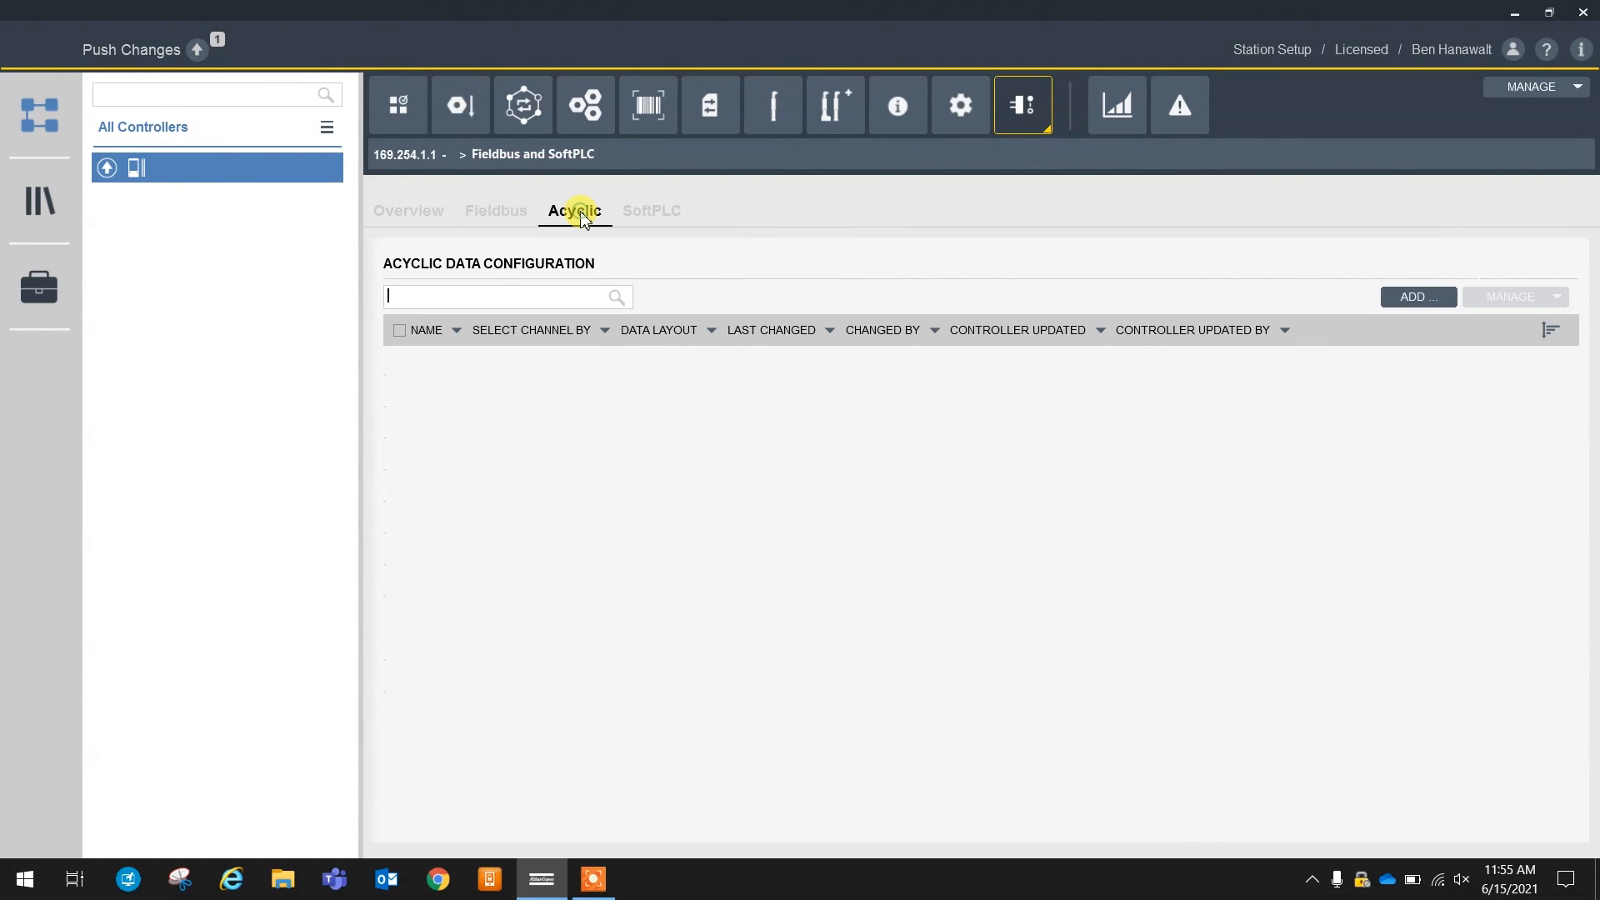
pyautogui.click(496, 210)
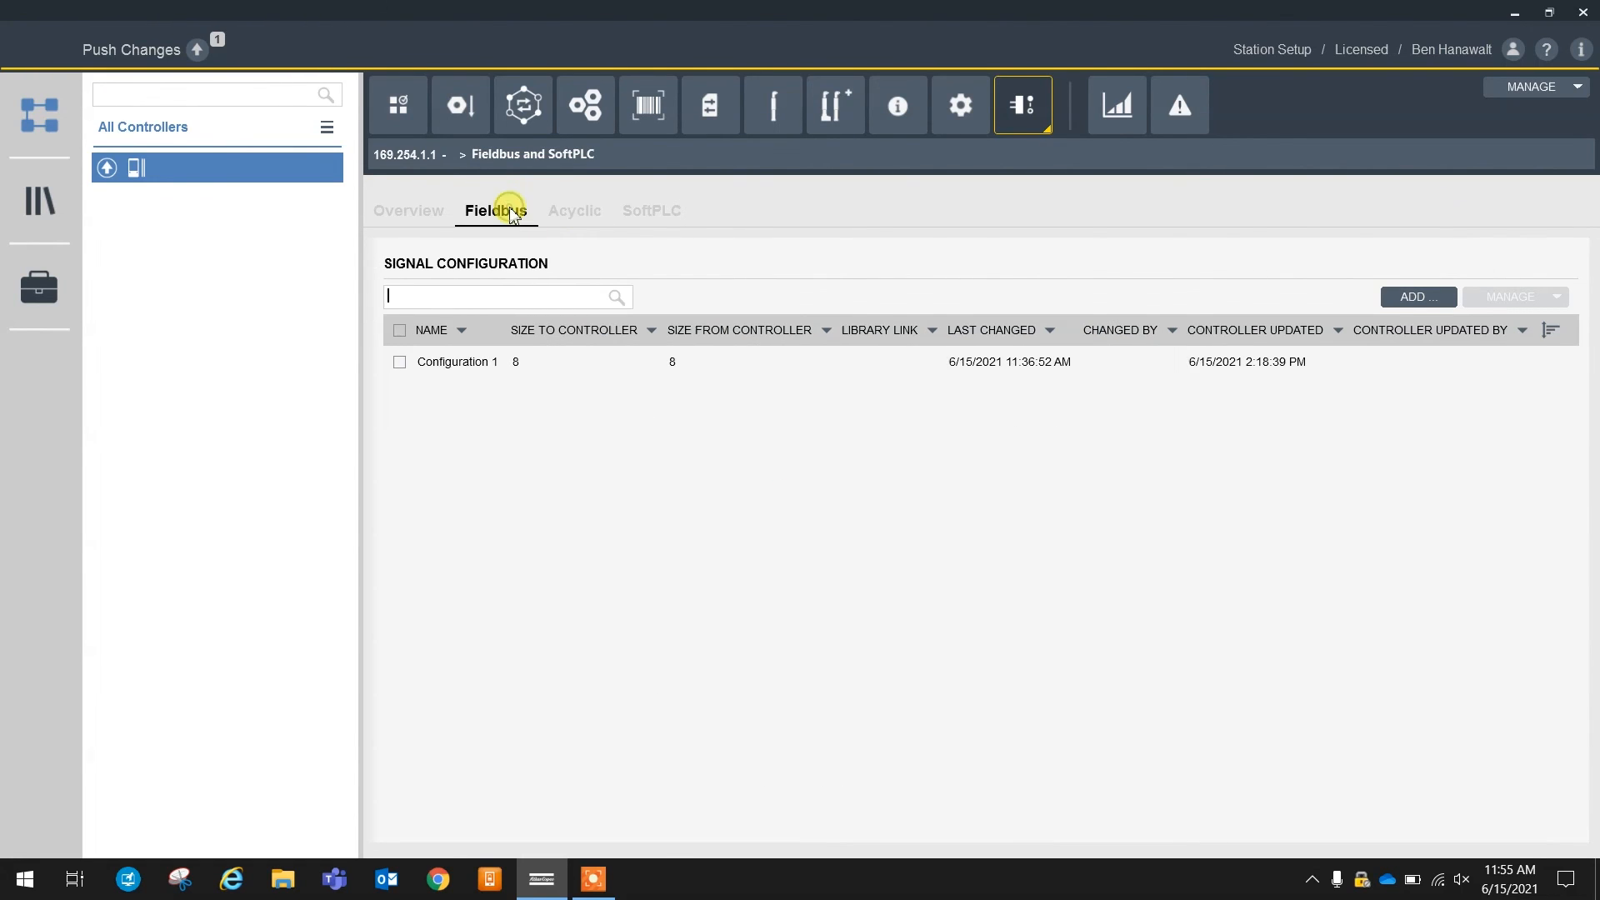